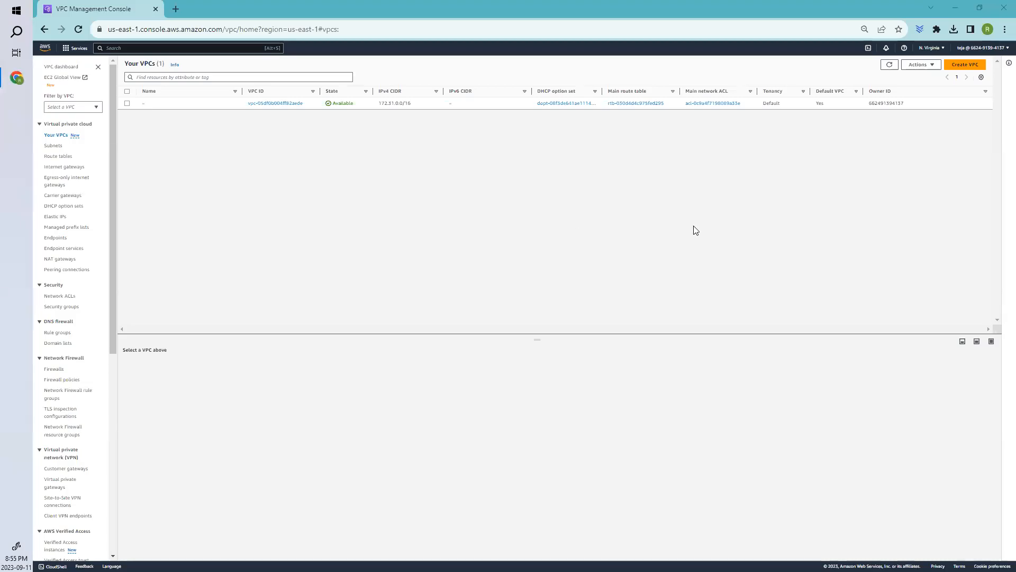
mouse_move(682, 239)
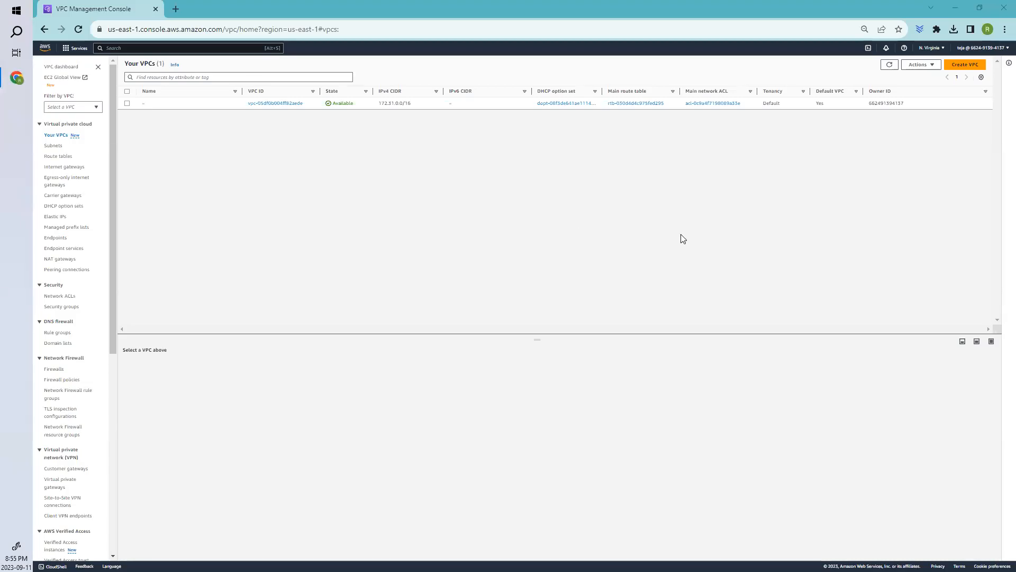
mouse_move(686, 242)
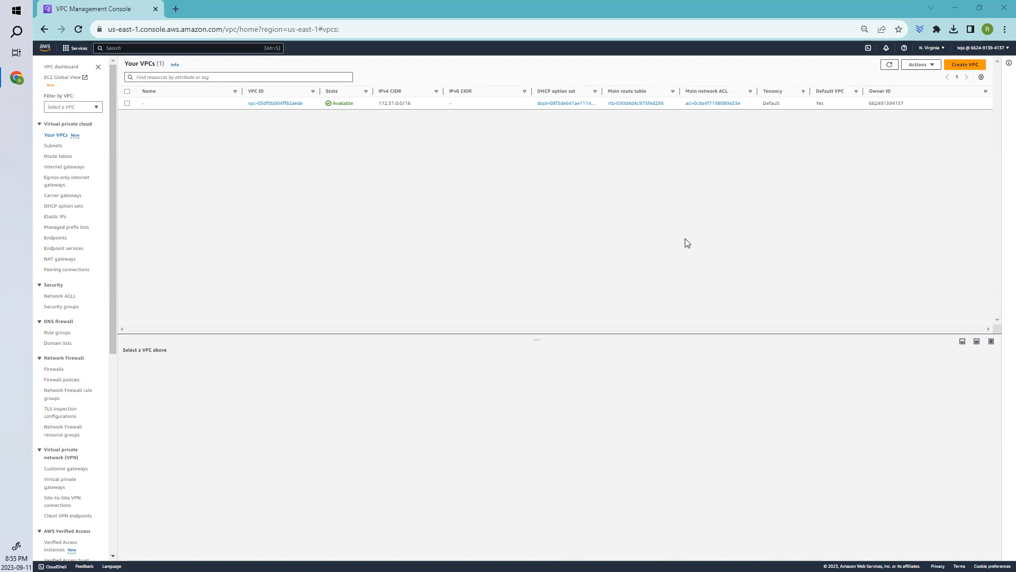
mouse_move(263, 166)
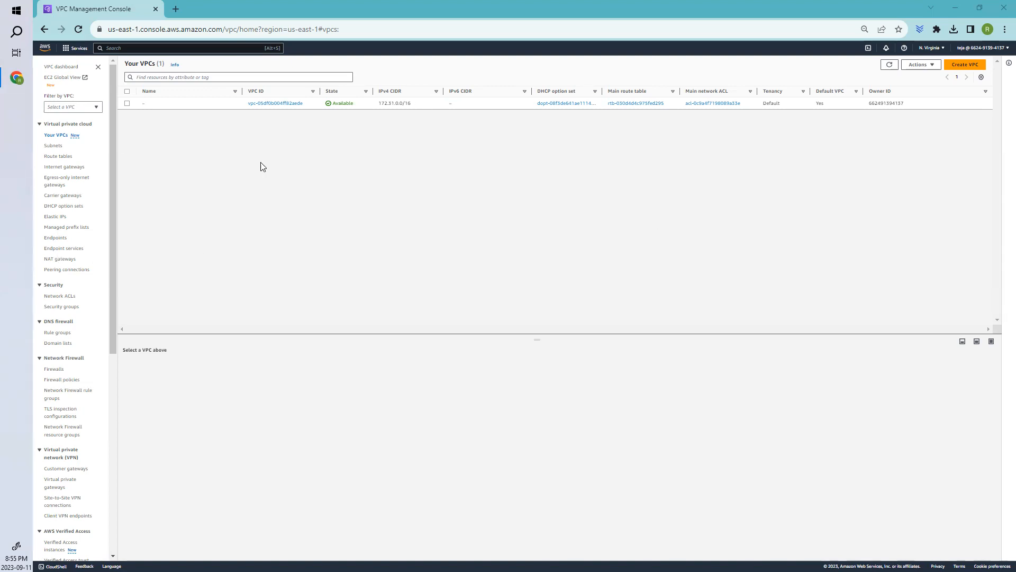
mouse_move(482, 144)
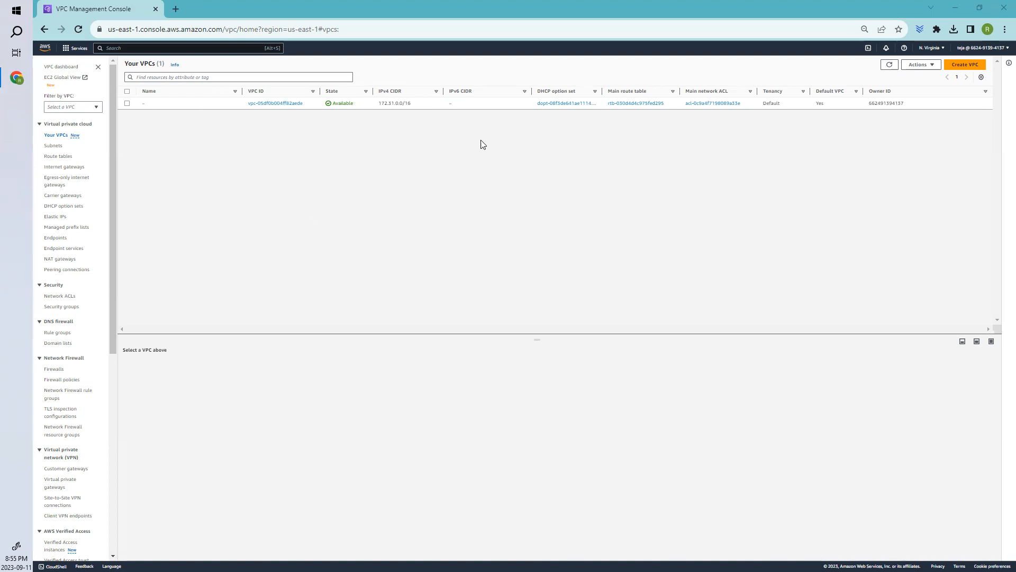
mouse_move(54, 272)
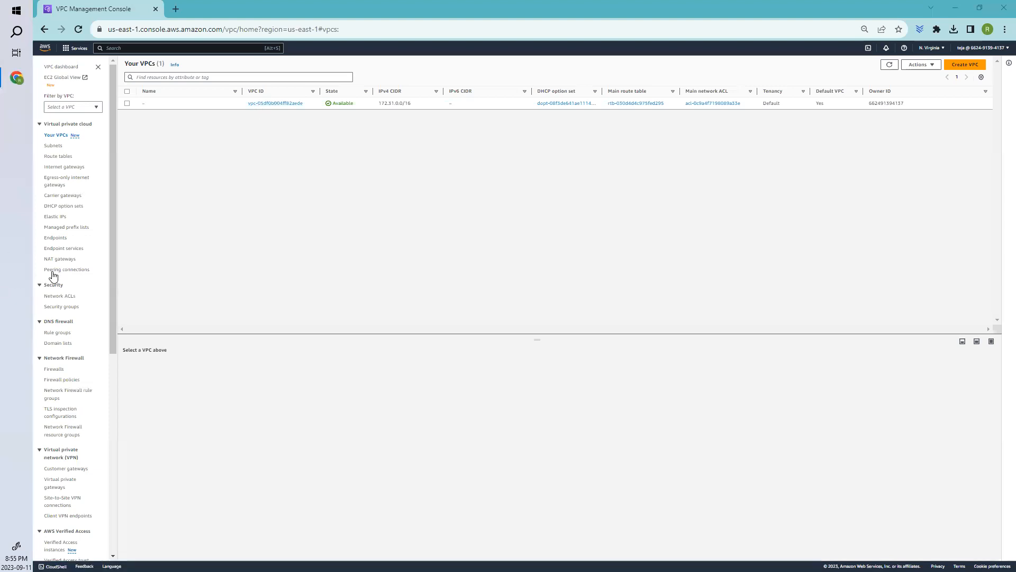
mouse_move(73, 279)
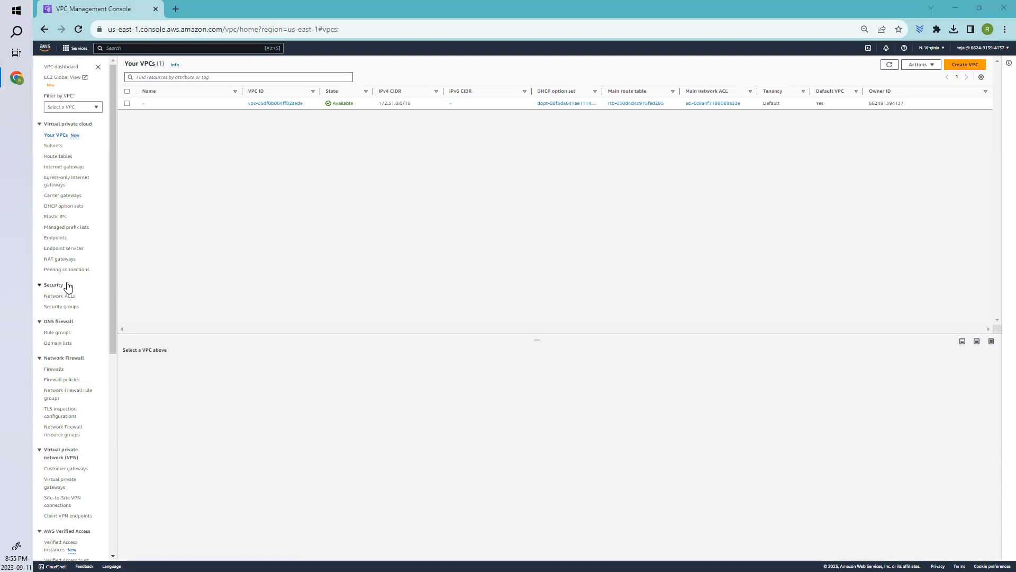
mouse_move(348, 251)
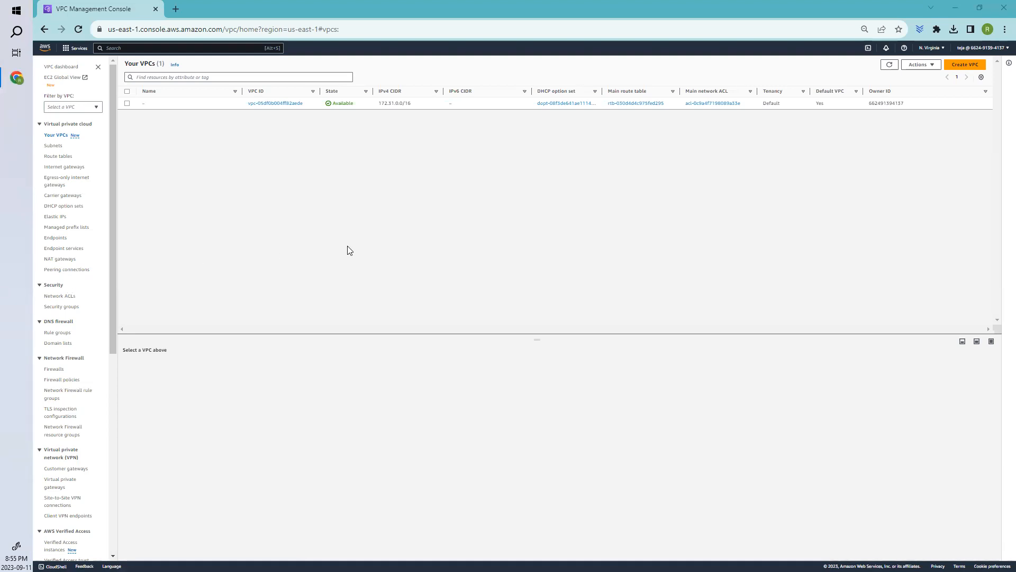
mouse_move(348, 284)
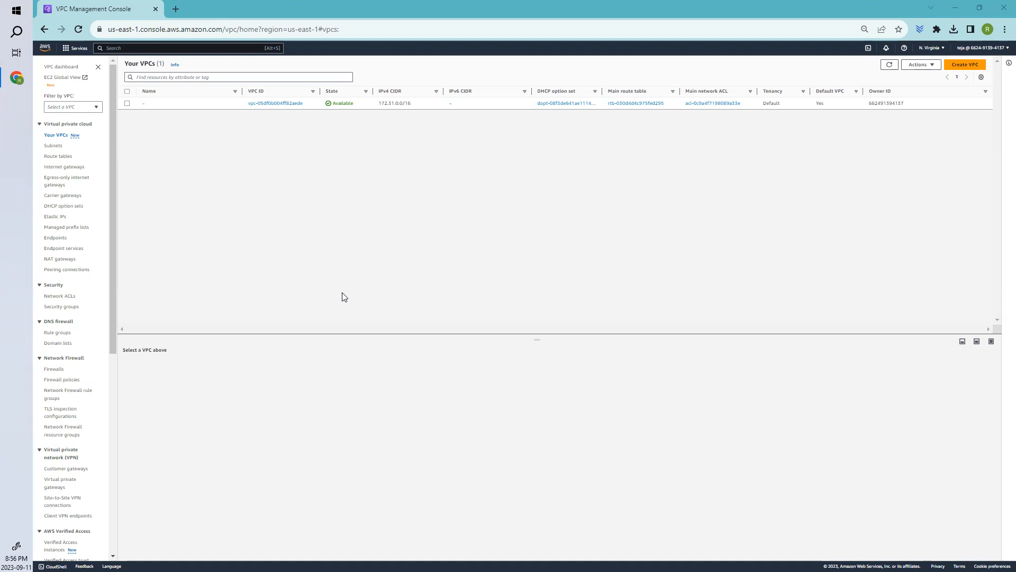
mouse_move(340, 306)
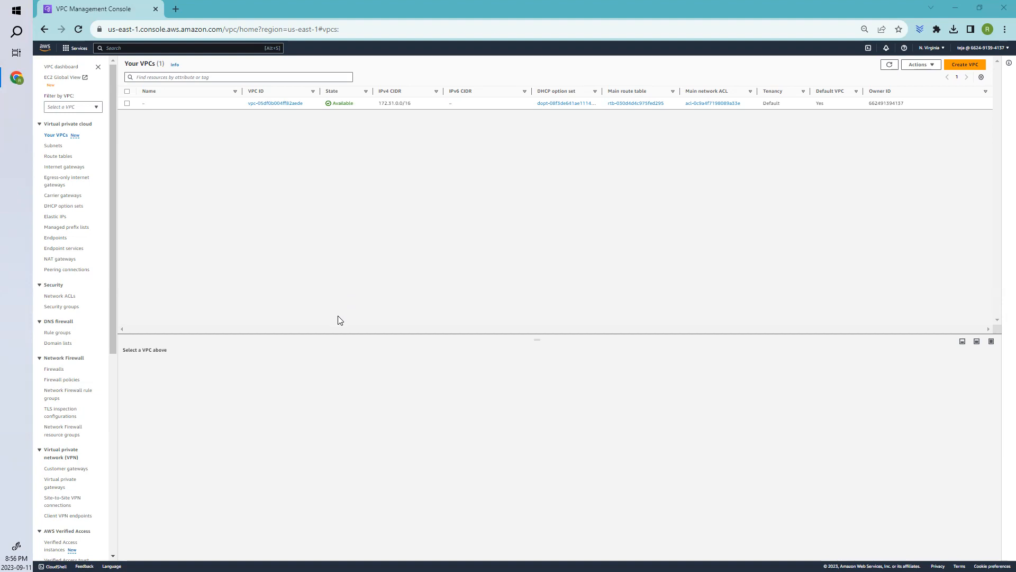
mouse_move(344, 223)
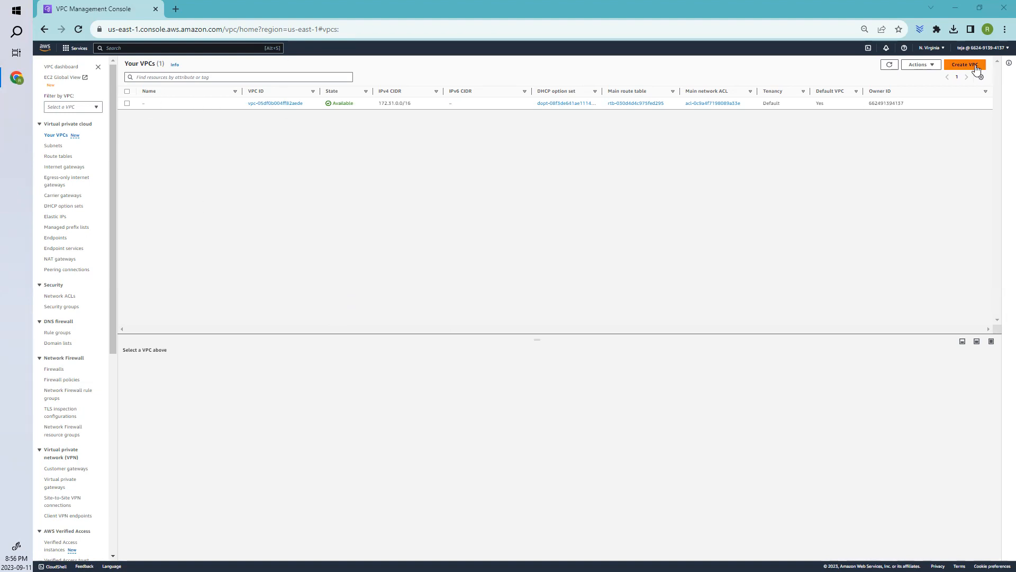
Create VPC samplebpc1 with IPv4 CIDR 10.0.0.0/16.
click(964, 64)
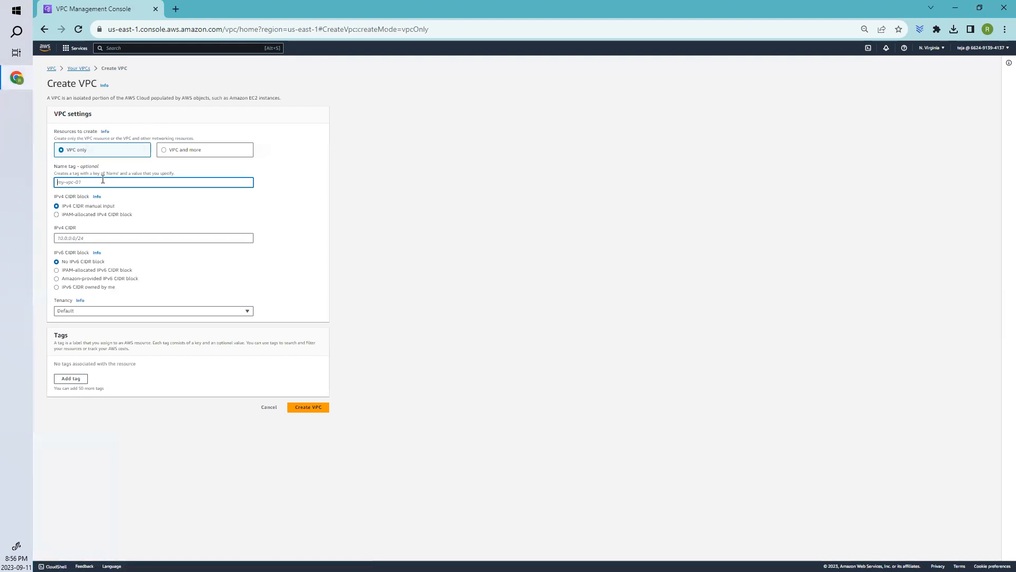
text(samplevpc)
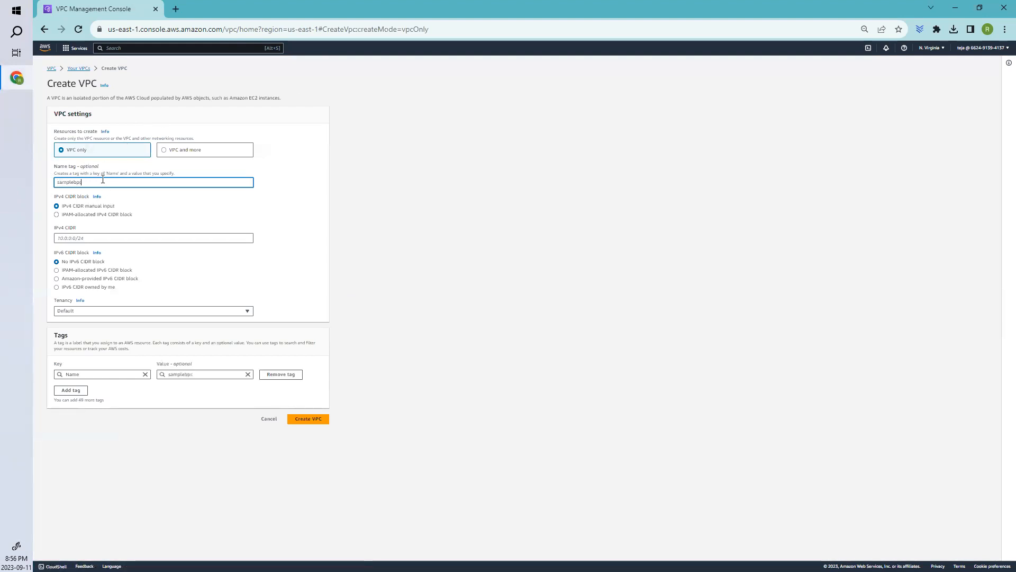
text(1)
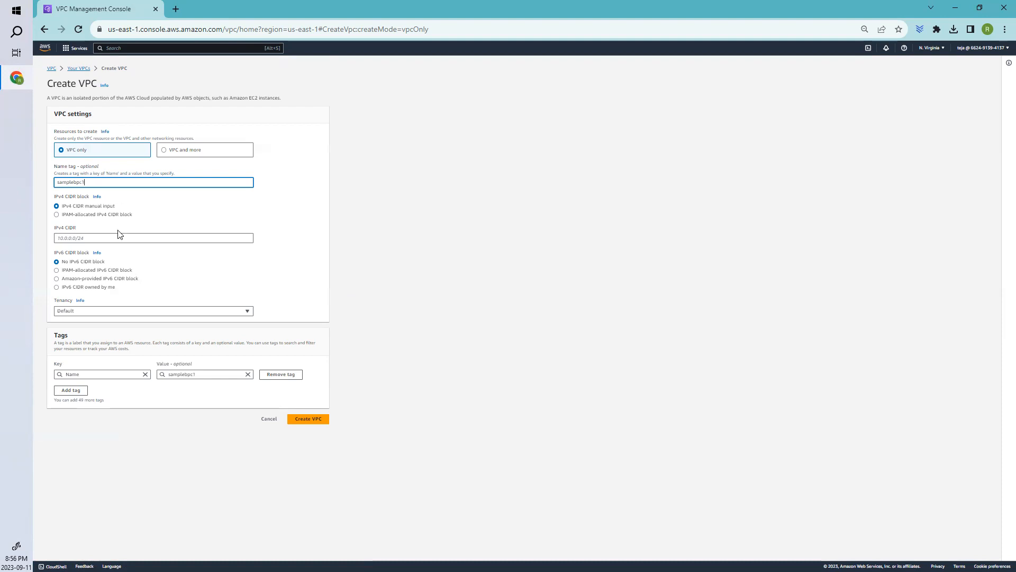
click(153, 238)
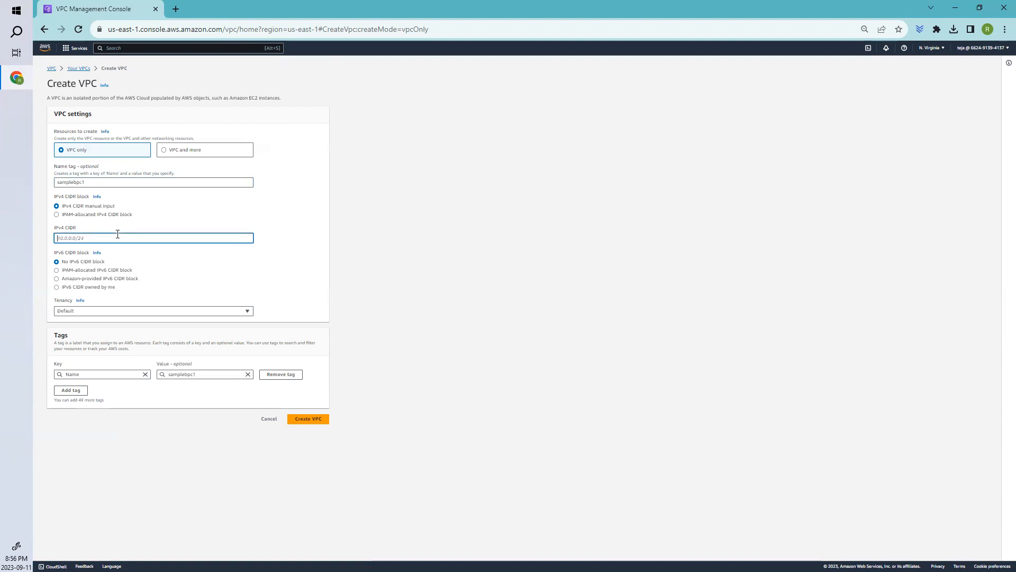
text(10.0.0.0/16)
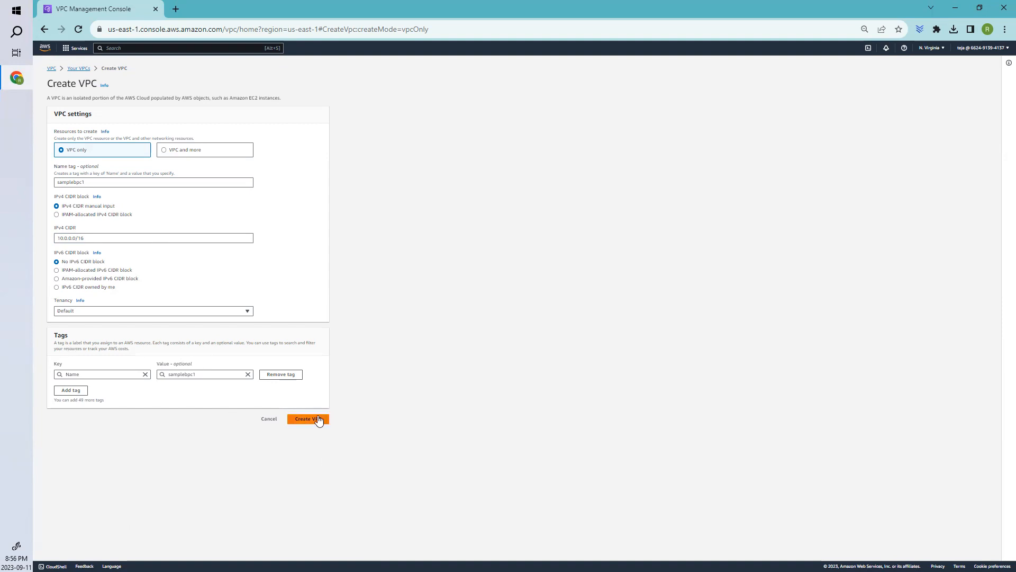
click(307, 418)
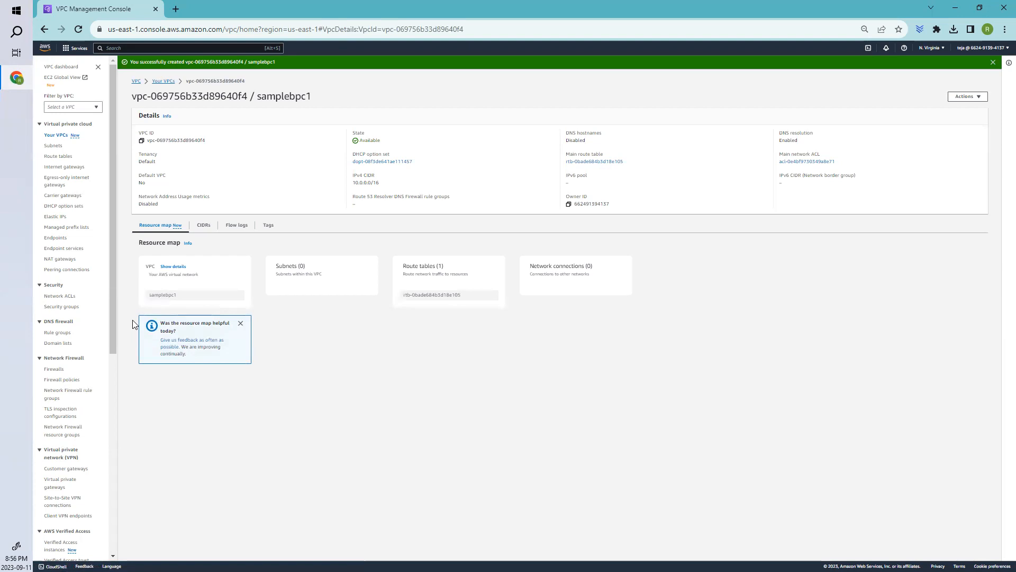
mouse_move(282, 289)
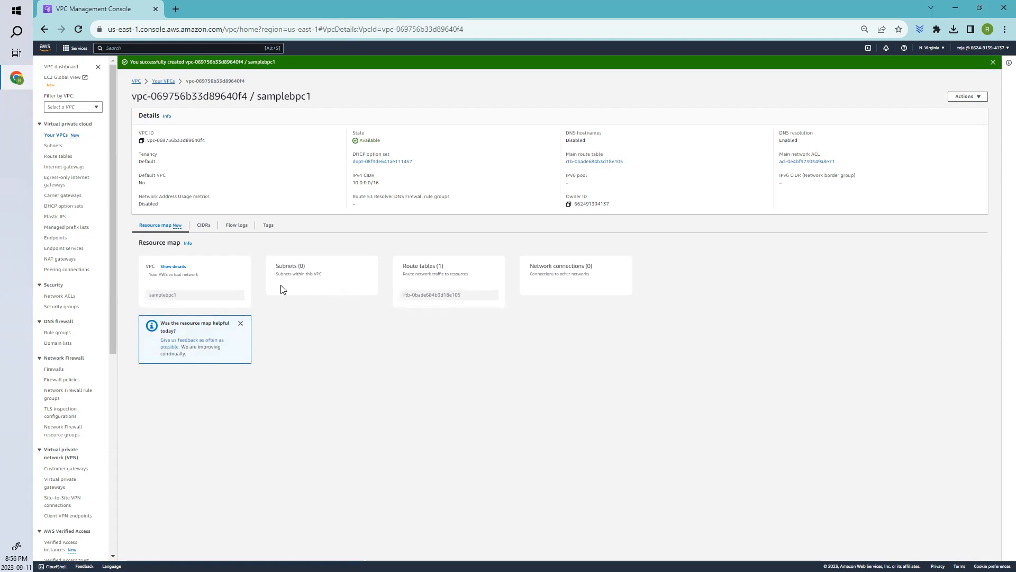
Filter the console to the new samplebpc1 VPC and list its subnets.
click(72, 106)
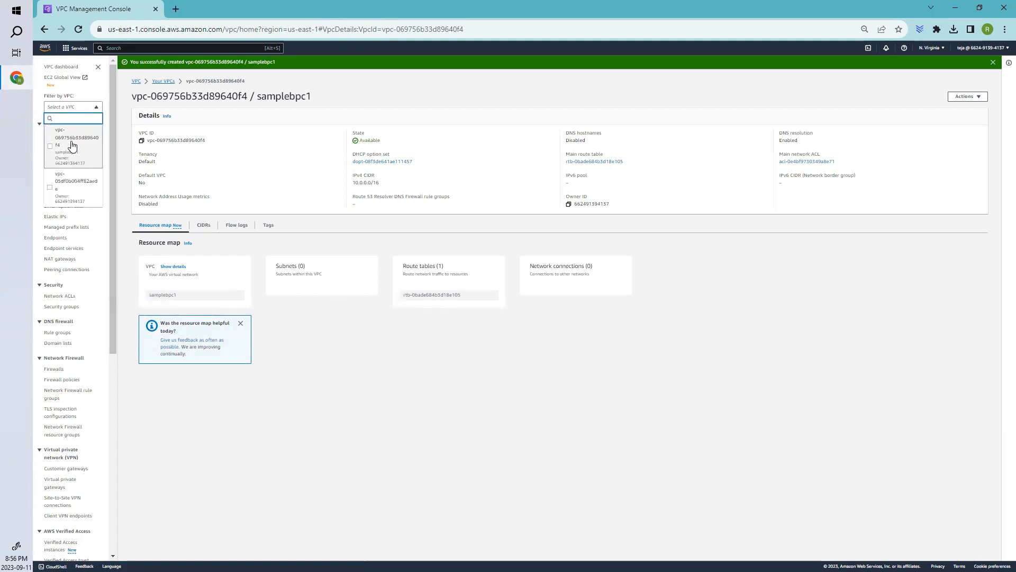
click(73, 136)
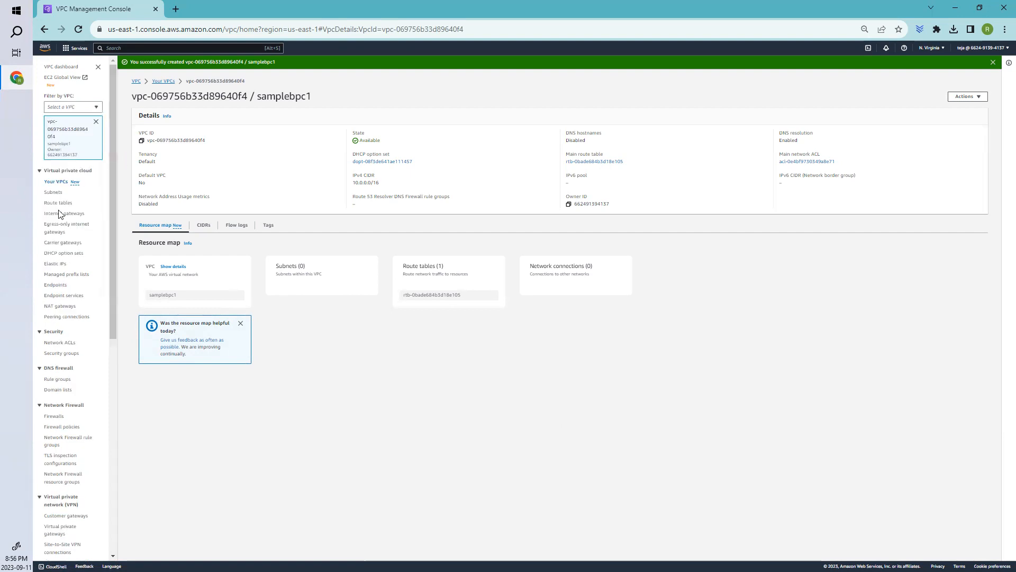
click(53, 192)
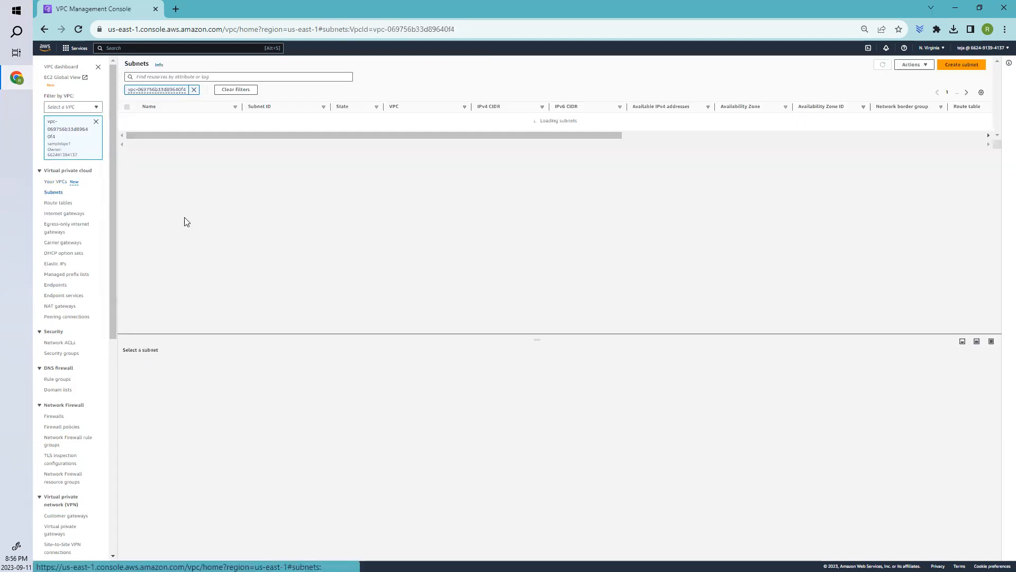
Create subnet mysubnet1 in samplebpc1, zone us-east-1a, CIDR 10.0.1.0/24.
click(961, 64)
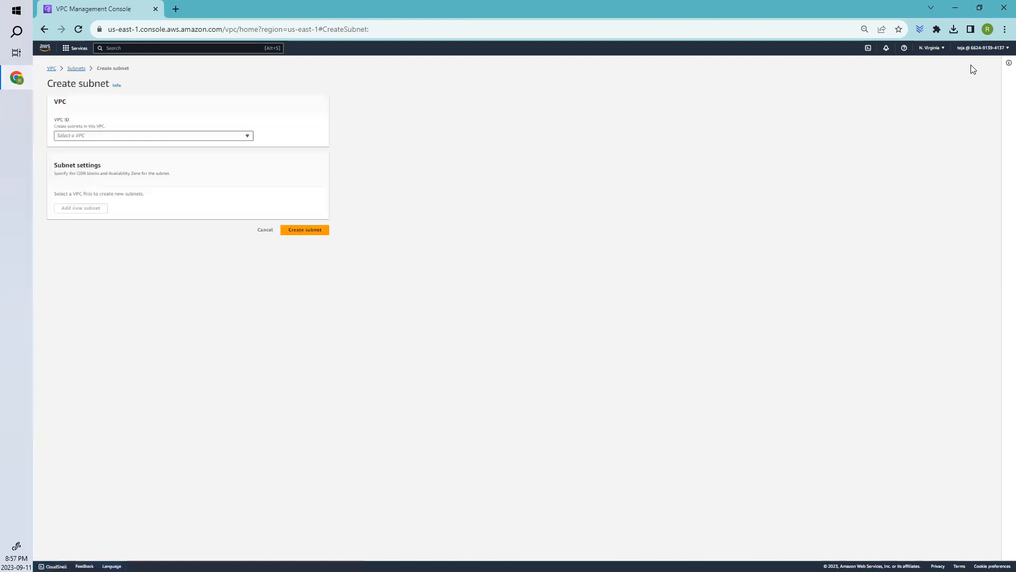
click(152, 136)
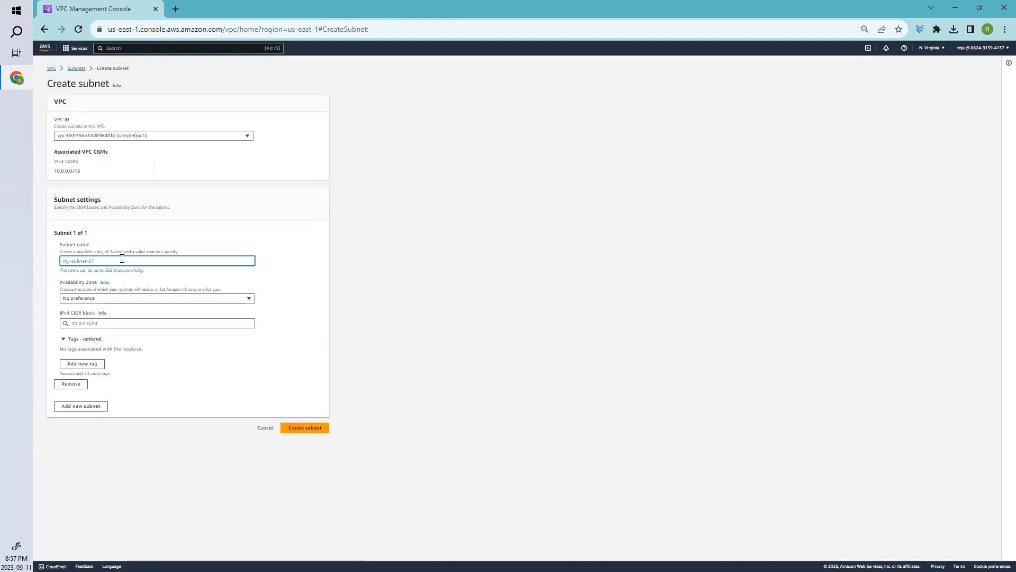
text(mysubnet1)
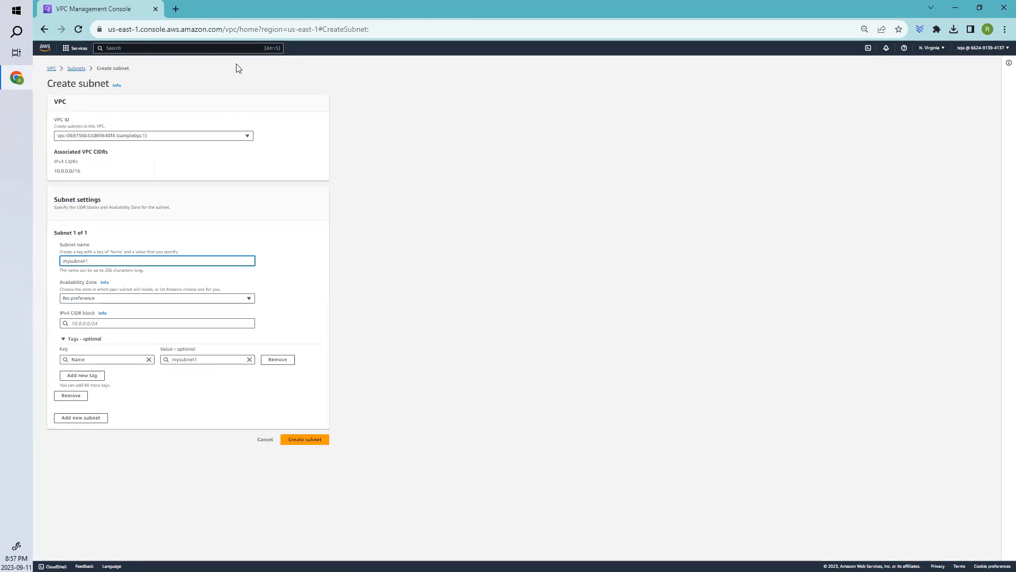
click(156, 297)
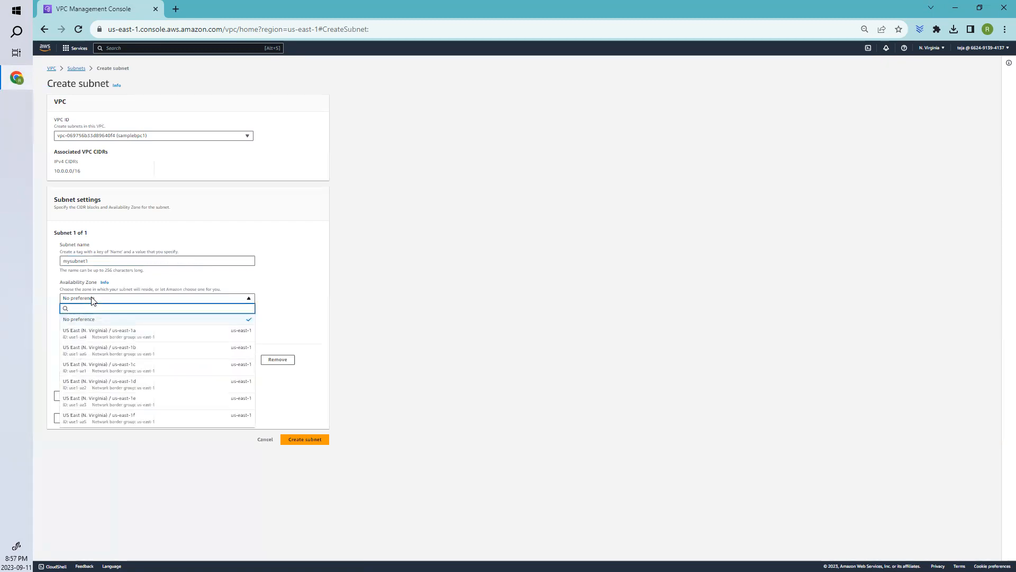
mouse_move(100, 362)
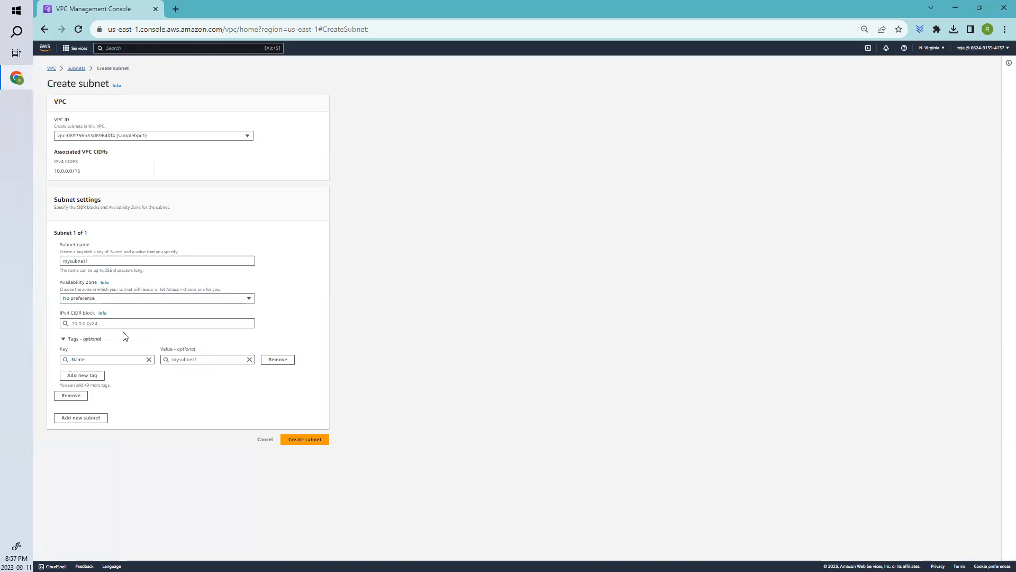
click(155, 298)
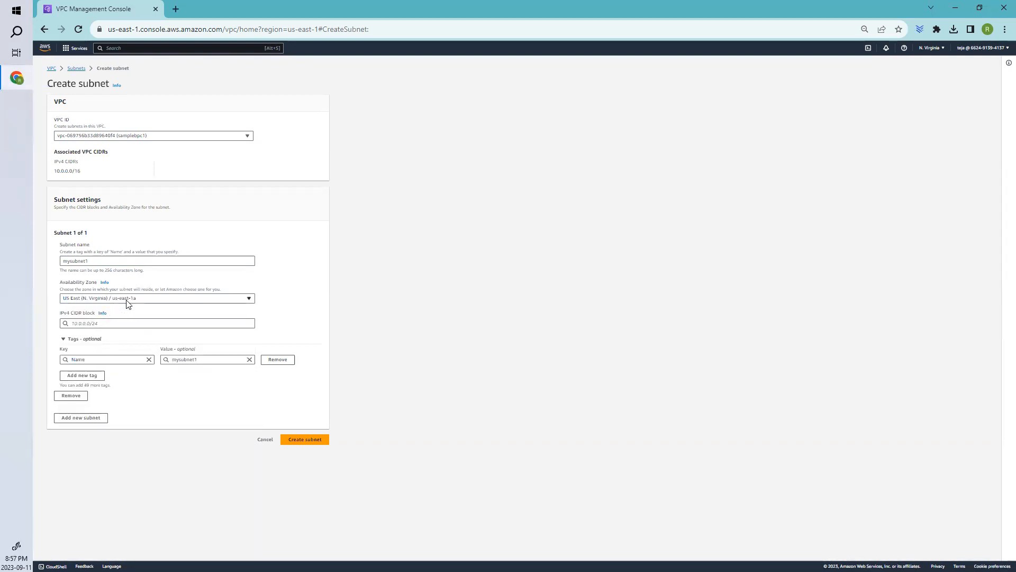
click(156, 323)
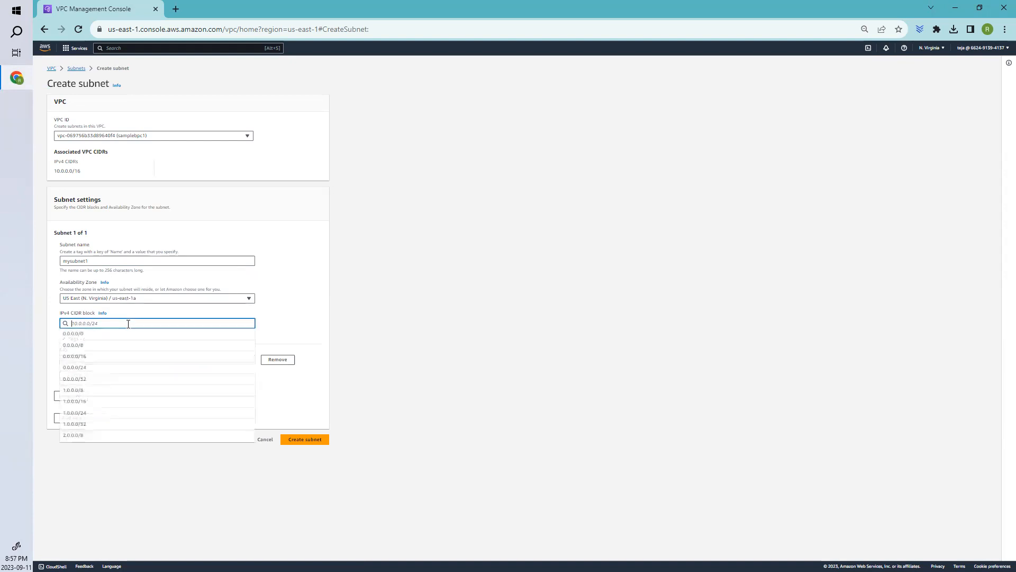
mouse_move(1003, 394)
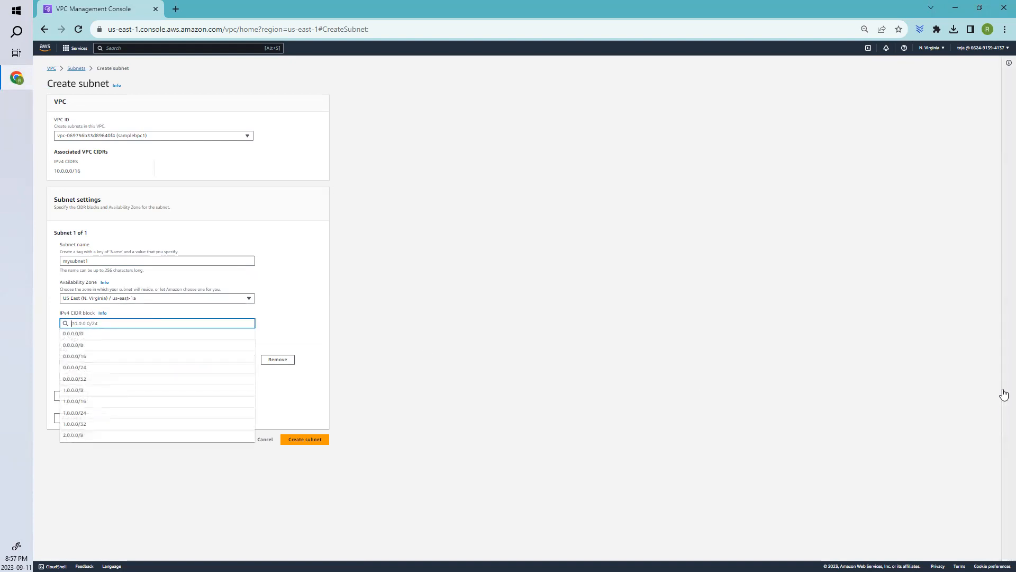
text(10.0)
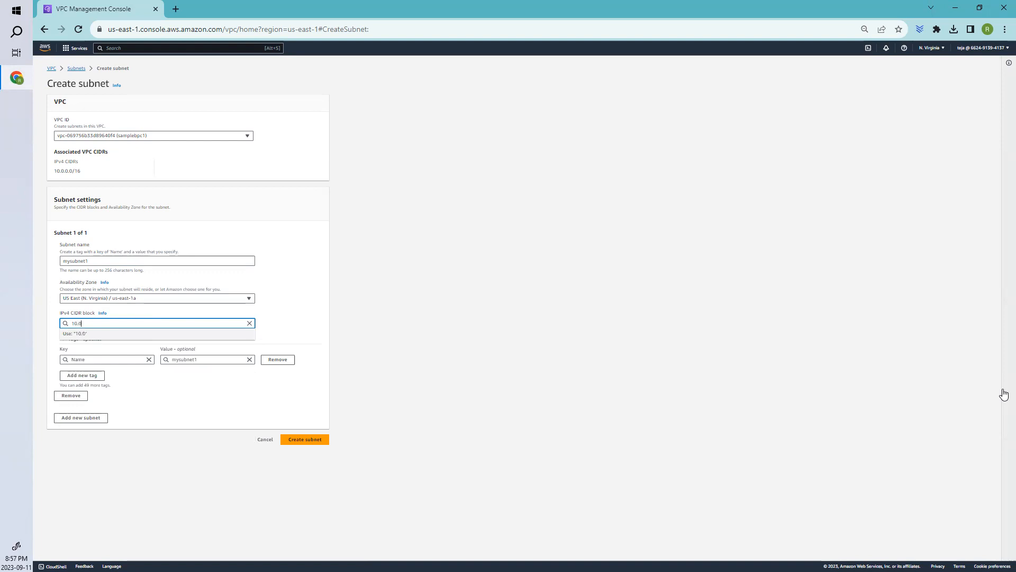
text(.1.0)
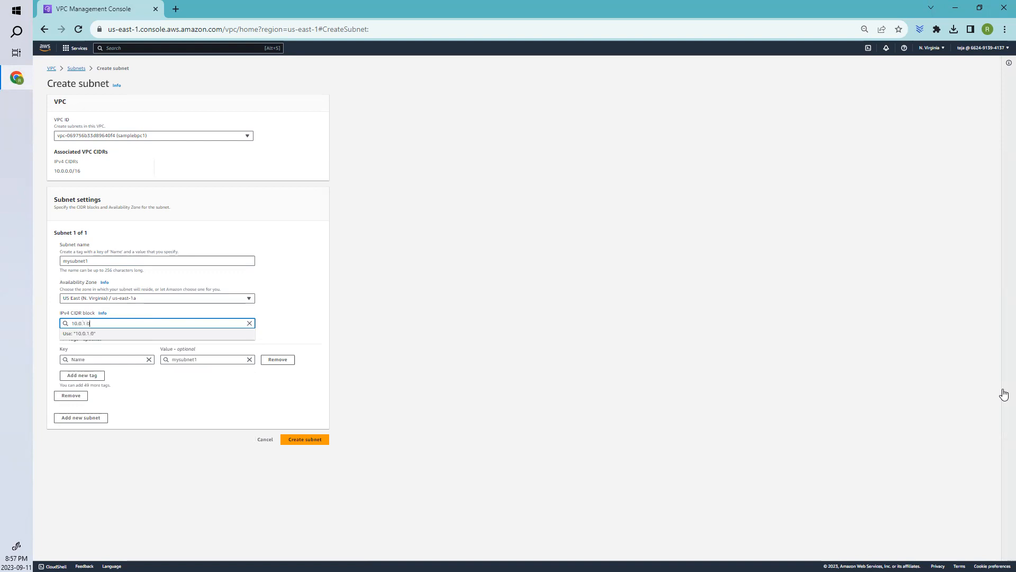
text(/24)
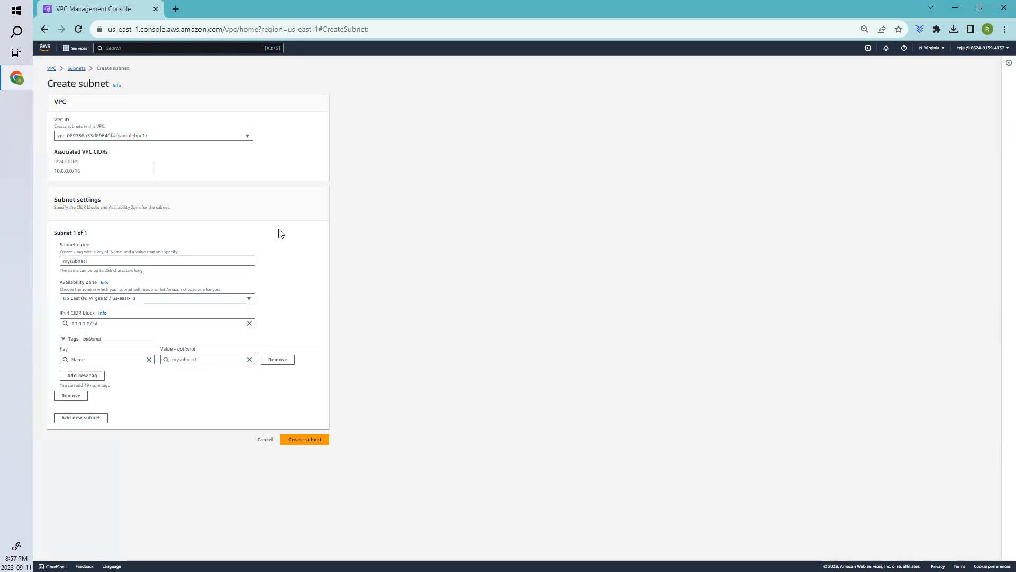
mouse_move(219, 399)
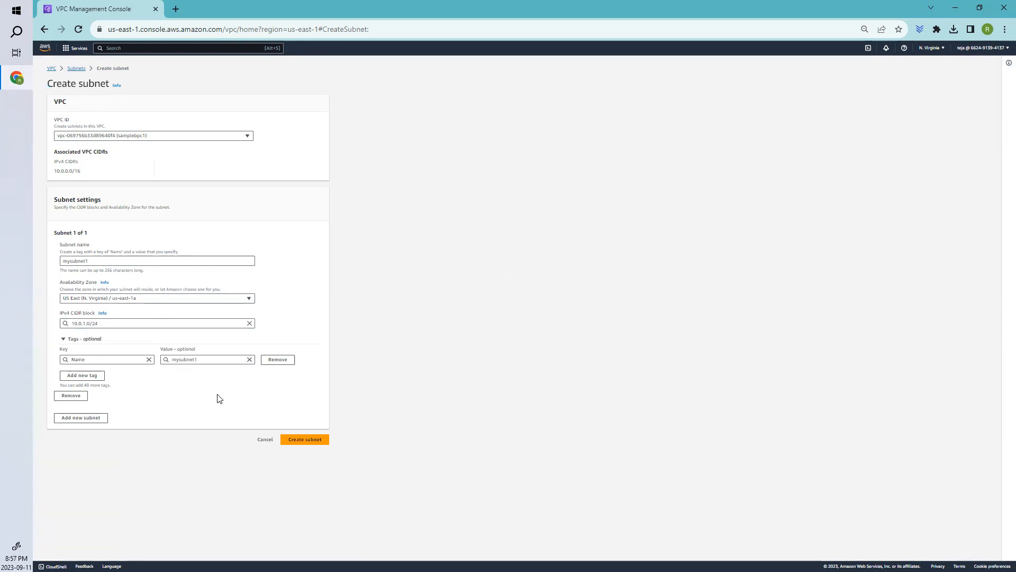
click(303, 439)
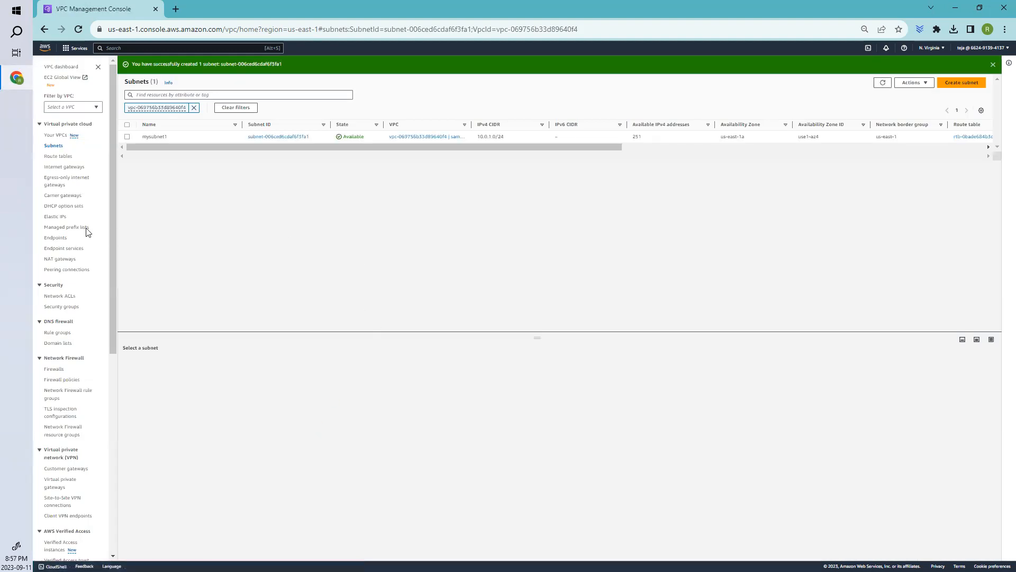
Go through Your VPCs to the empty Peering connections list.
click(56, 135)
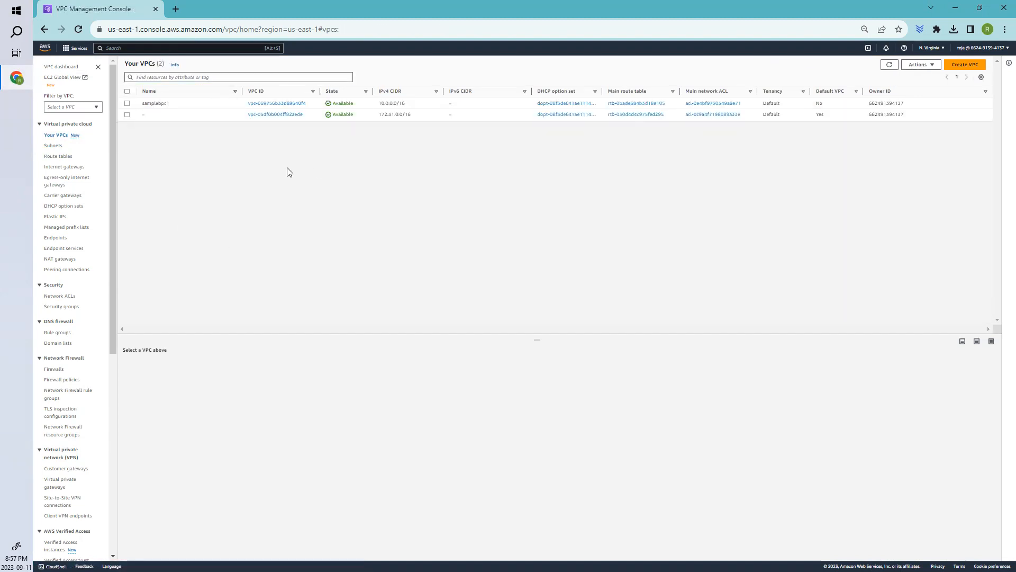
mouse_move(66, 269)
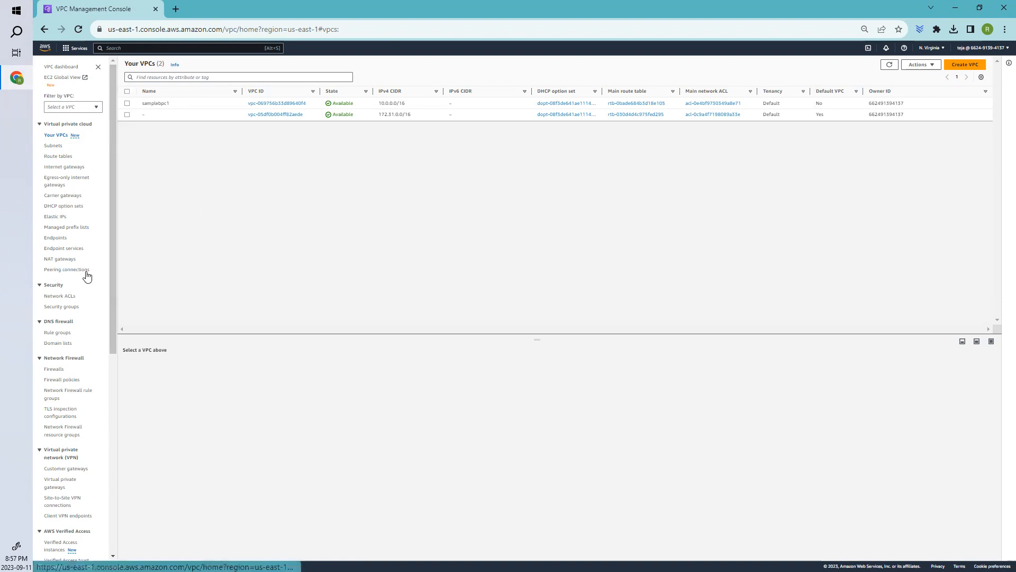
click(67, 269)
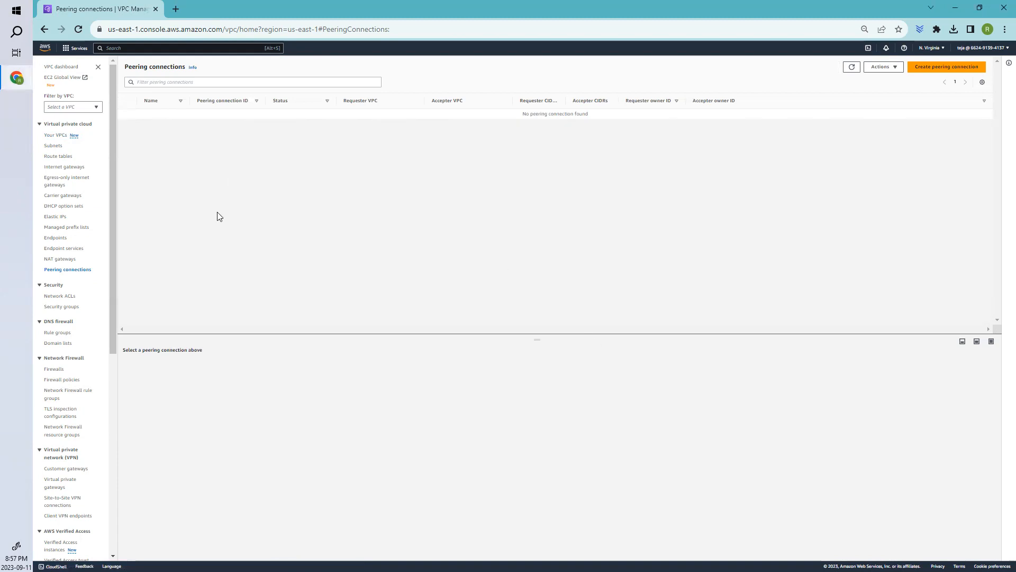
mouse_move(192, 216)
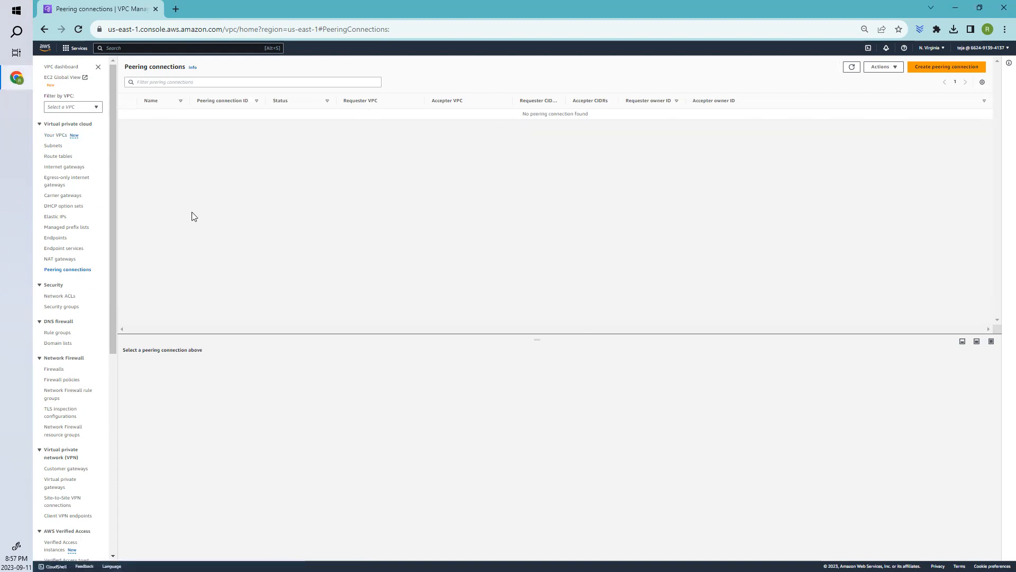
mouse_move(846, 227)
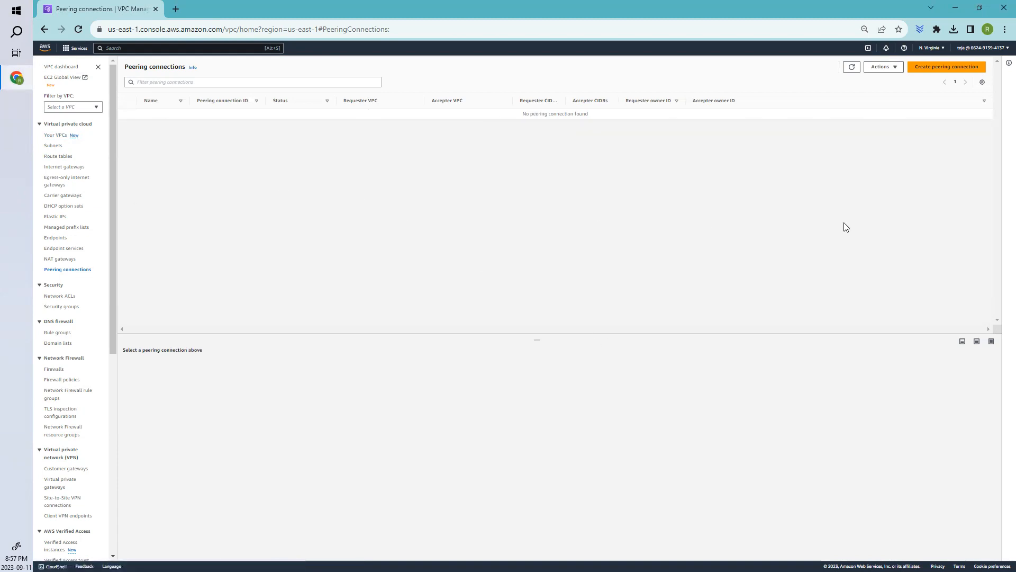
Request peering connection mypeeringconnection from samplevpc1 to this region's default VPC.
click(946, 66)
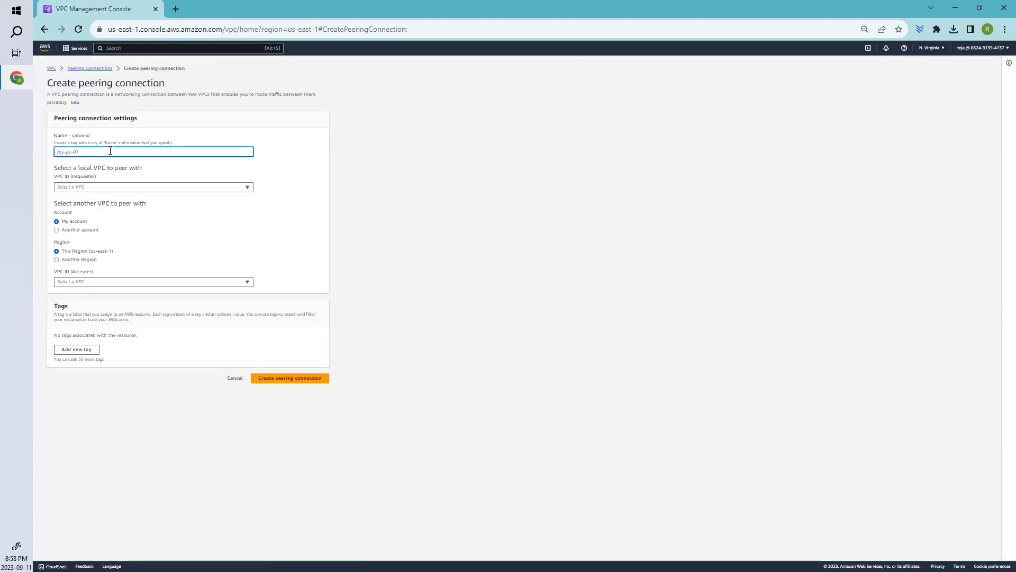
text(mypeer)
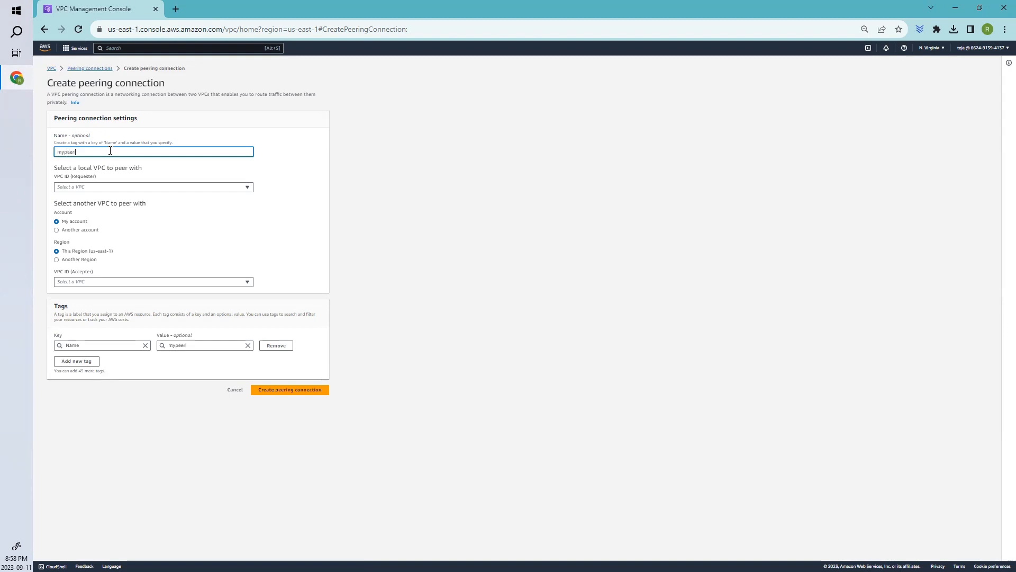
text(ingcon)
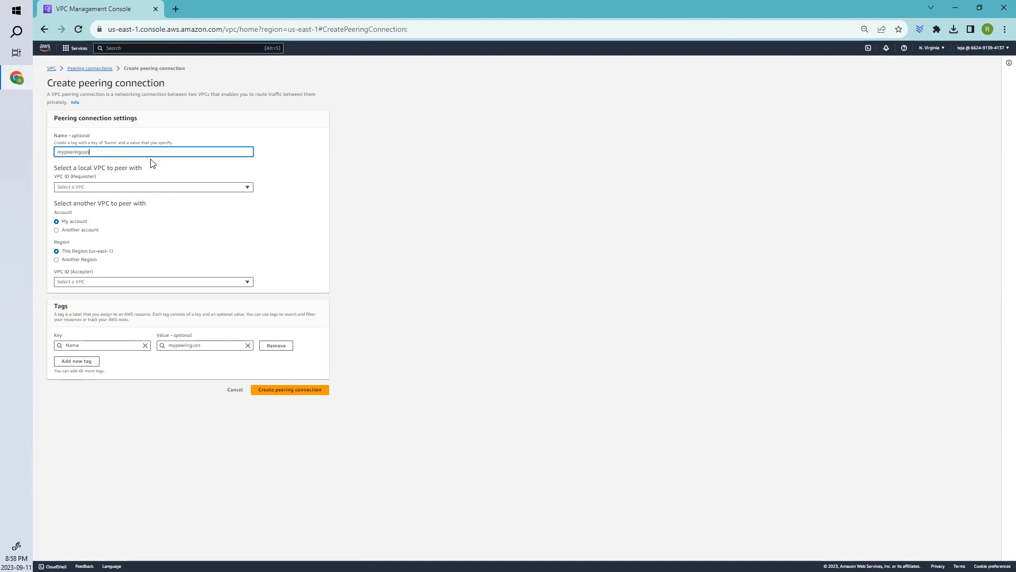
click(153, 186)
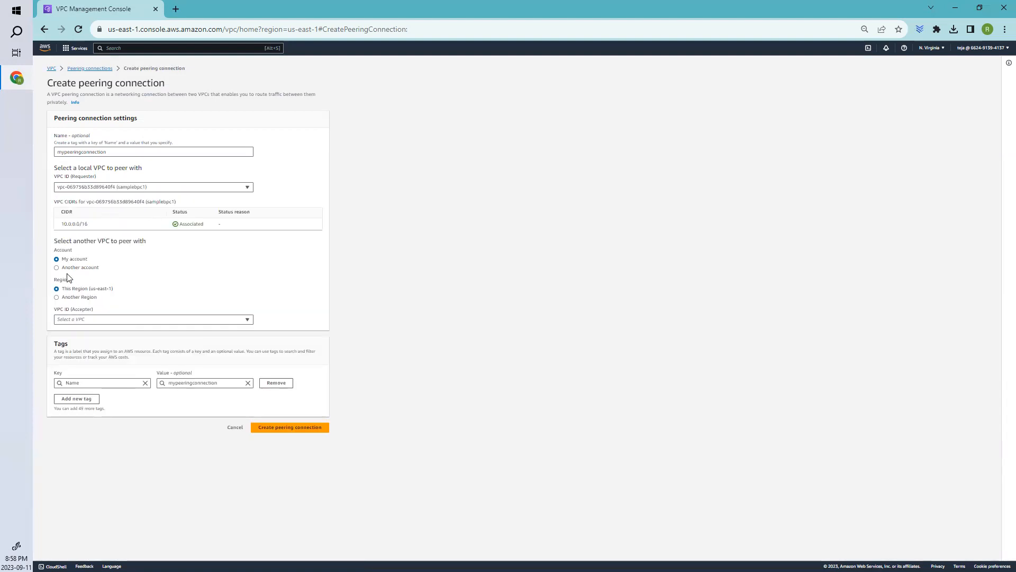
mouse_move(71, 313)
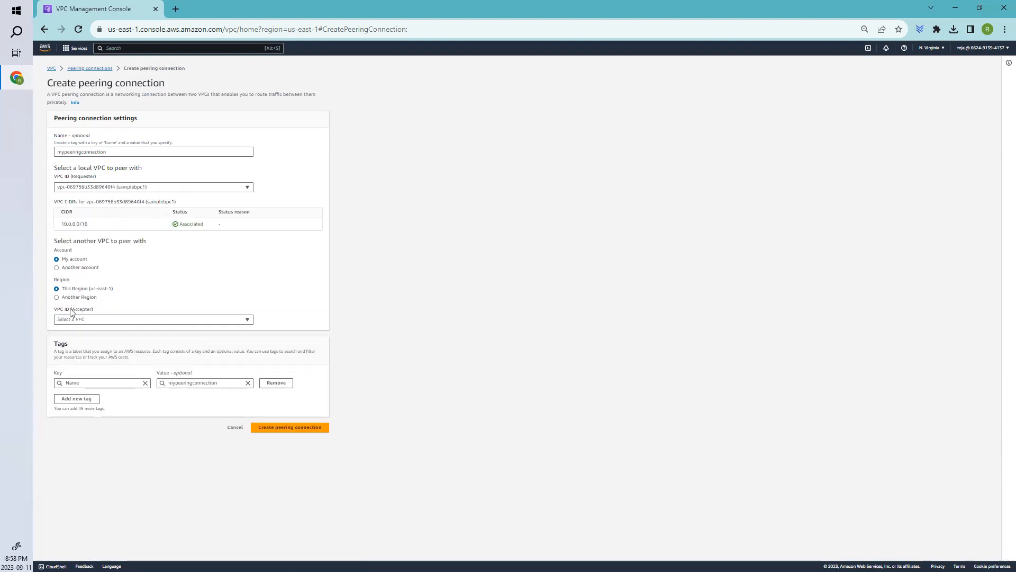
click(56, 297)
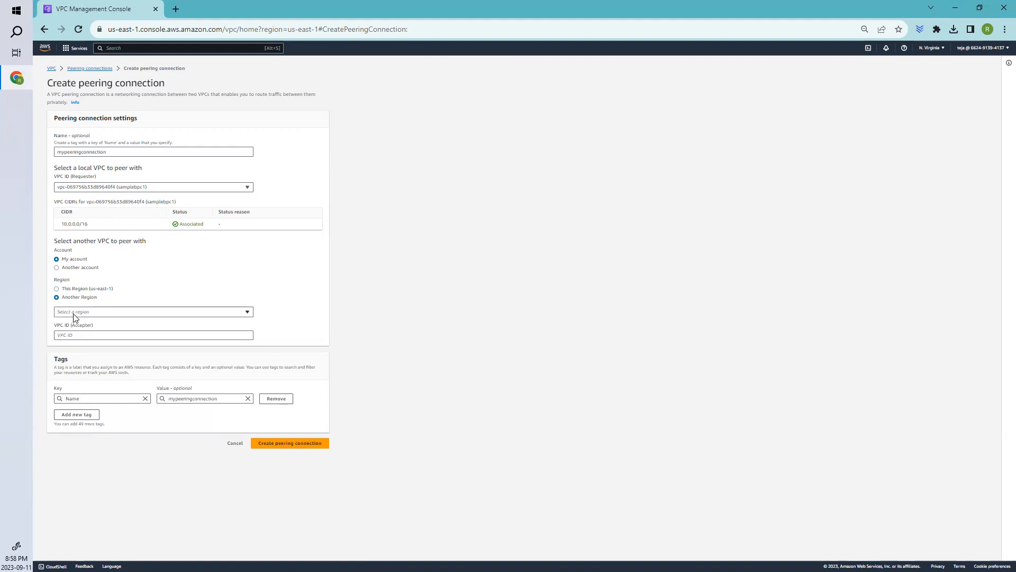
click(154, 312)
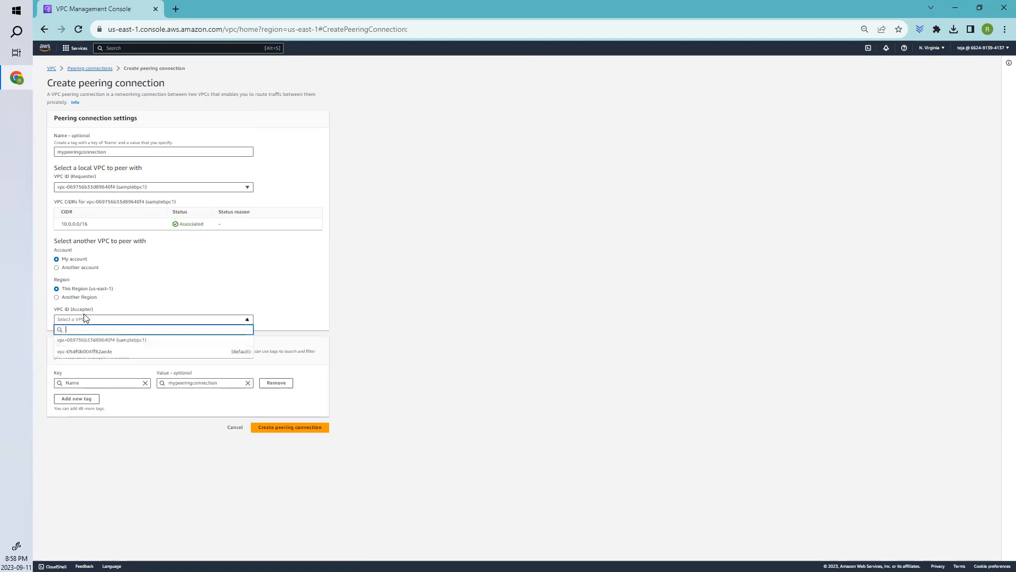
click(84, 352)
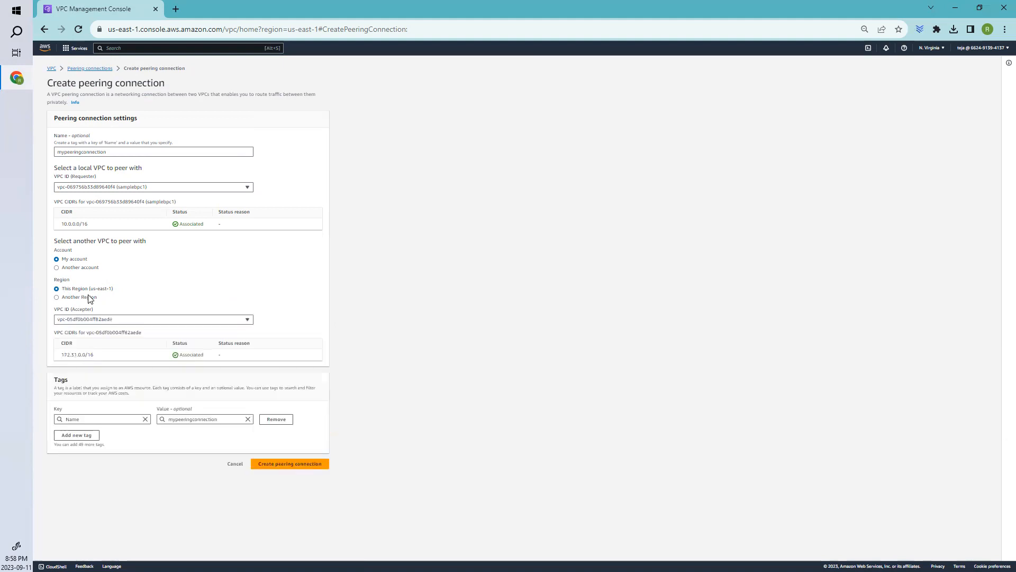
mouse_move(124, 193)
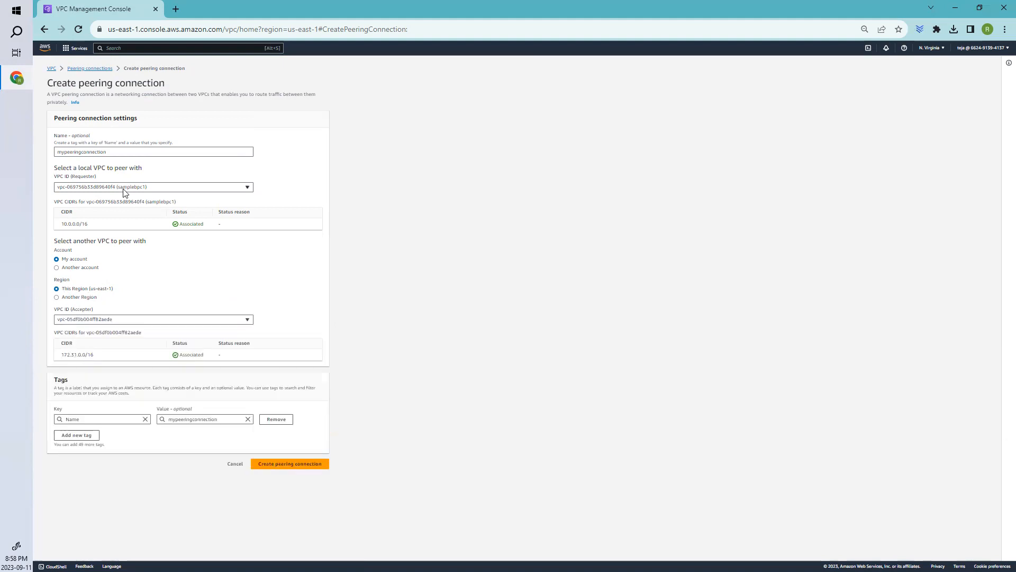
mouse_move(73, 219)
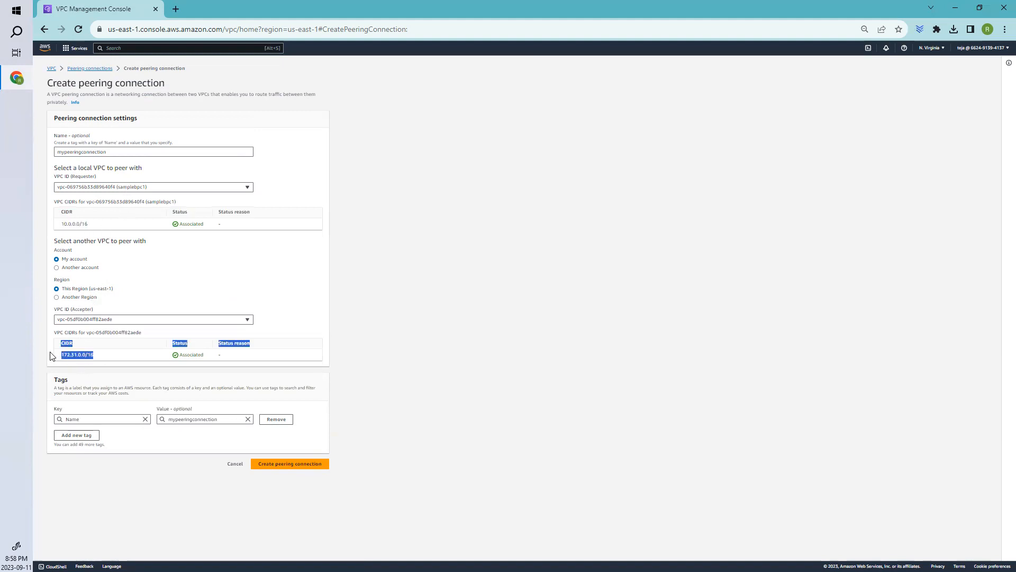
mouse_move(289, 463)
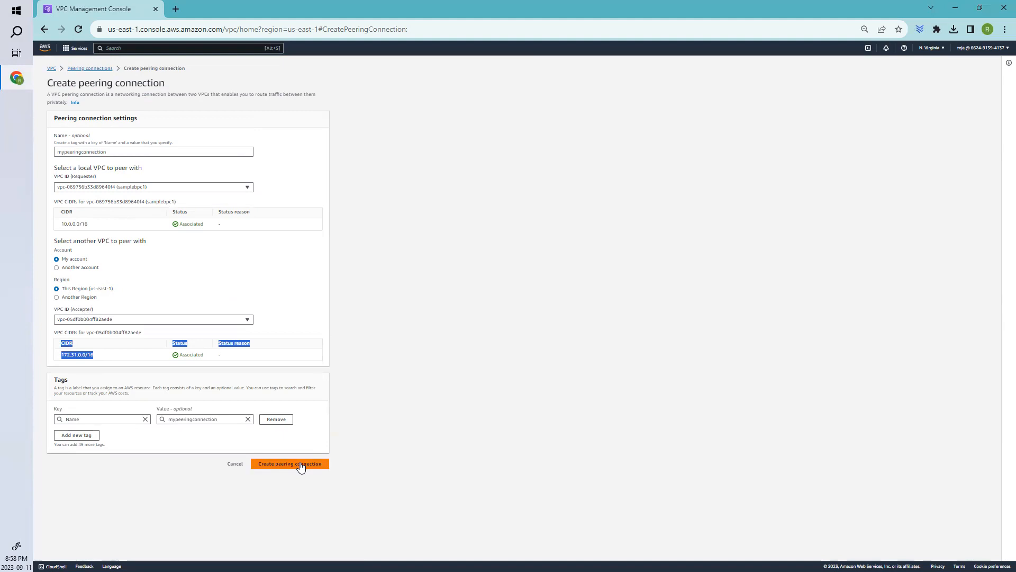
click(289, 463)
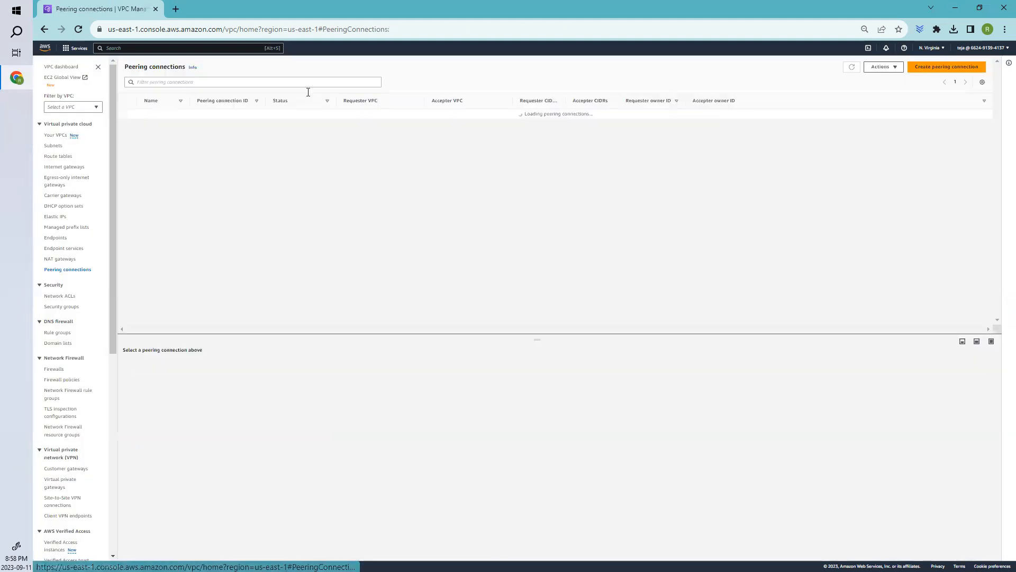
Accept the pending mypeeringconnection request via Actions, after cancelling the Reject dialog.
click(851, 67)
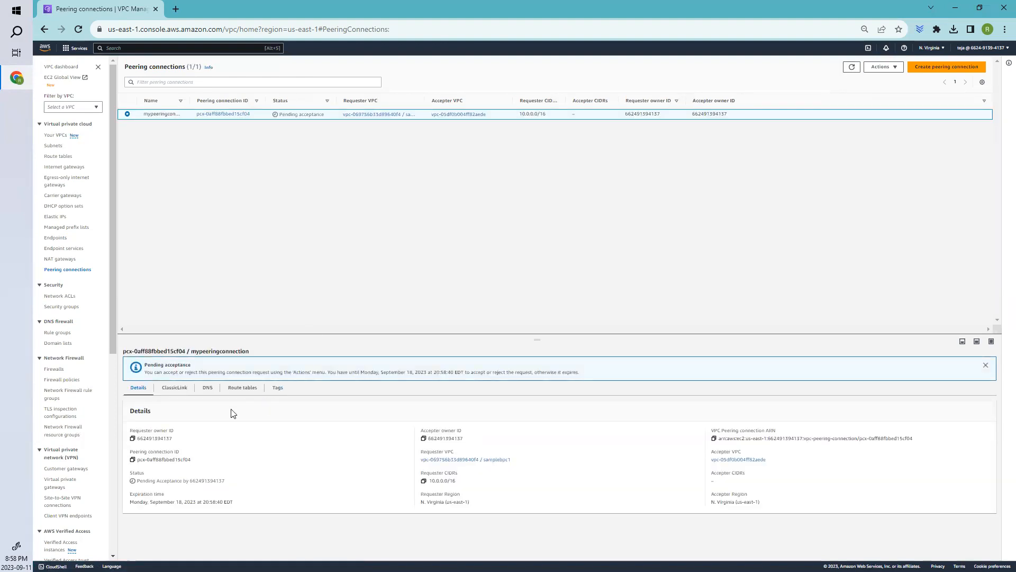
double_click(166, 364)
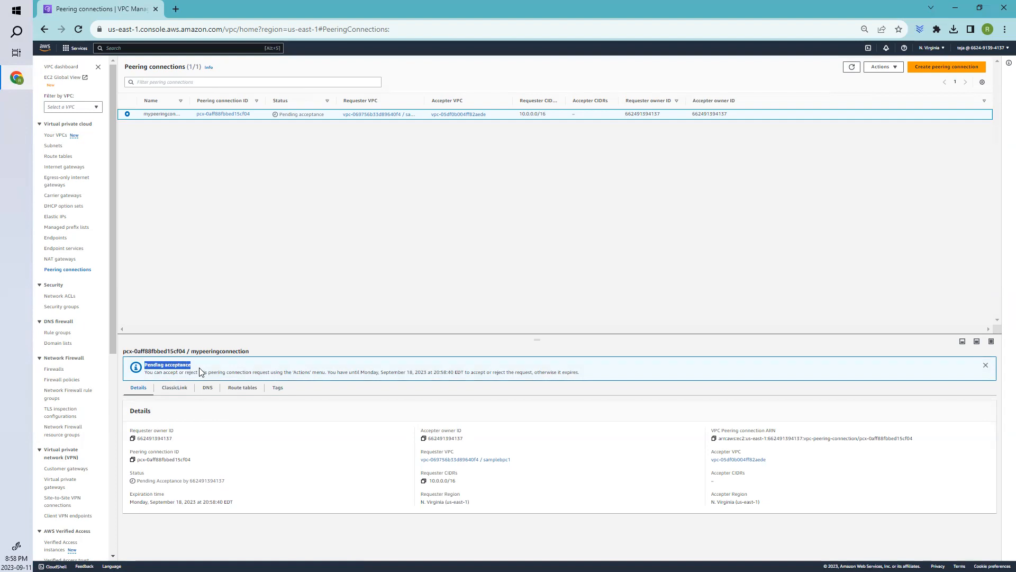
mouse_move(199, 372)
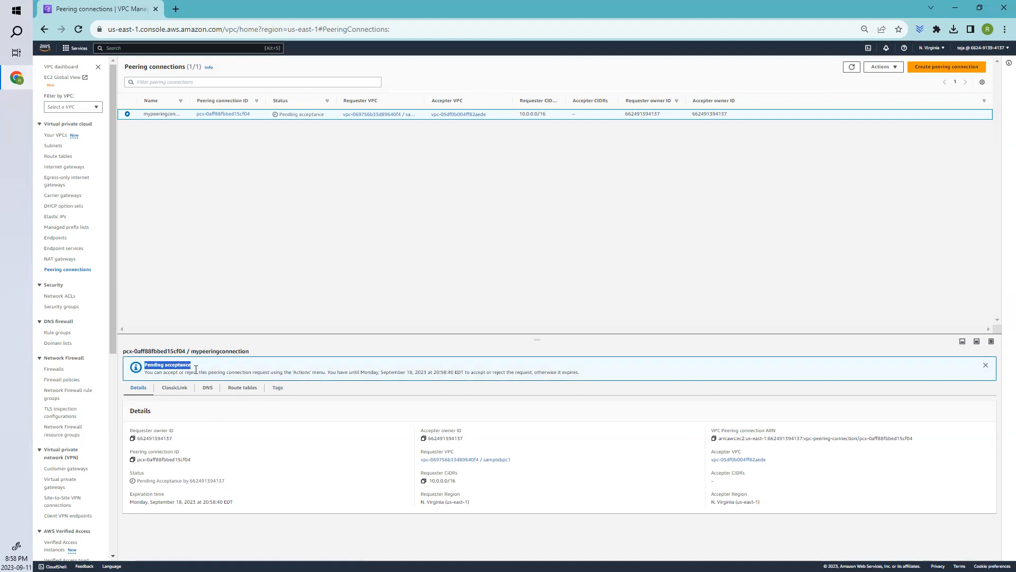
mouse_move(300, 259)
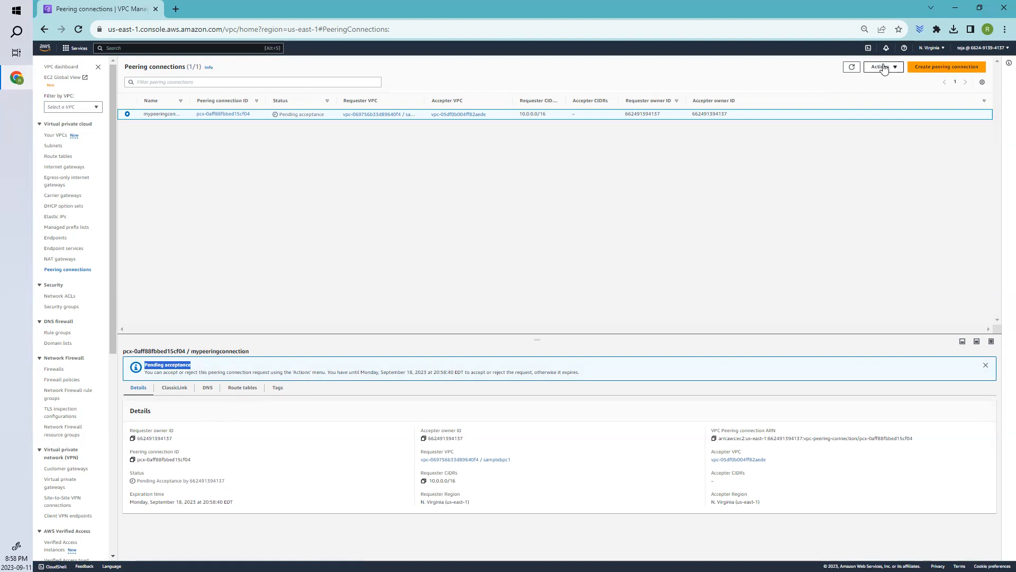
click(883, 67)
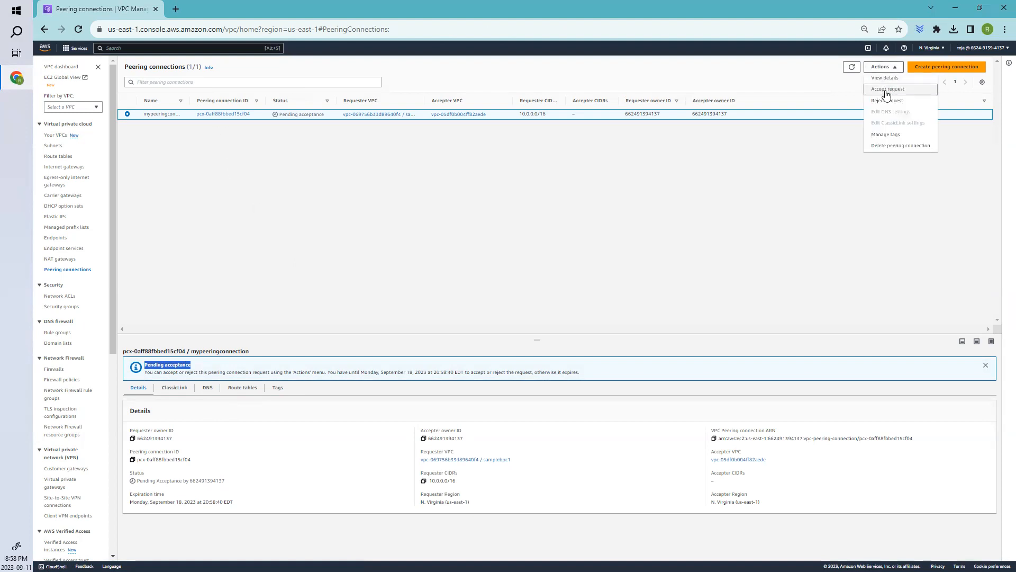
mouse_move(887, 100)
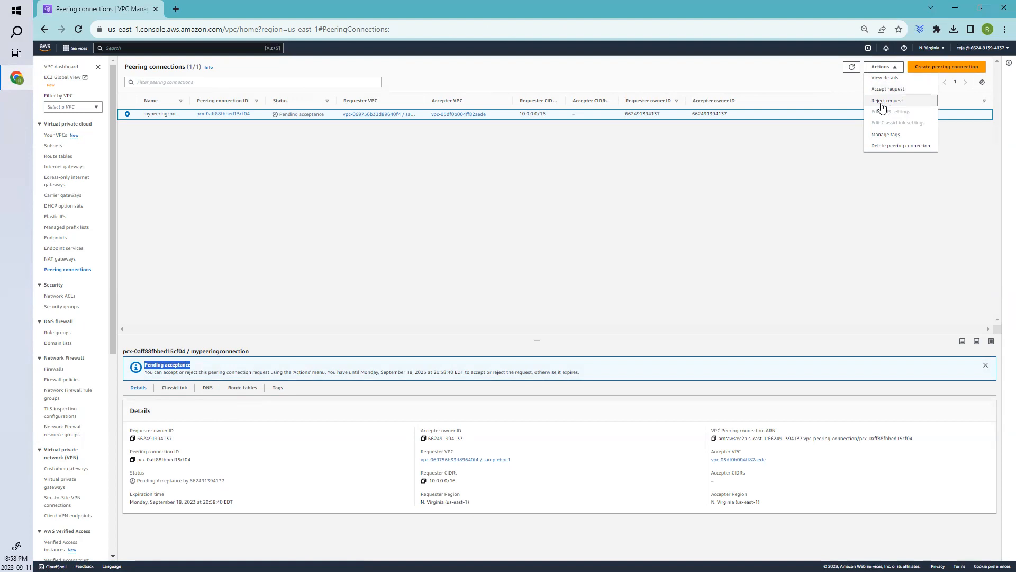
click(886, 100)
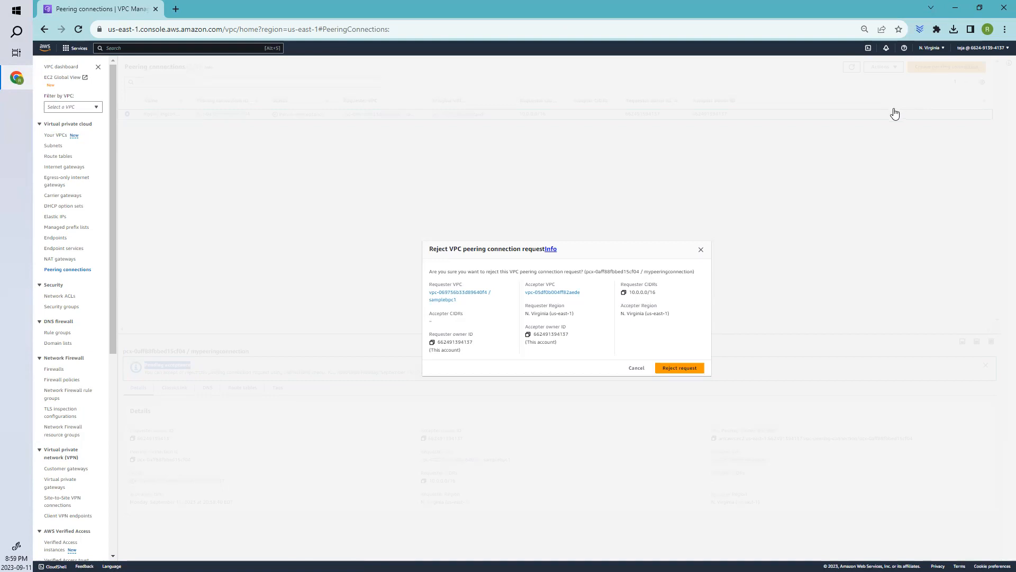
mouse_move(879, 130)
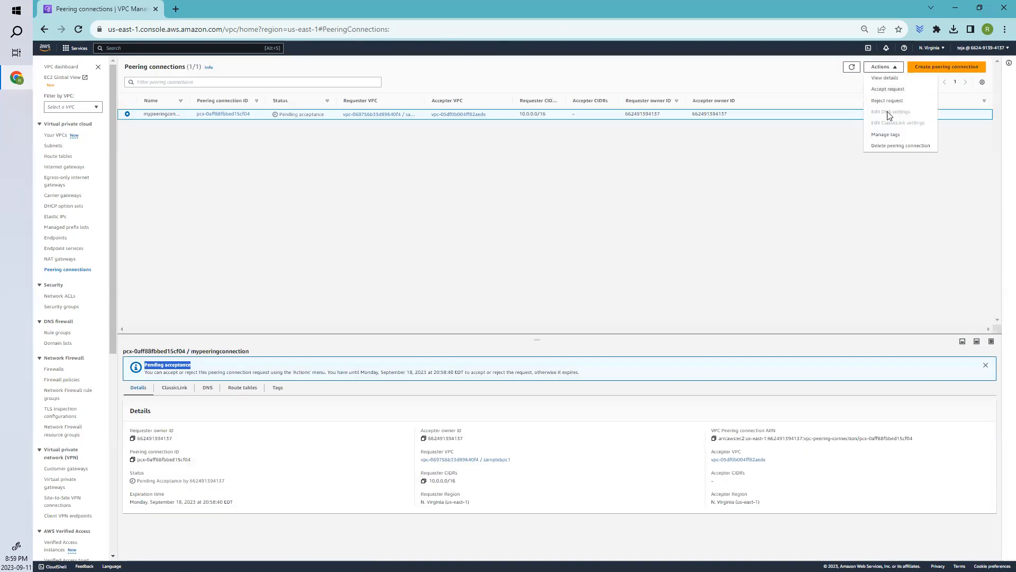
mouse_move(887, 89)
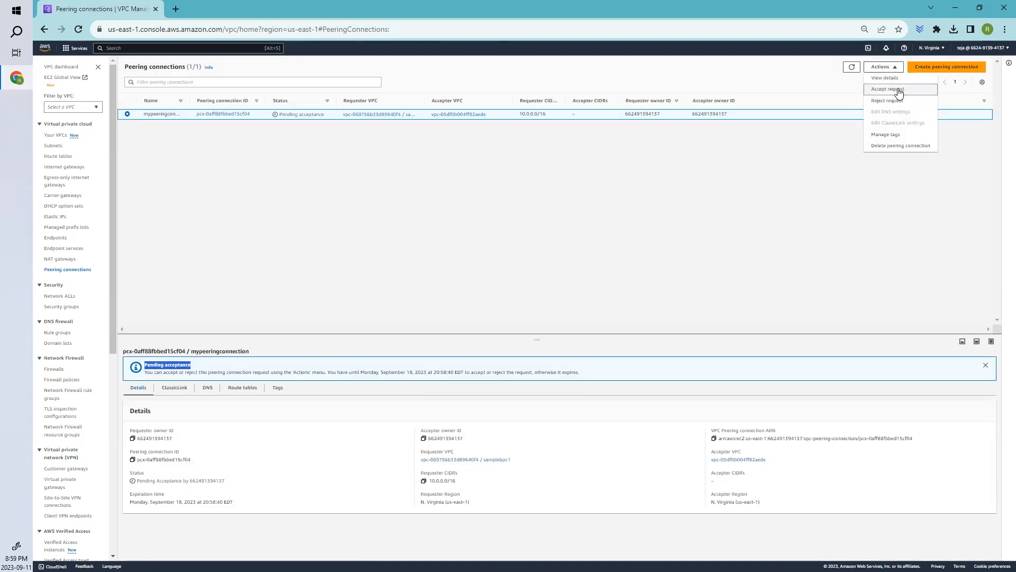
click(886, 89)
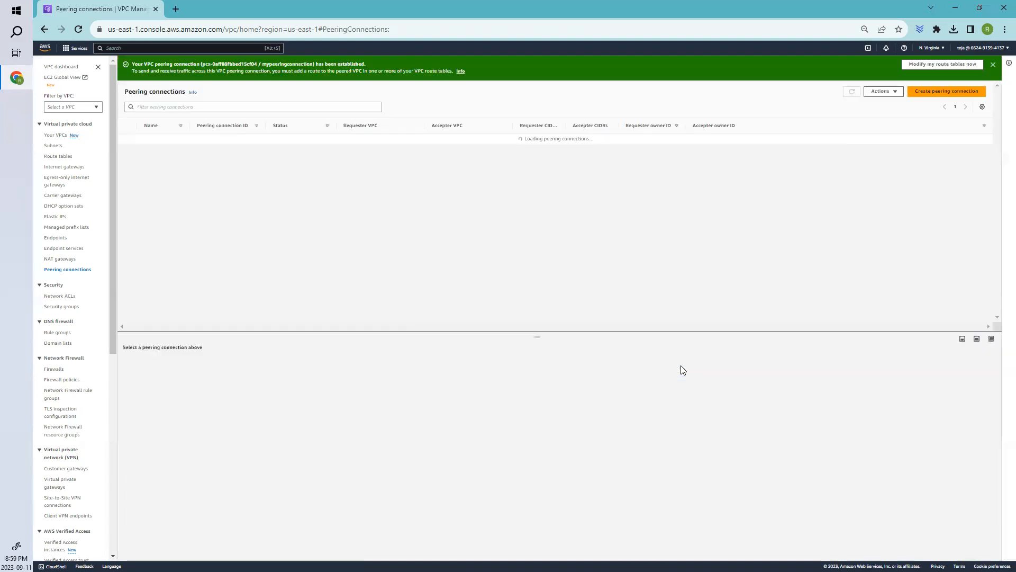
View mypeeringconnection's details, now Active with accepter CIDR 172.31.0.0/16.
click(851, 91)
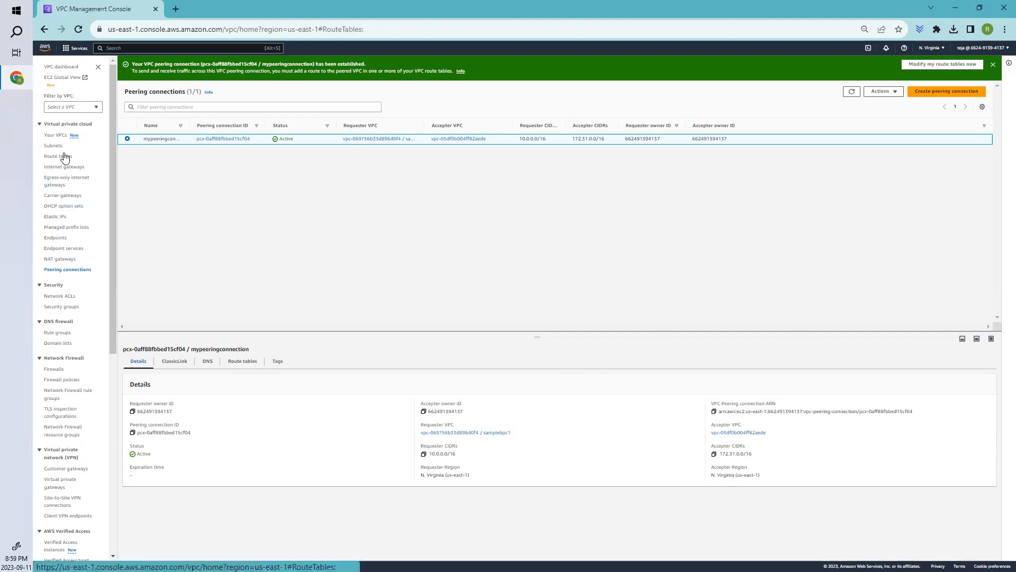
Clear the VPC filter and view routes of the 172.31.0.0/16 VPC's route table.
click(57, 156)
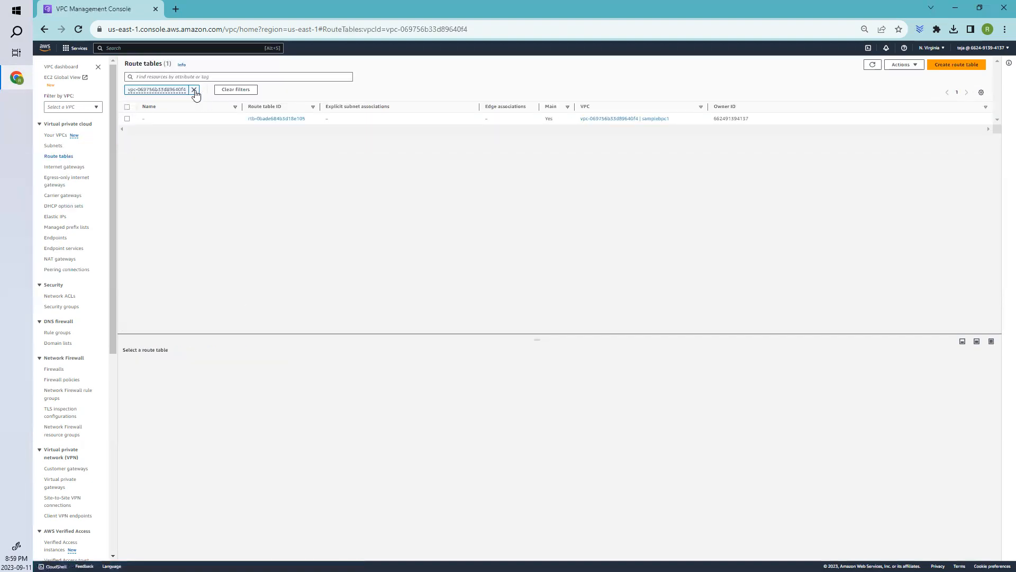
click(194, 89)
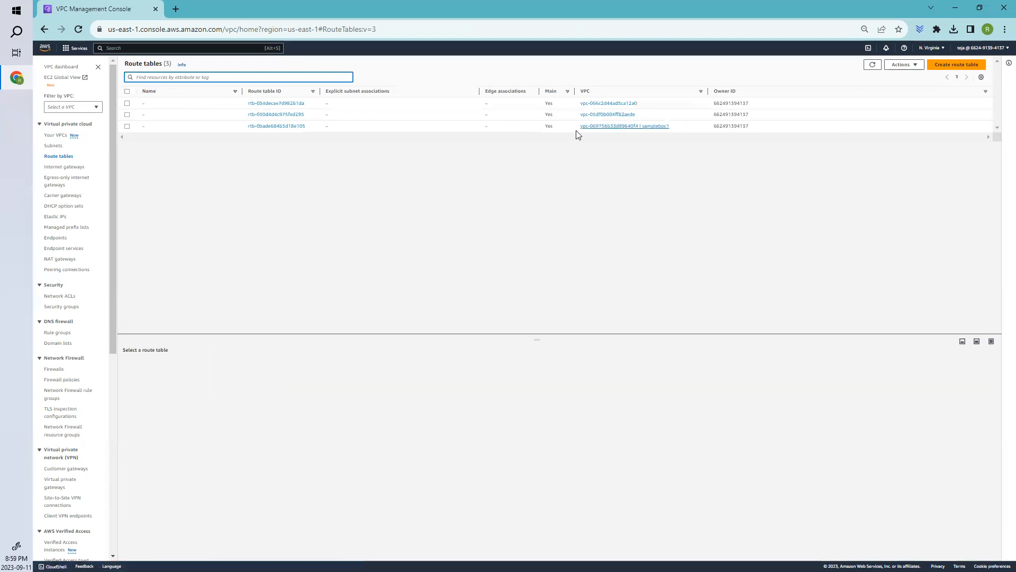
click(127, 126)
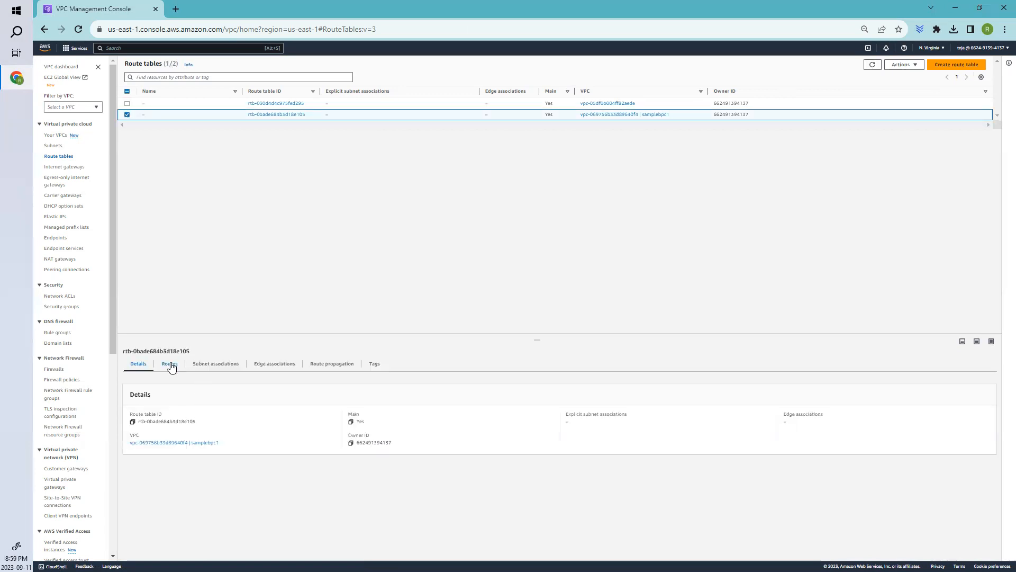
click(170, 364)
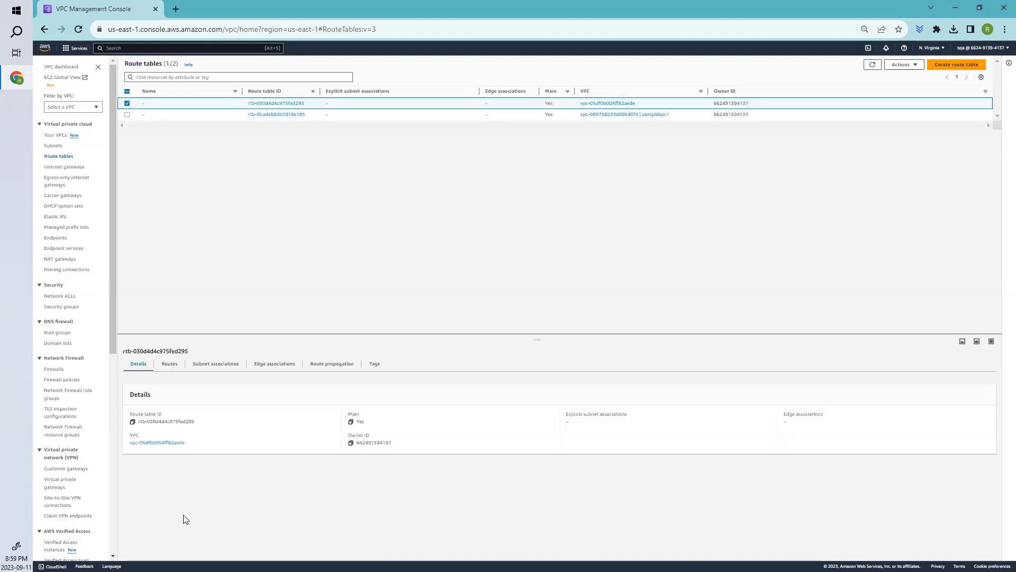
click(170, 364)
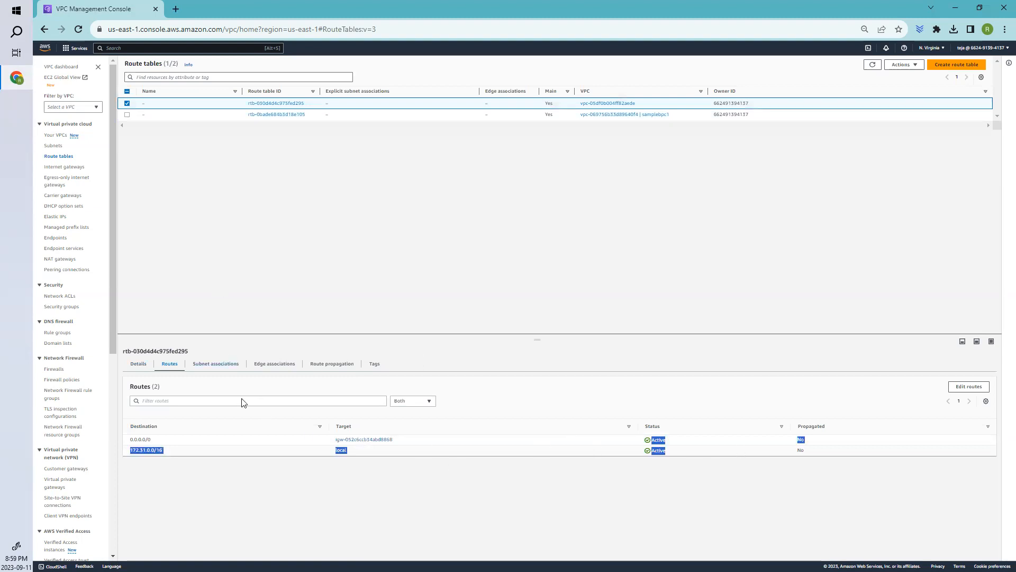
mouse_move(138, 364)
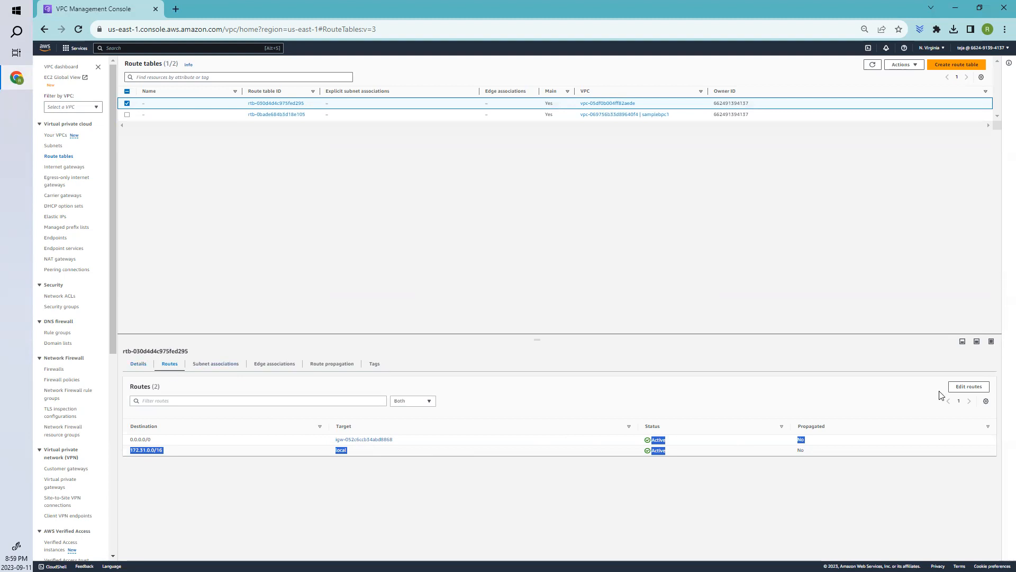
Add and save a route sending 10.0.0.0/16 through mypeeringconnection.
click(968, 386)
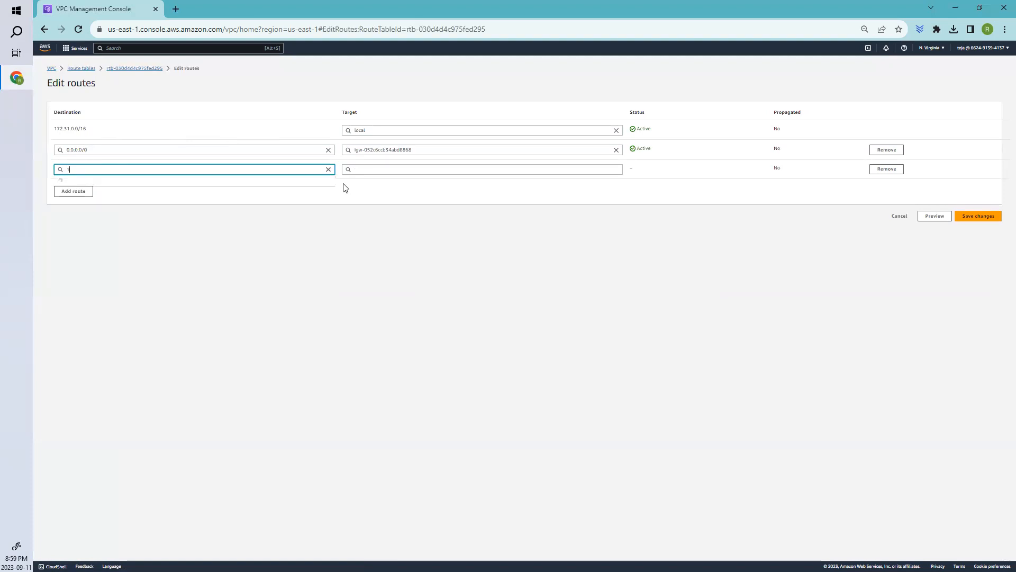
text(0)
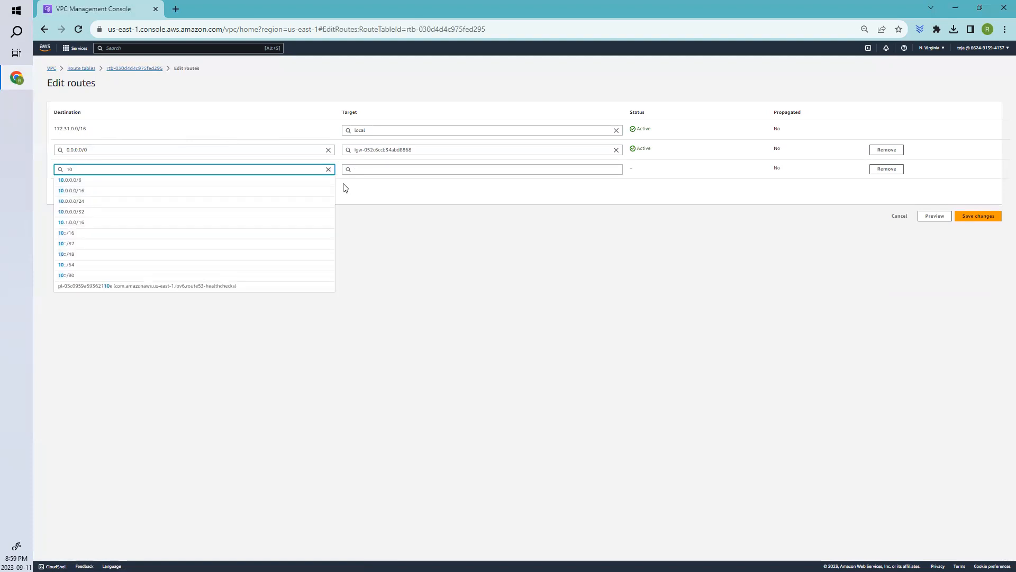
click(71, 190)
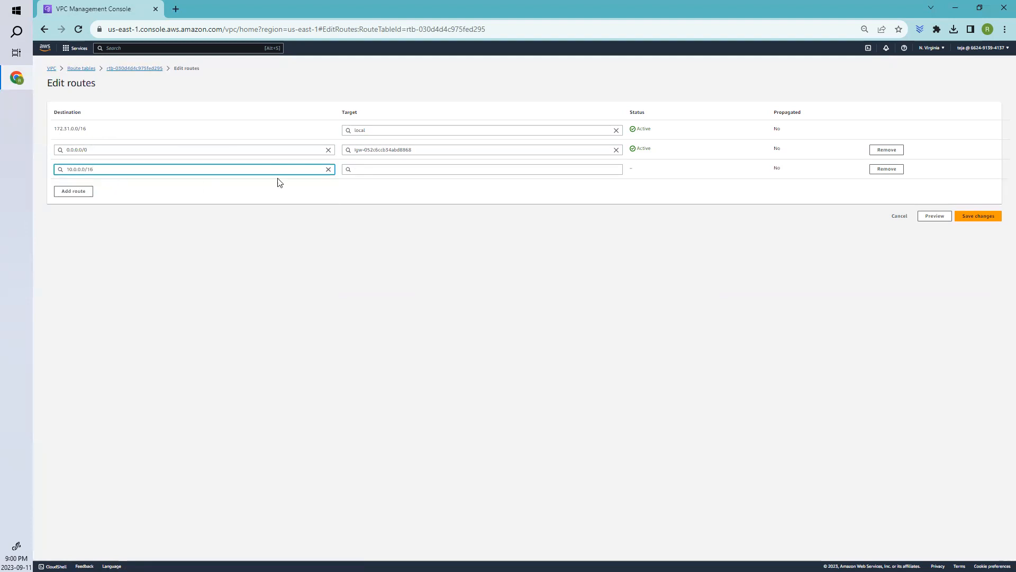
click(482, 169)
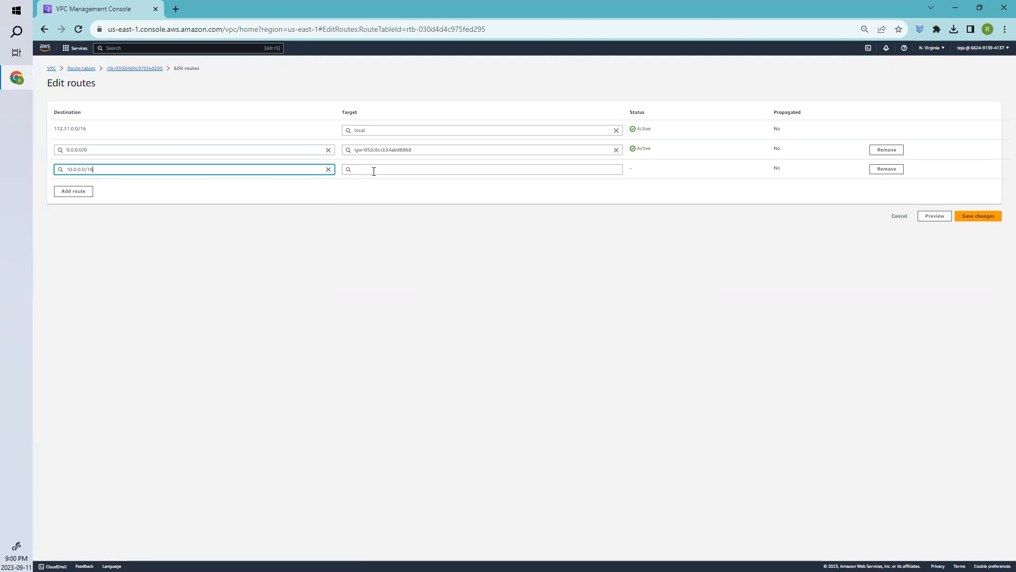
click(481, 169)
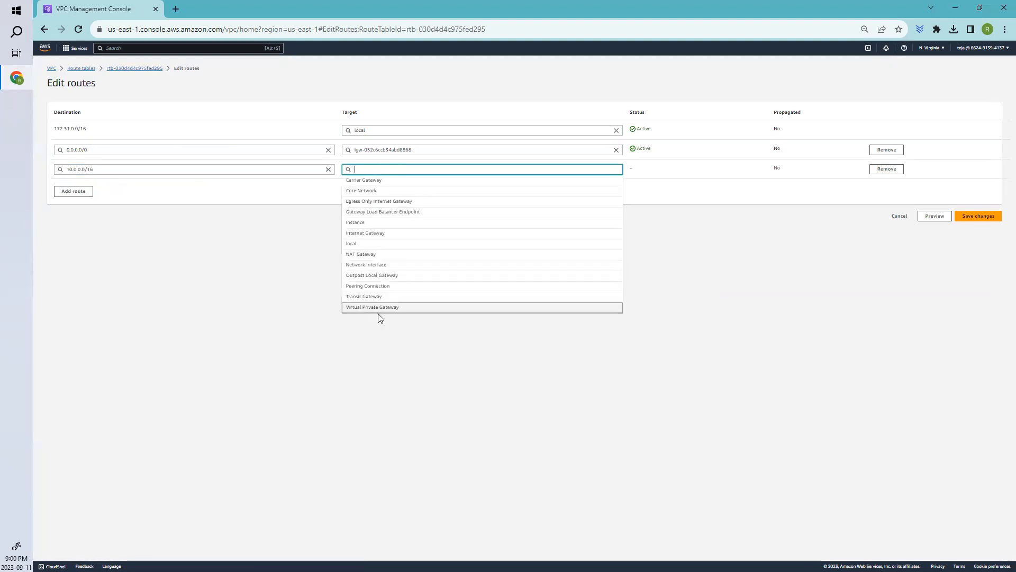
mouse_move(397, 289)
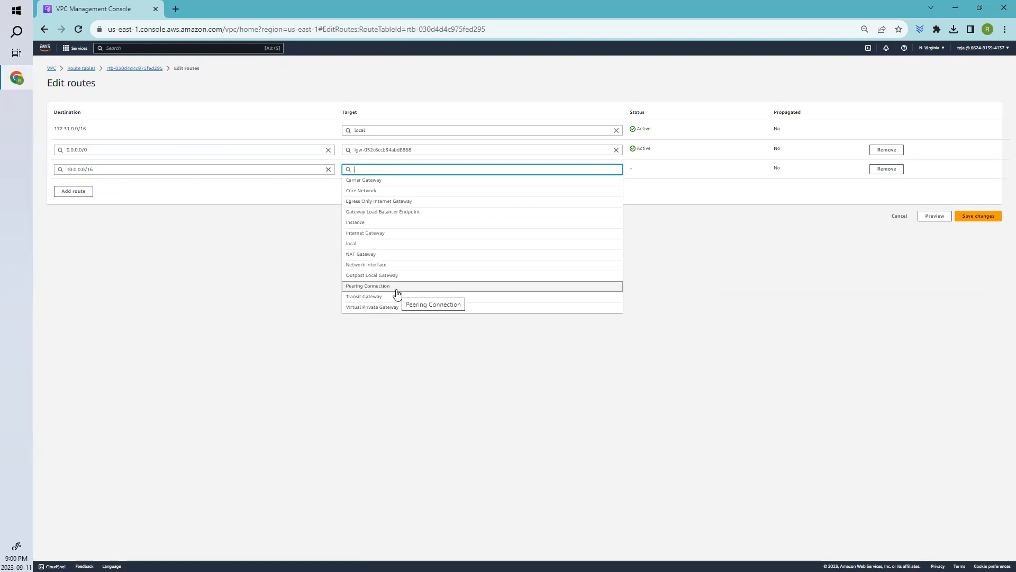
click(367, 285)
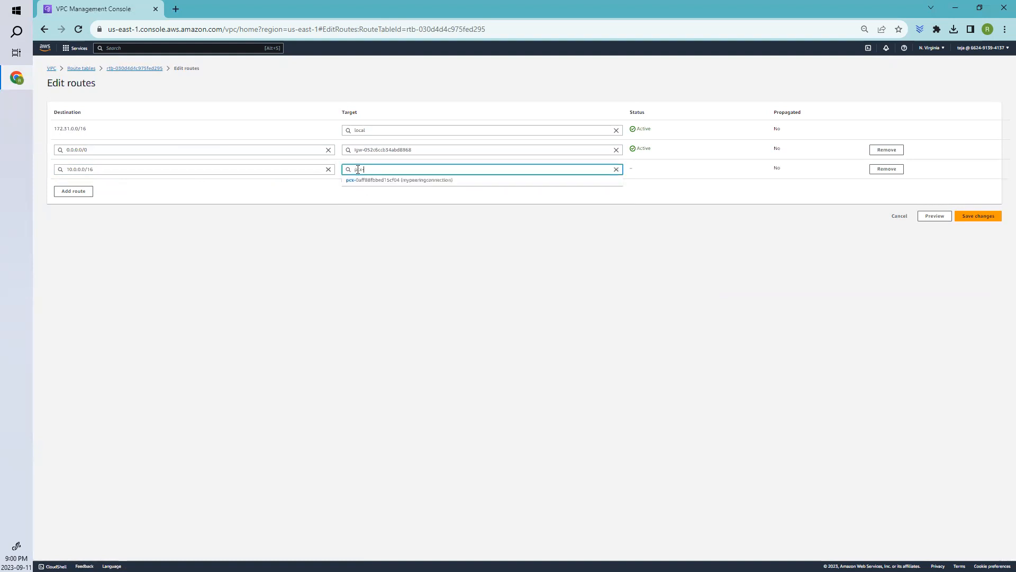
click(399, 180)
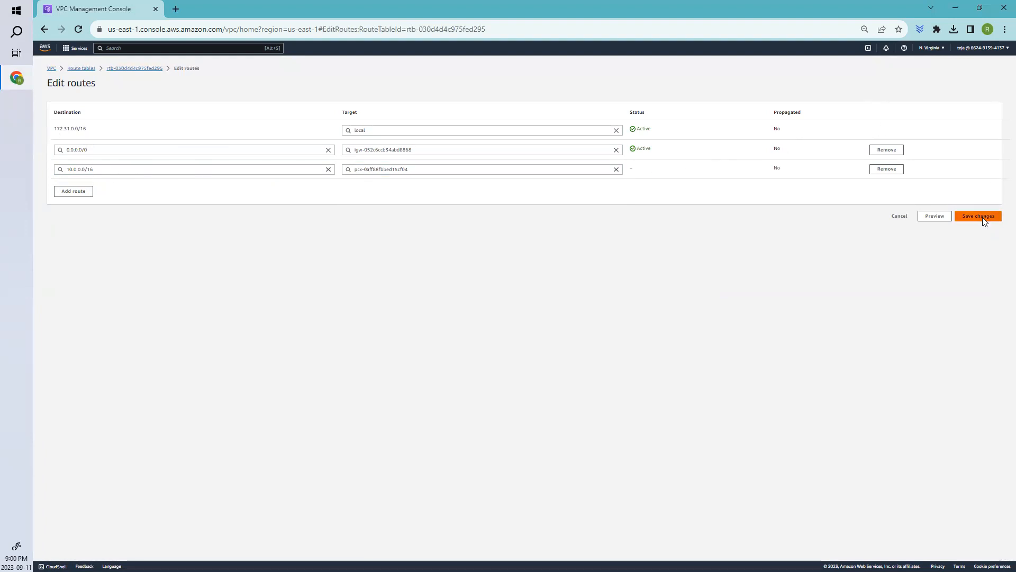
click(978, 215)
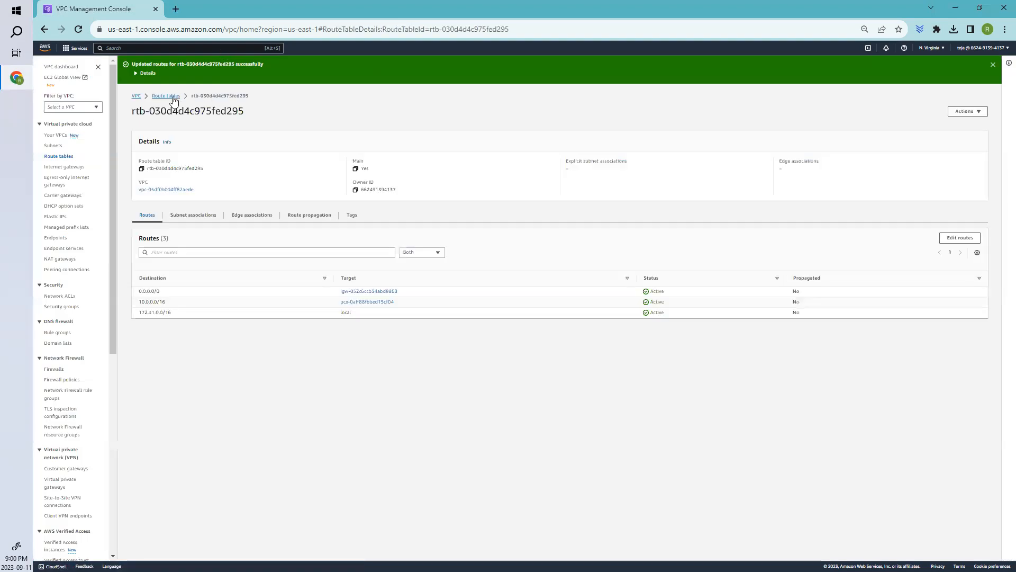
Clear filters and edit routes of samplebpc1's route table, holding only local 10.0.0.0/16.
click(165, 95)
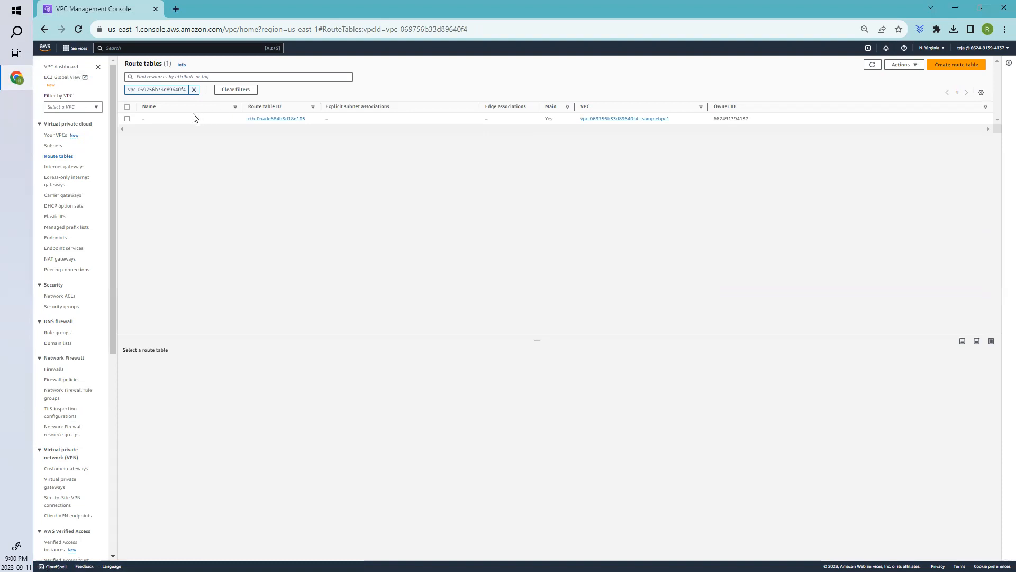
mouse_move(245, 89)
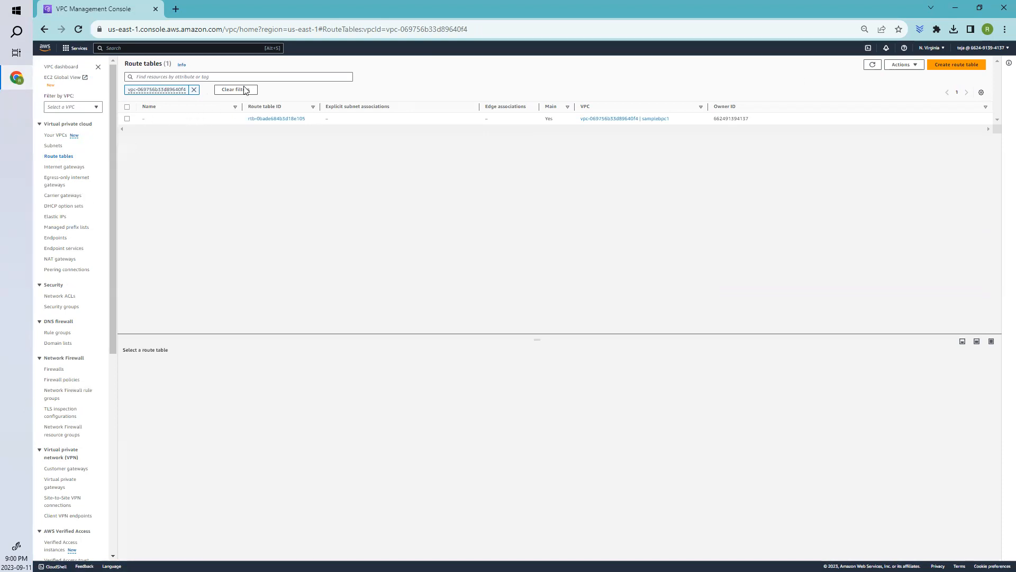
click(231, 89)
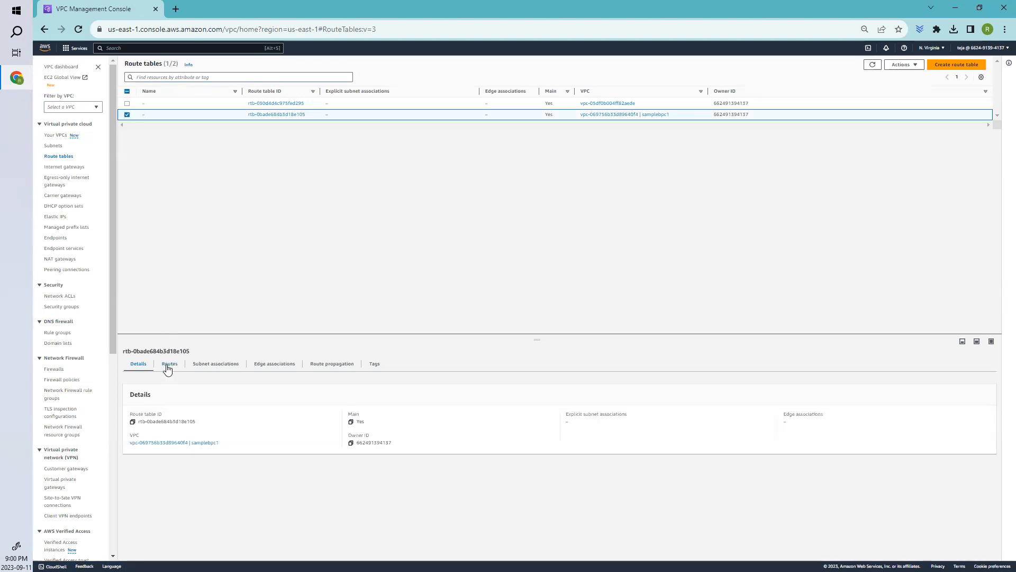
click(169, 363)
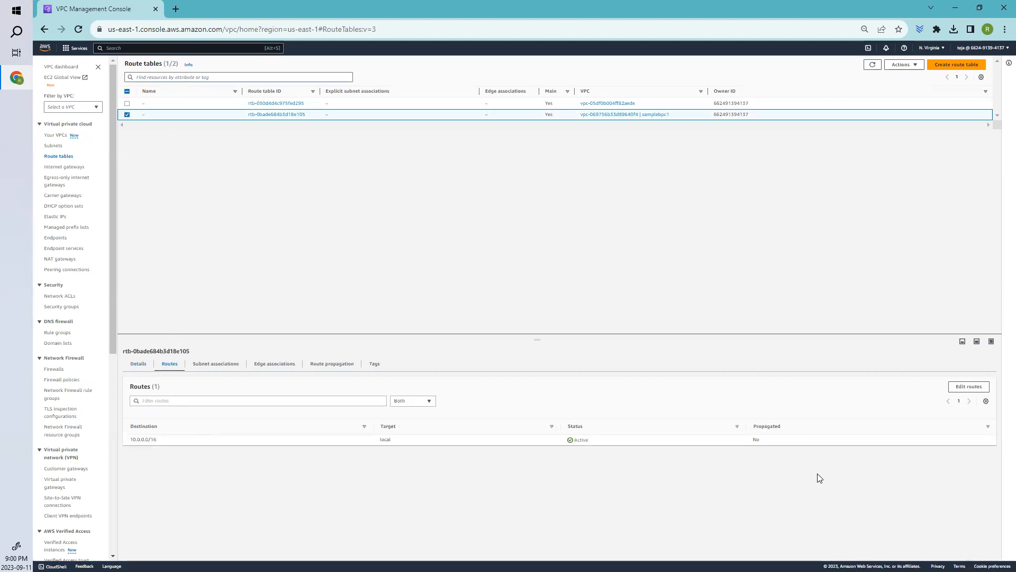
click(968, 387)
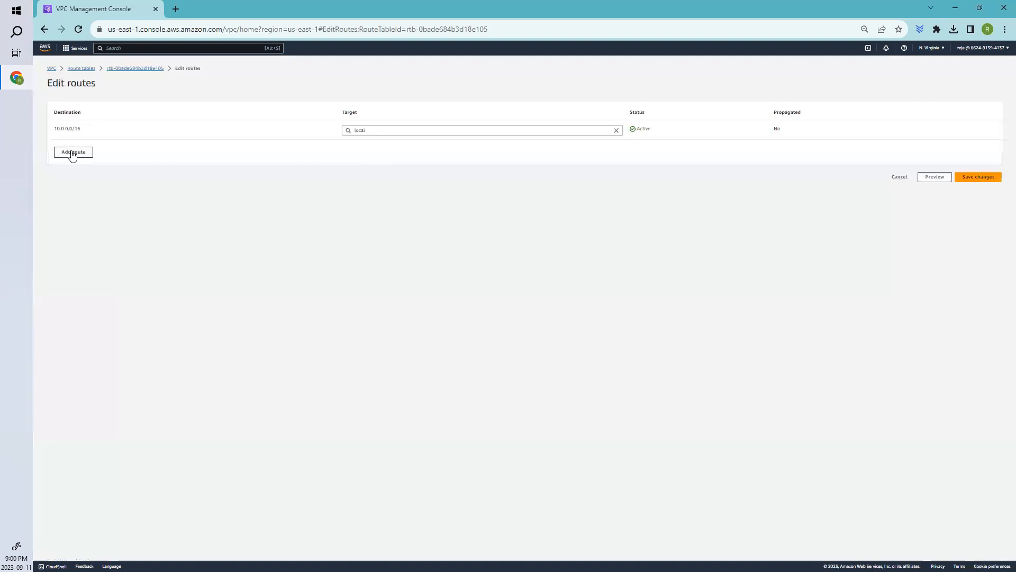
Add and save route 172.31.0.0/16 targeting the peering connection ID copied from the other table.
click(73, 152)
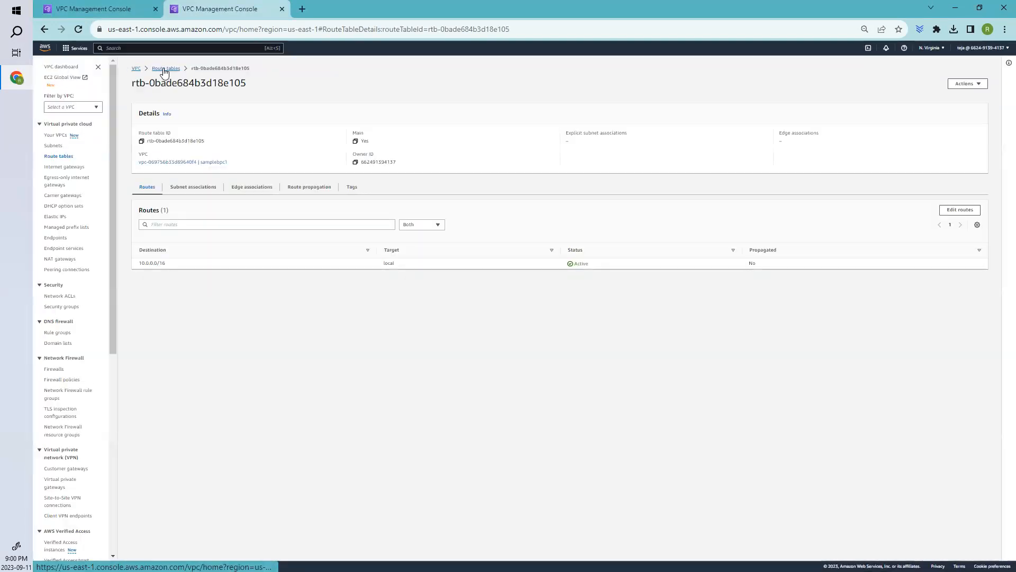
click(166, 68)
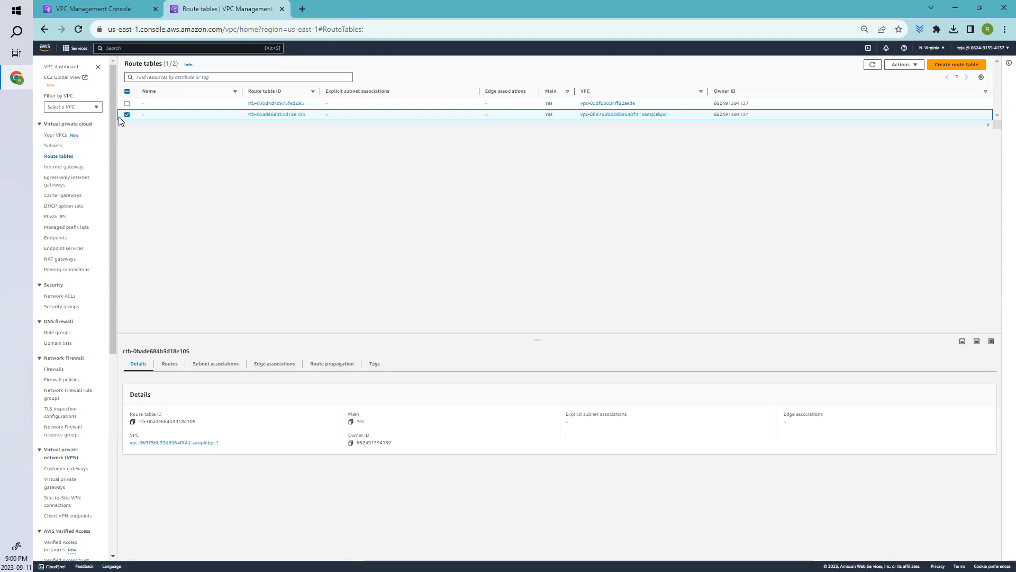
click(127, 103)
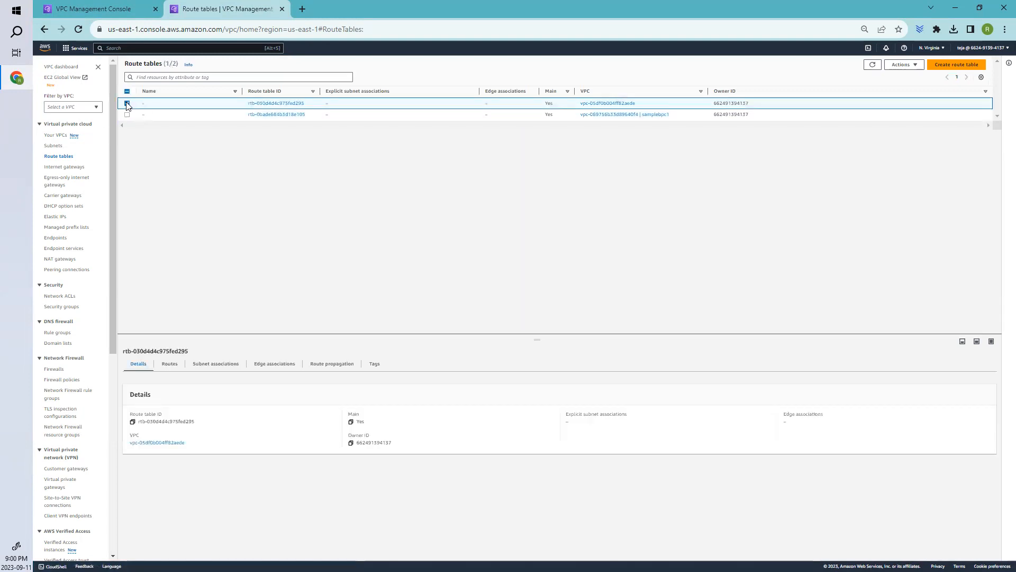
click(169, 363)
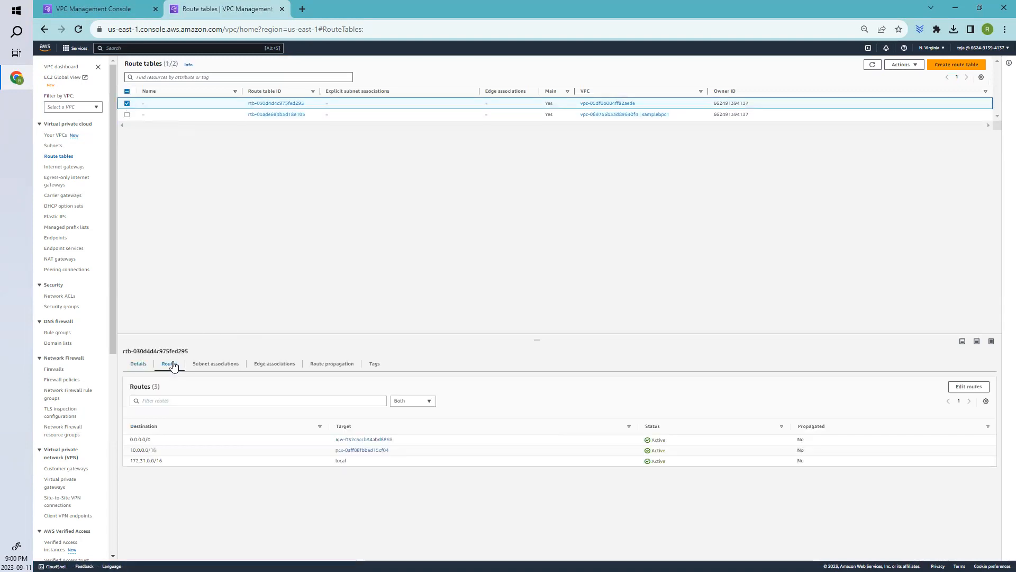
double_click(145, 459)
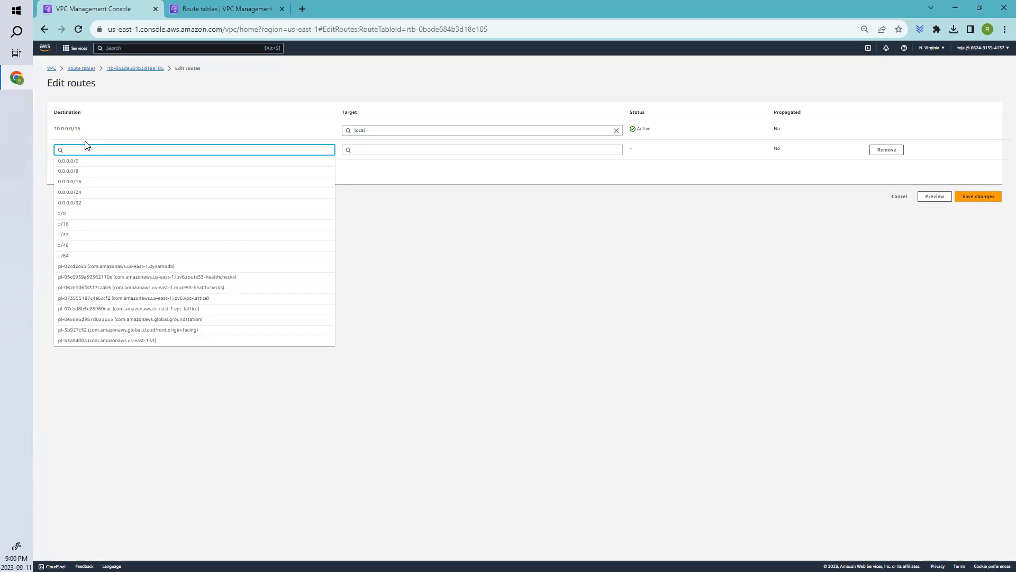
text(172.31.0.0/16)
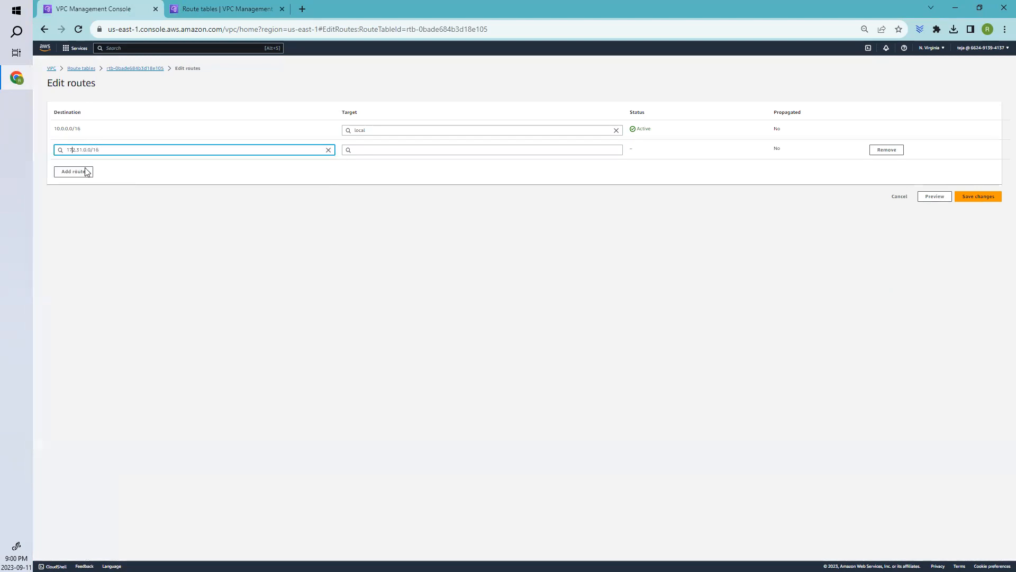
click(482, 149)
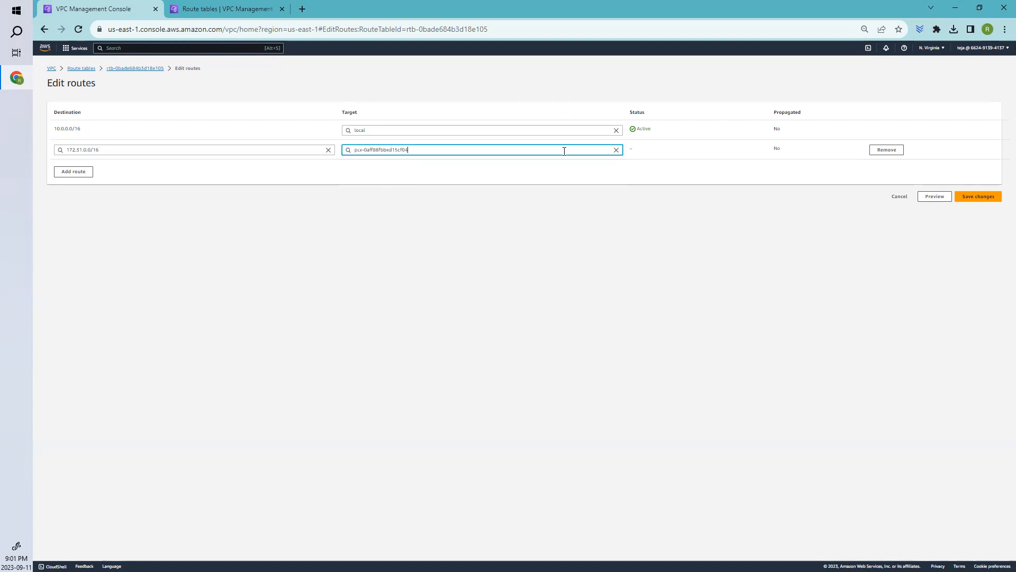
click(977, 196)
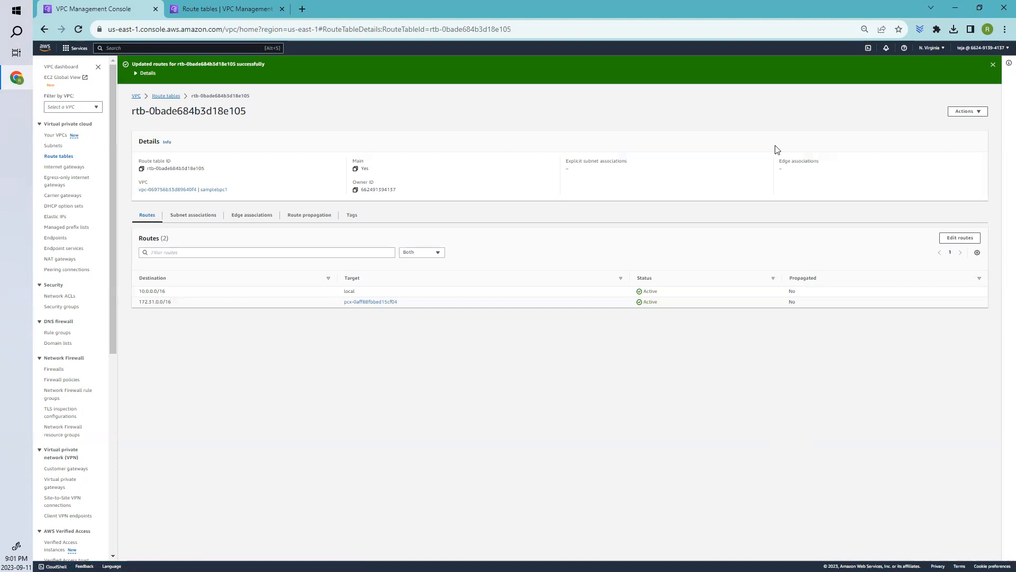
mouse_move(740, 309)
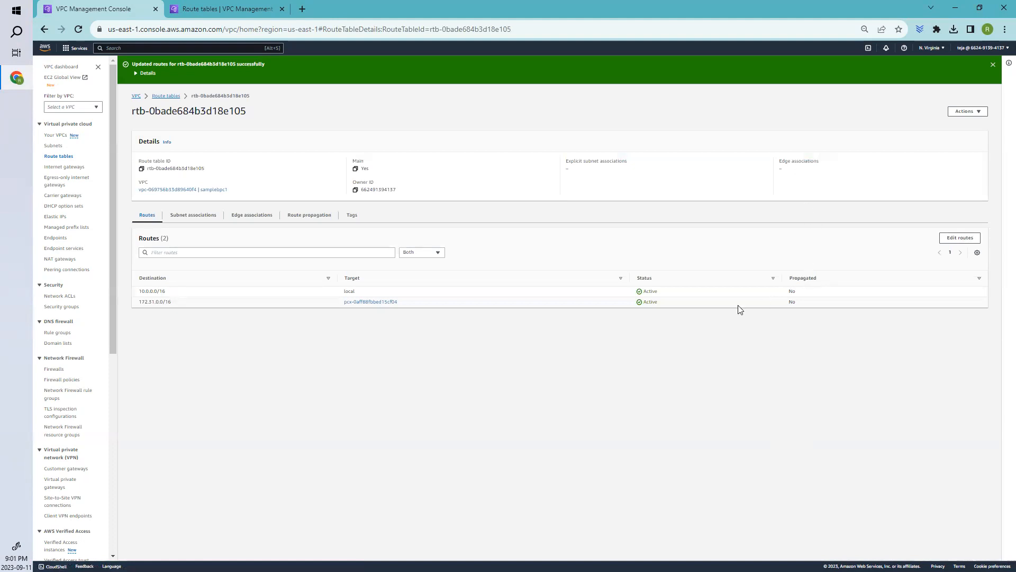
mouse_move(28, 209)
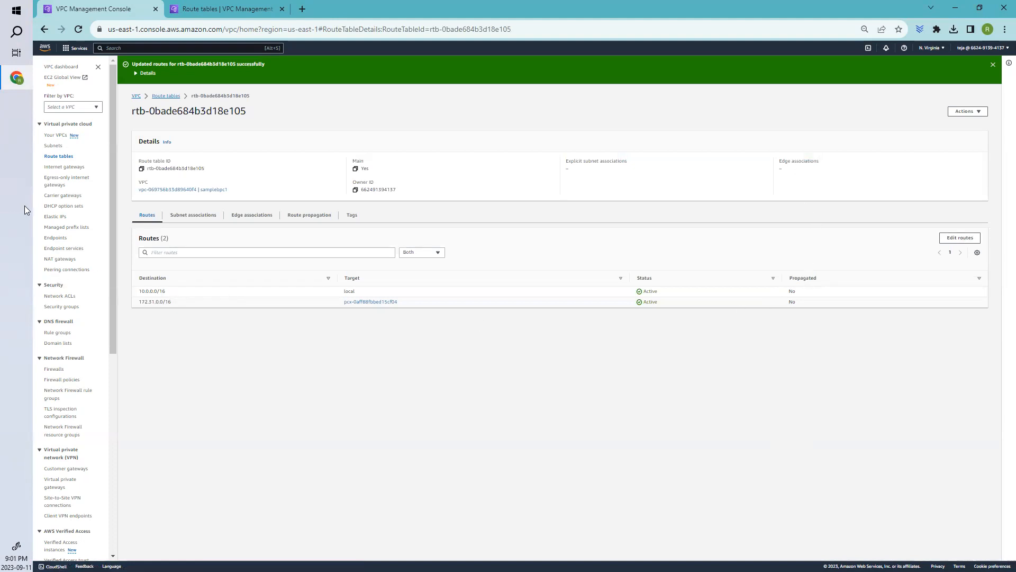
mouse_move(354, 160)
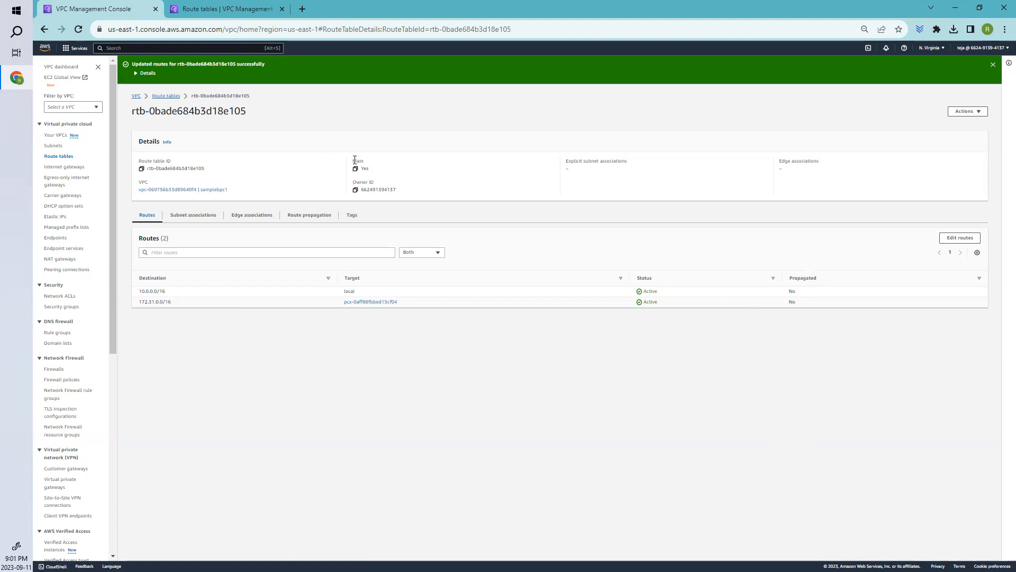
mouse_move(344, 161)
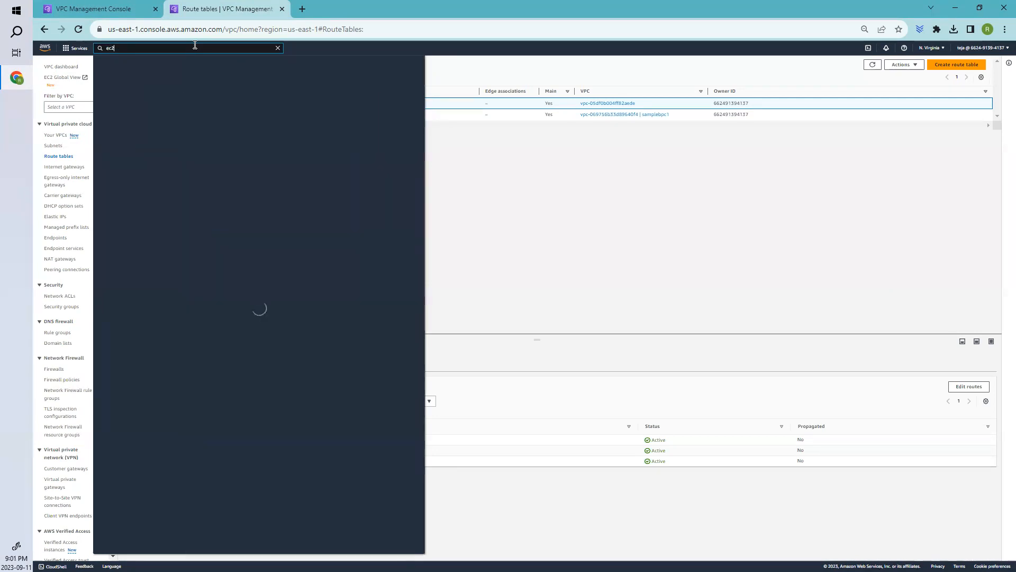
Search the console for ec2 and go to the EC2 service.
text(ec2)
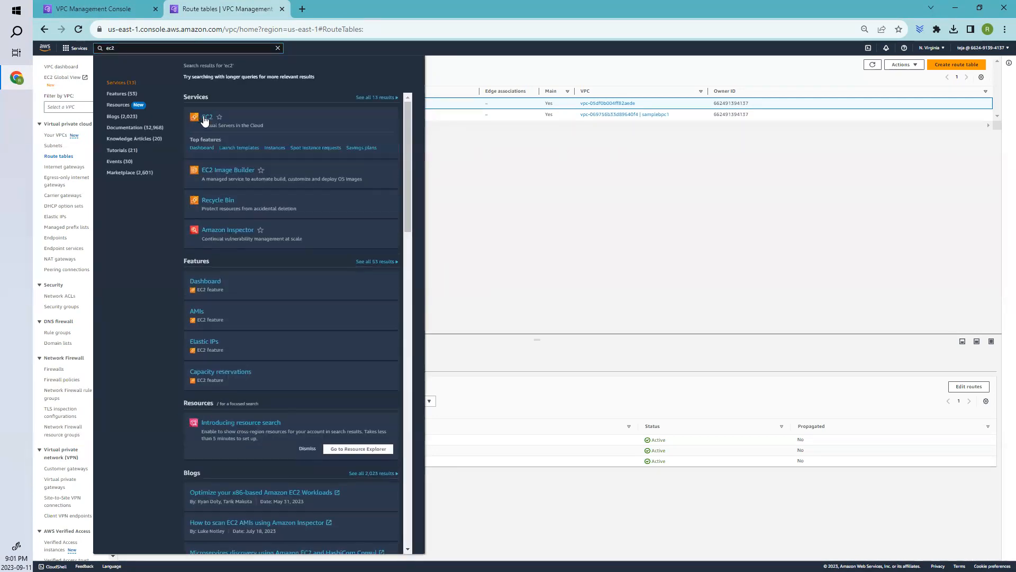
click(207, 118)
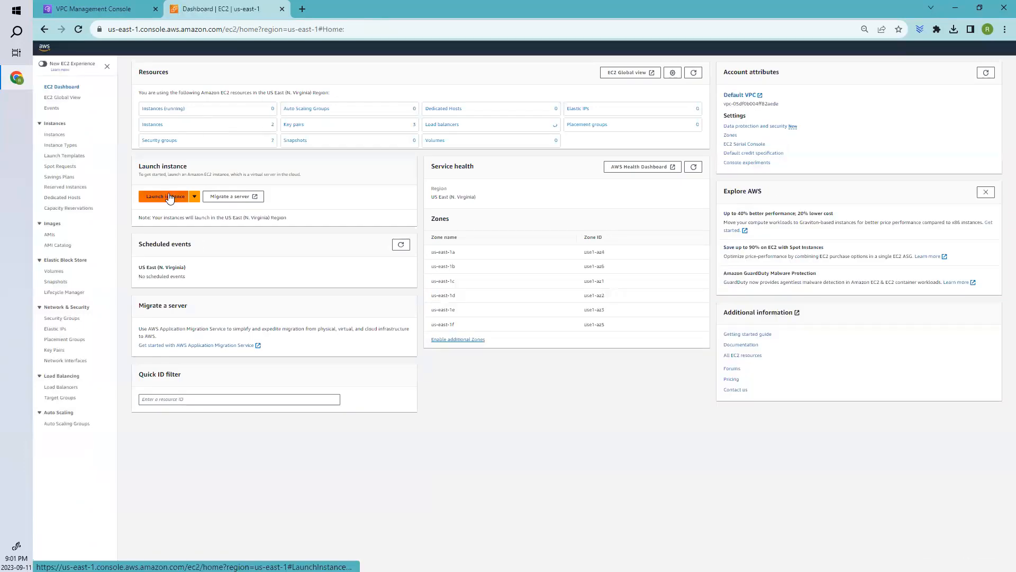
Name a new instance ec2_test1 with the Windows Server 2022 Base image on t2.micro.
click(165, 196)
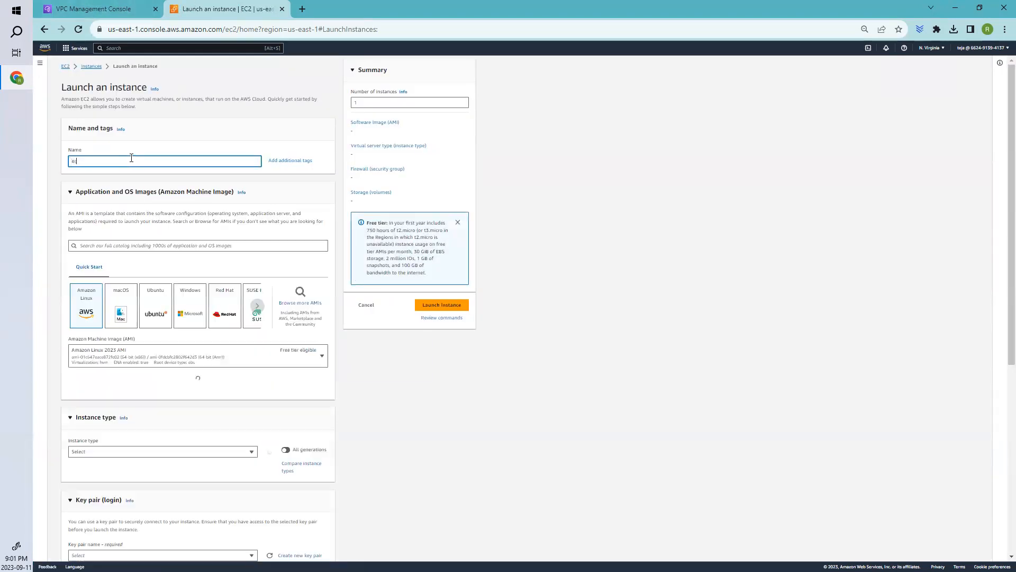
text(c2_)
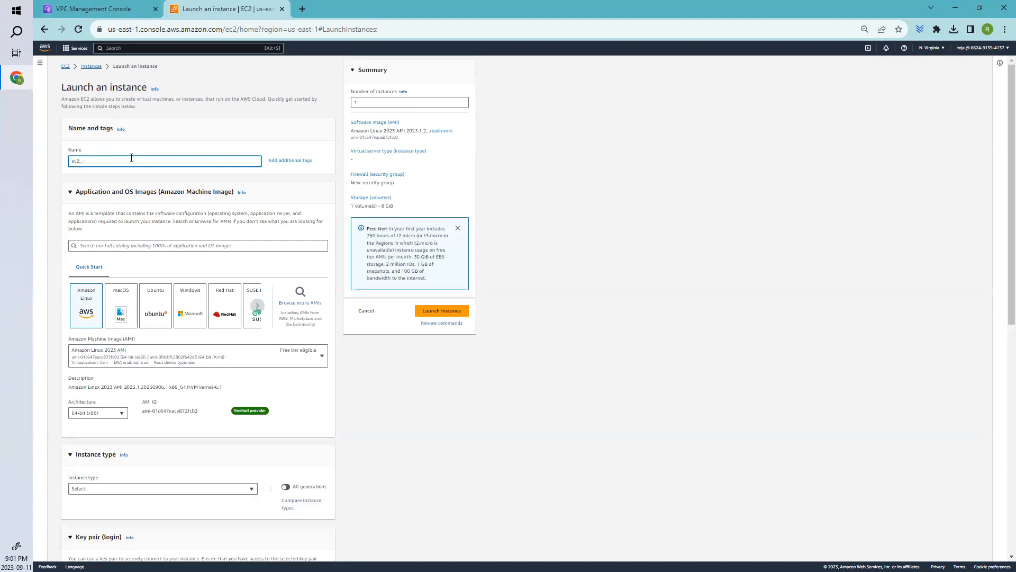
text(test2)
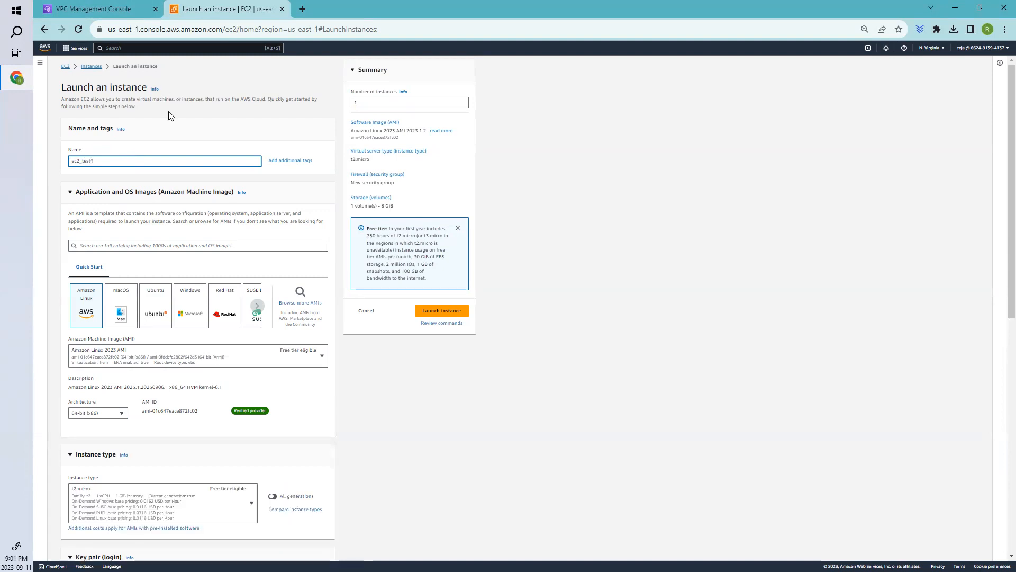
click(190, 306)
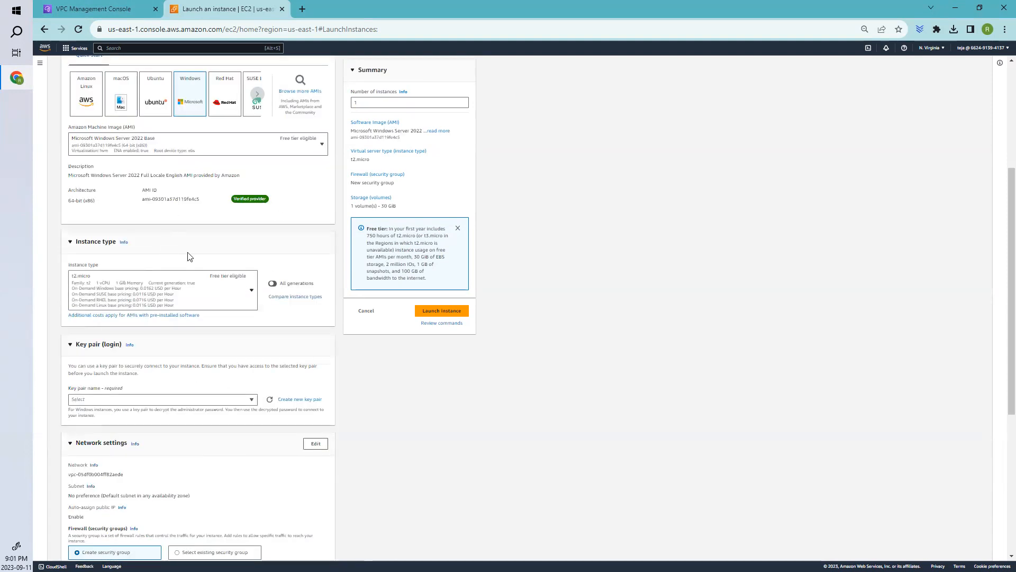
scroll(down, 3)
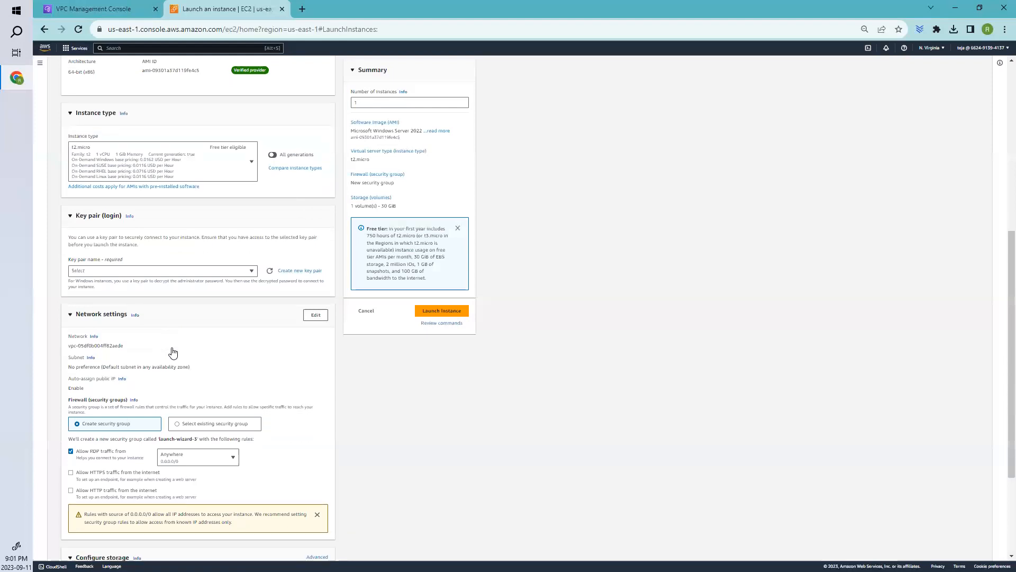
scroll(down, 3)
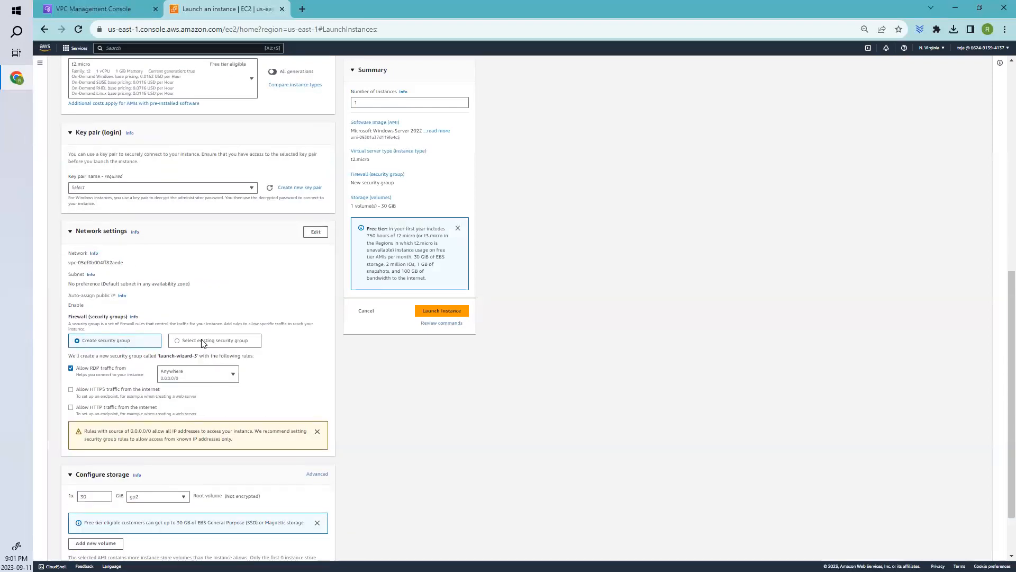
Place ec2_test1 in a us-east-1a subnet with existing security group launch-wizard-3-defaultvpc-rdp.
click(315, 231)
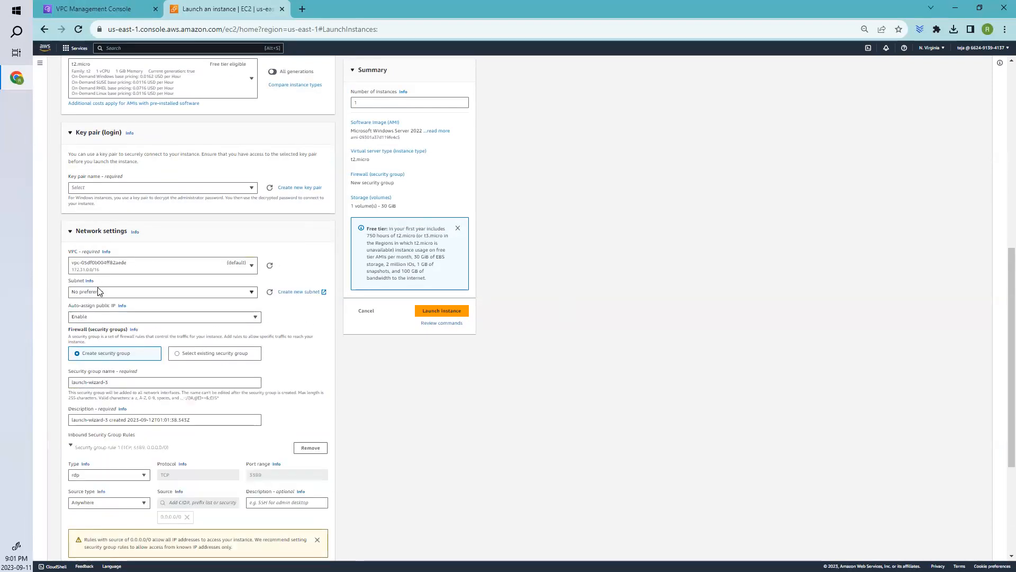
click(162, 291)
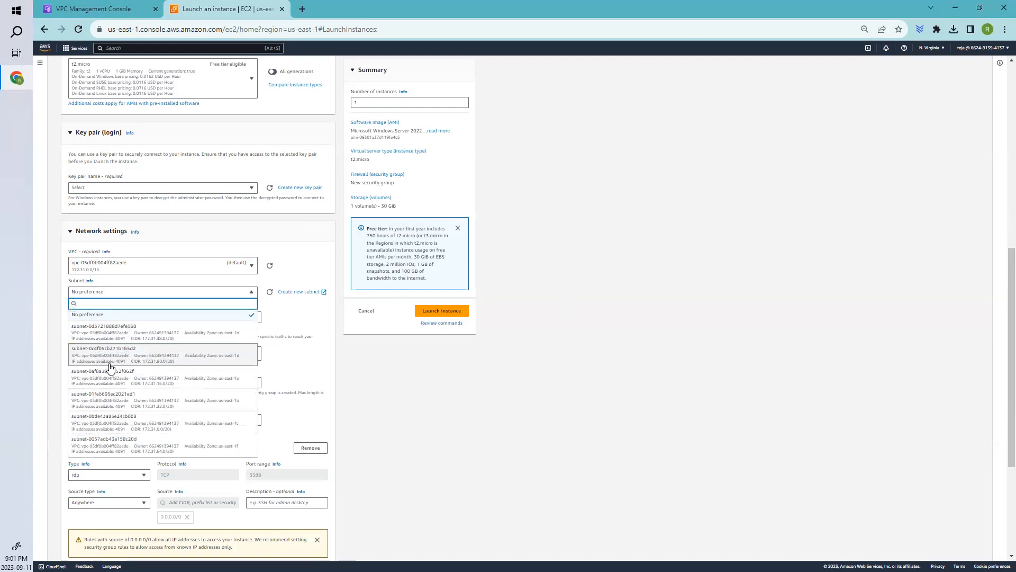
click(102, 370)
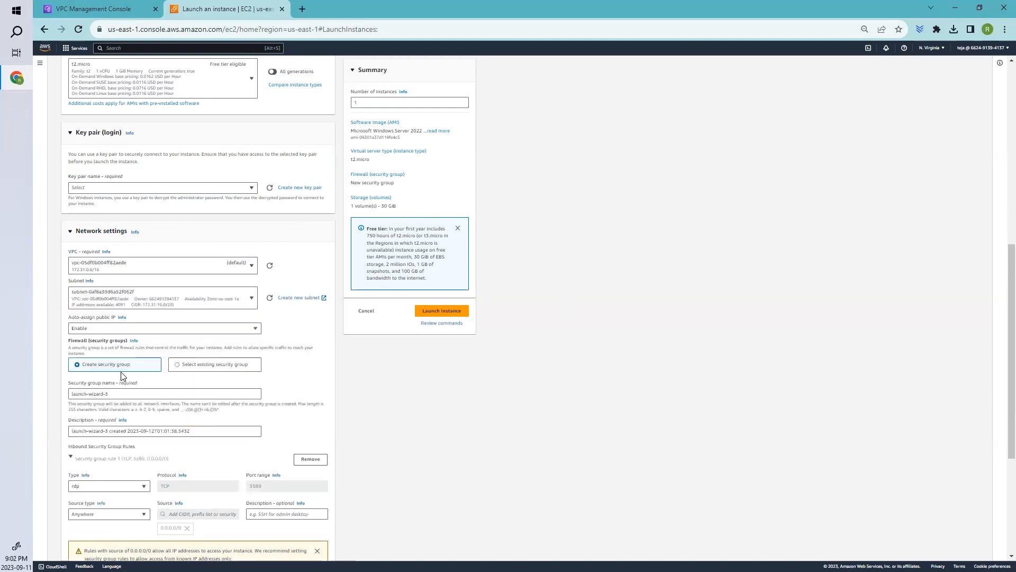
scroll(down, 3)
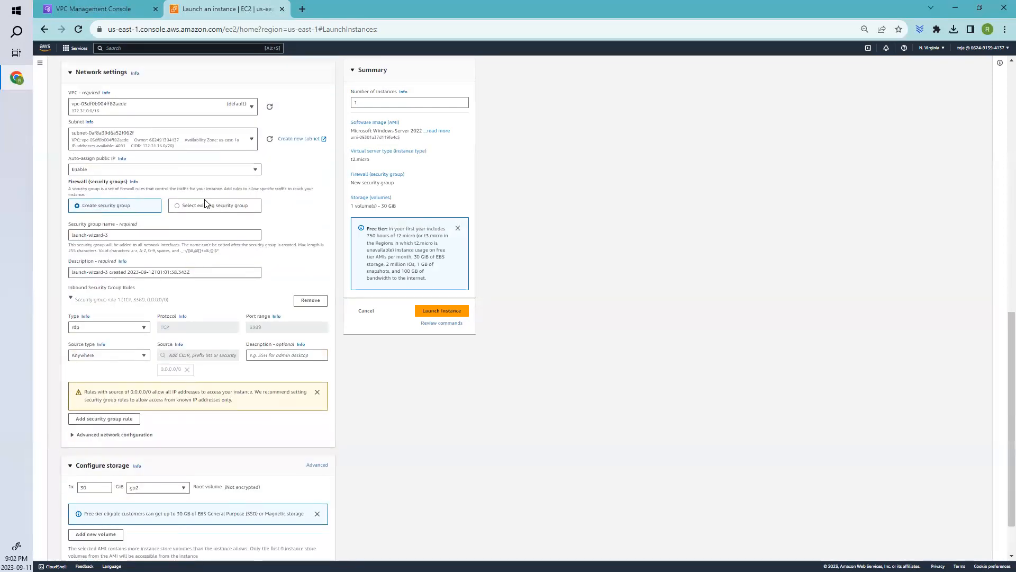
click(178, 206)
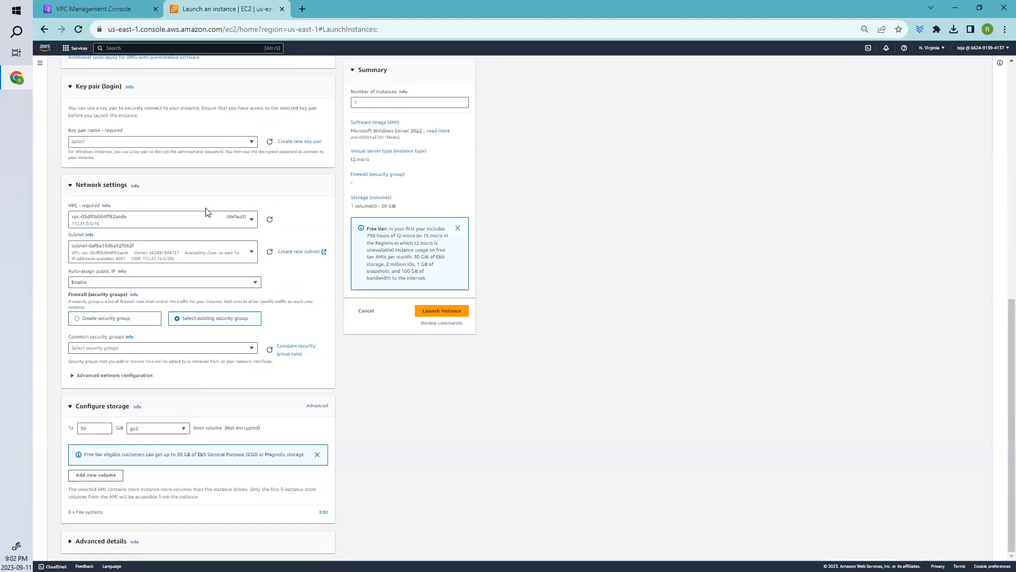
click(162, 348)
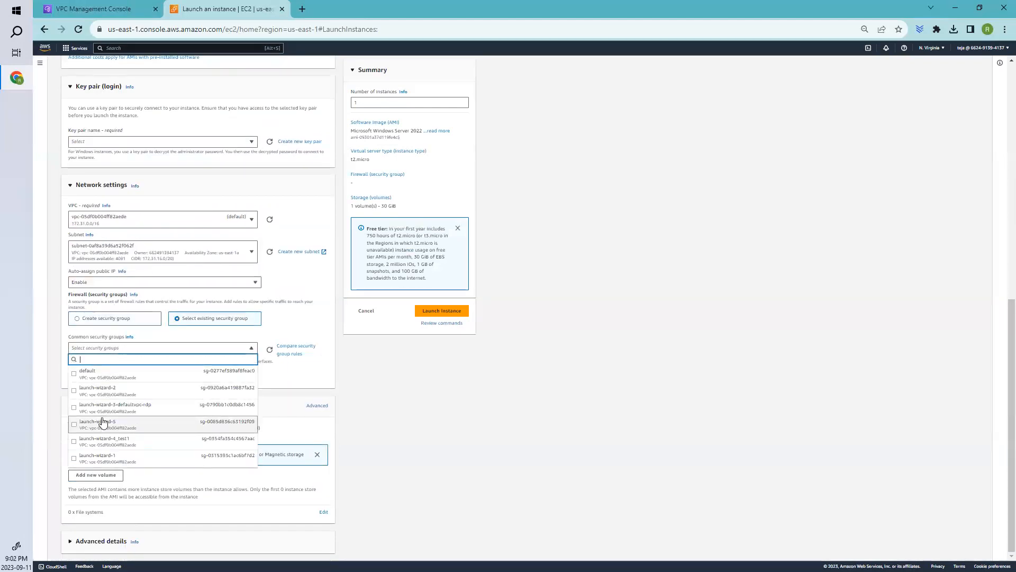
click(115, 407)
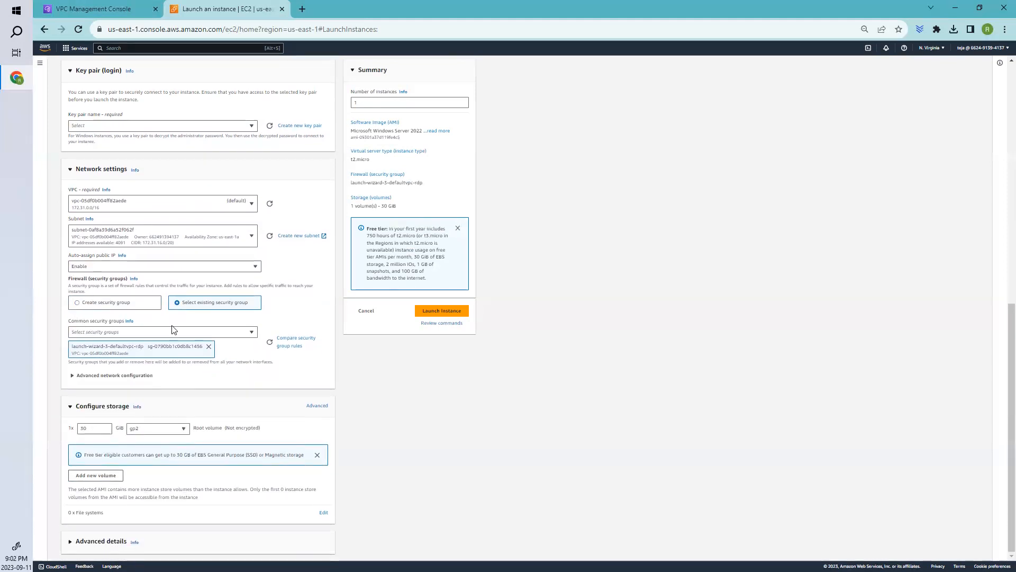
mouse_move(134, 416)
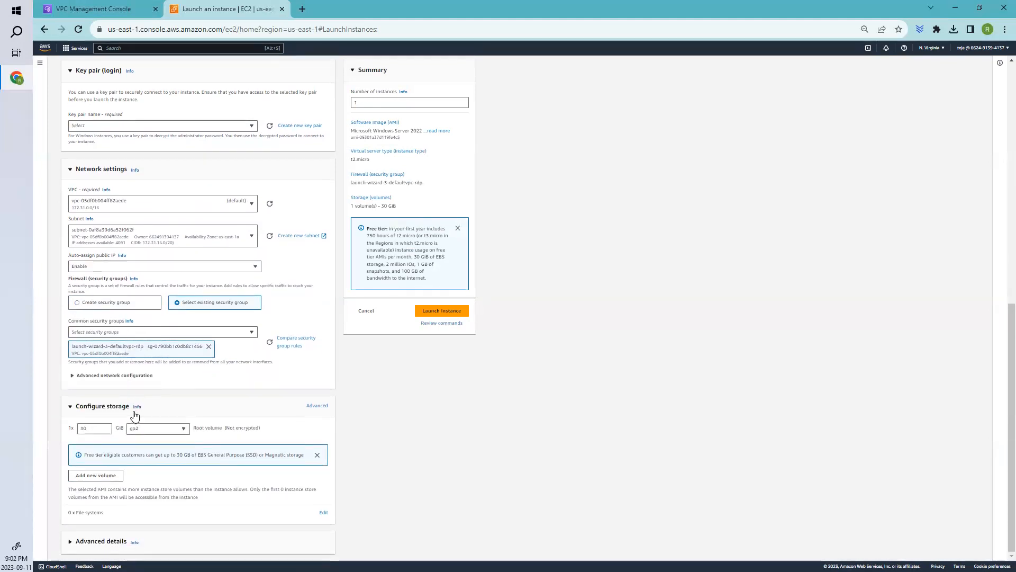
Choose a key pair and launch the ec2_test1 instance.
click(114, 374)
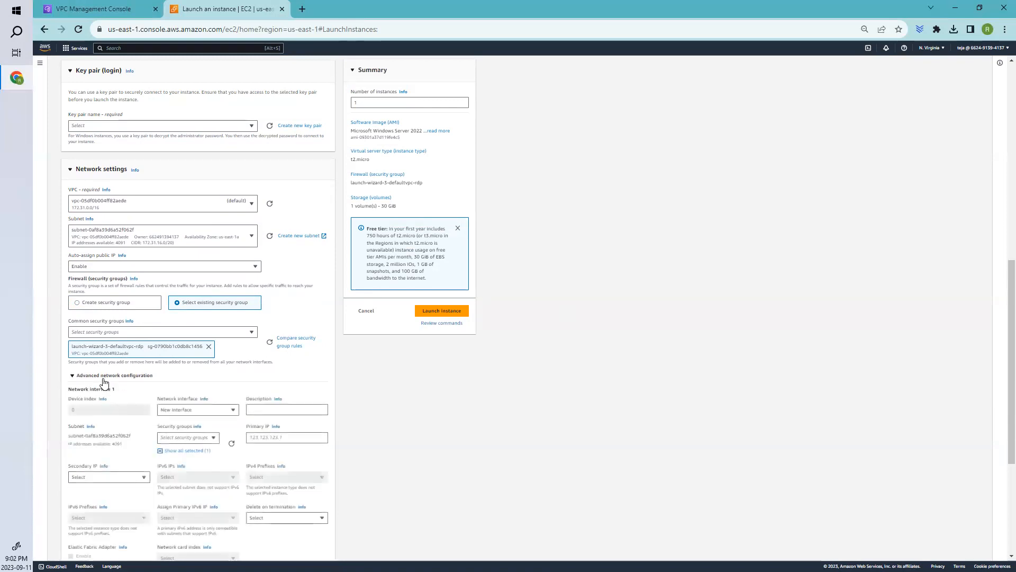
scroll(up, 3)
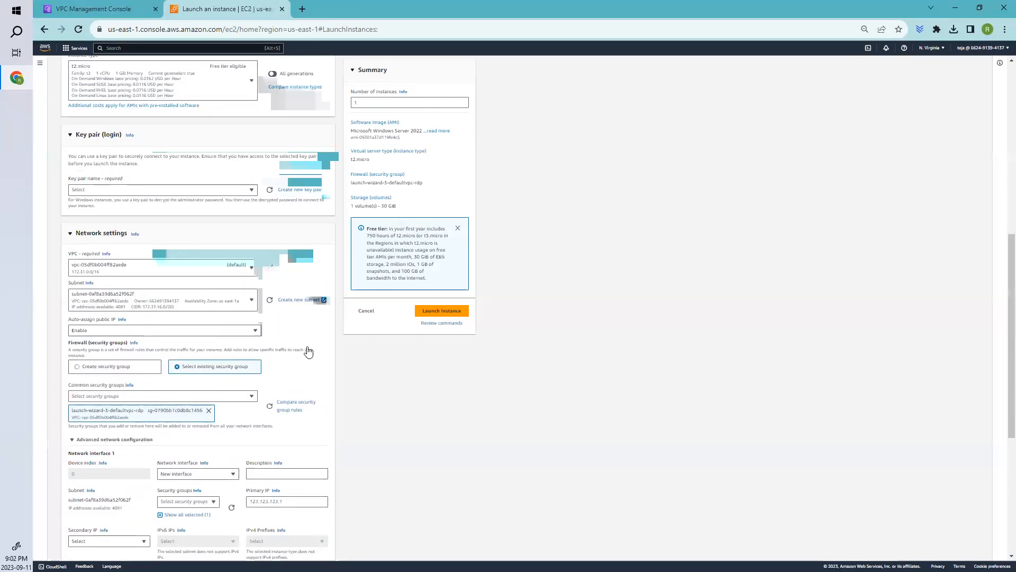
click(162, 189)
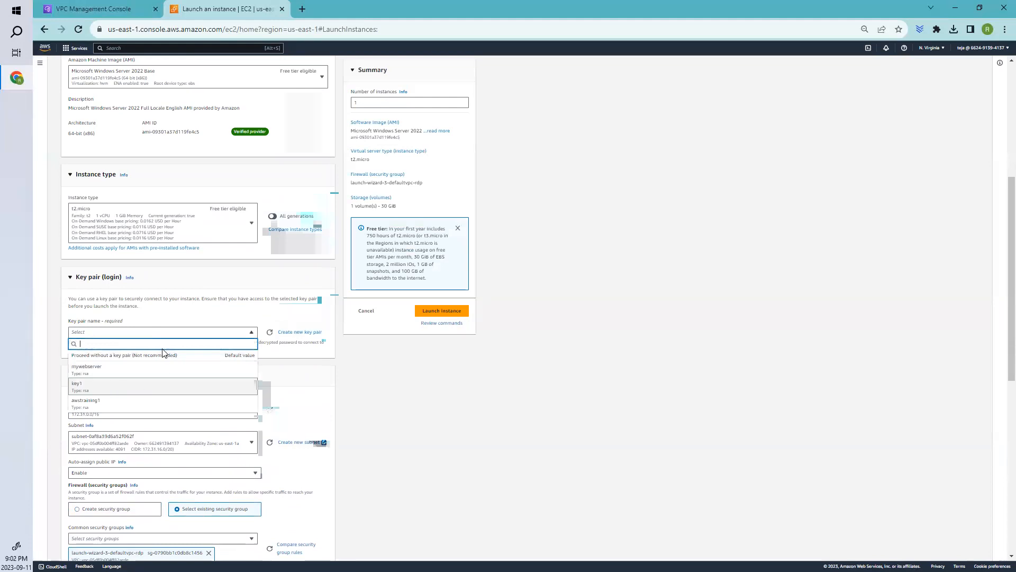
scroll(up, 3)
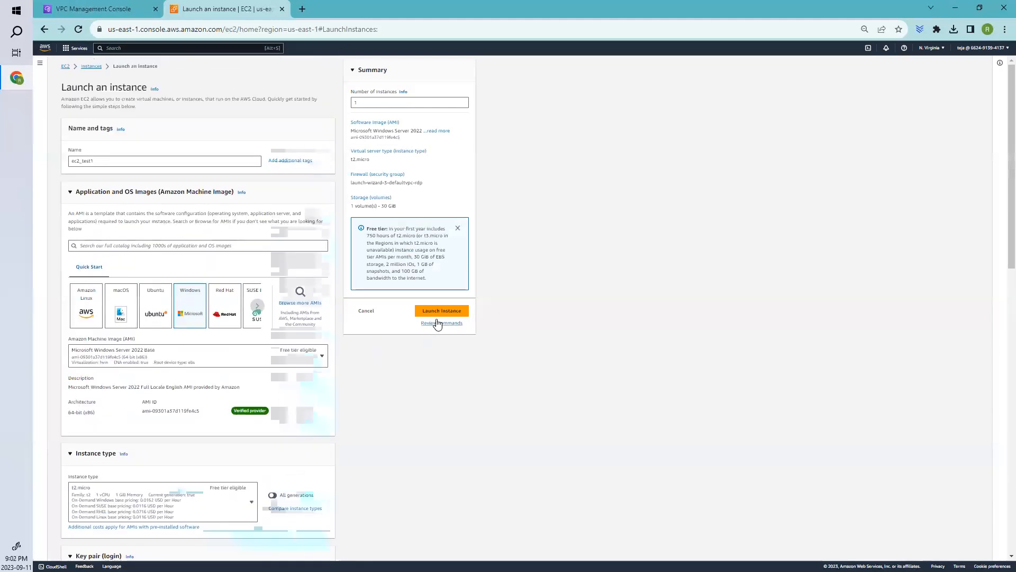
click(441, 311)
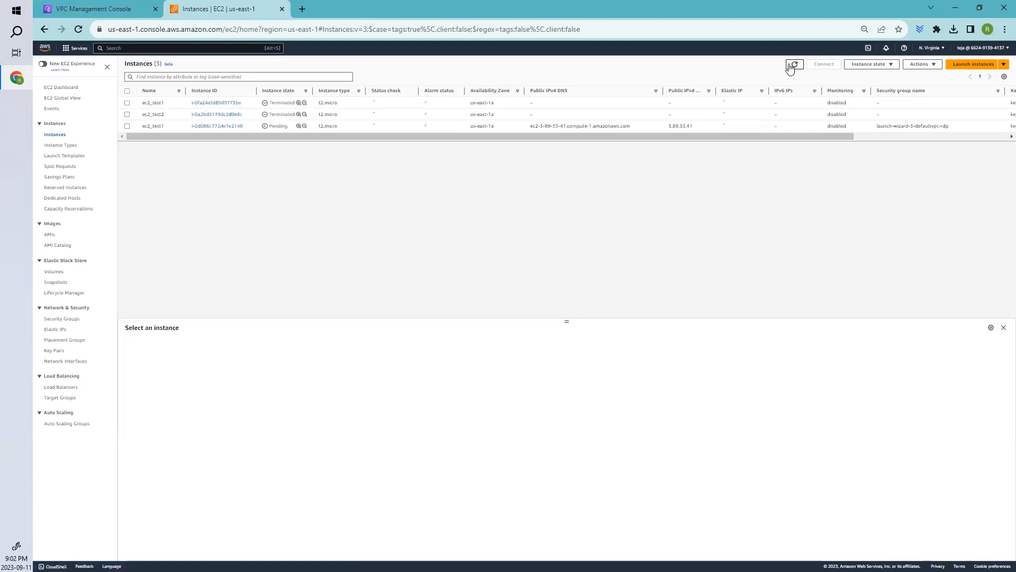
Refresh instances, view pending ec2_test1's details (172.31.27.16), and begin another instance launch.
click(793, 64)
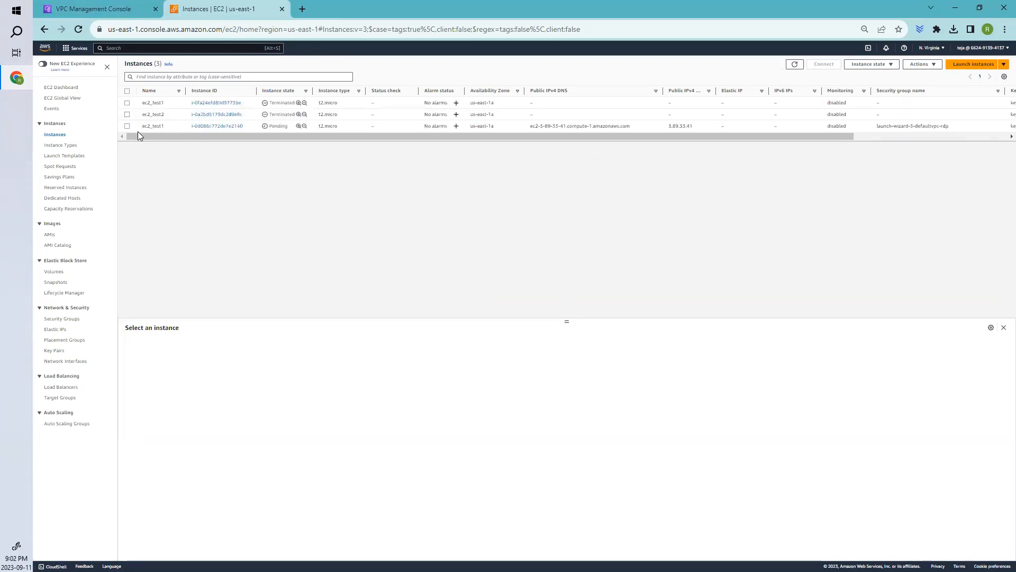
click(152, 125)
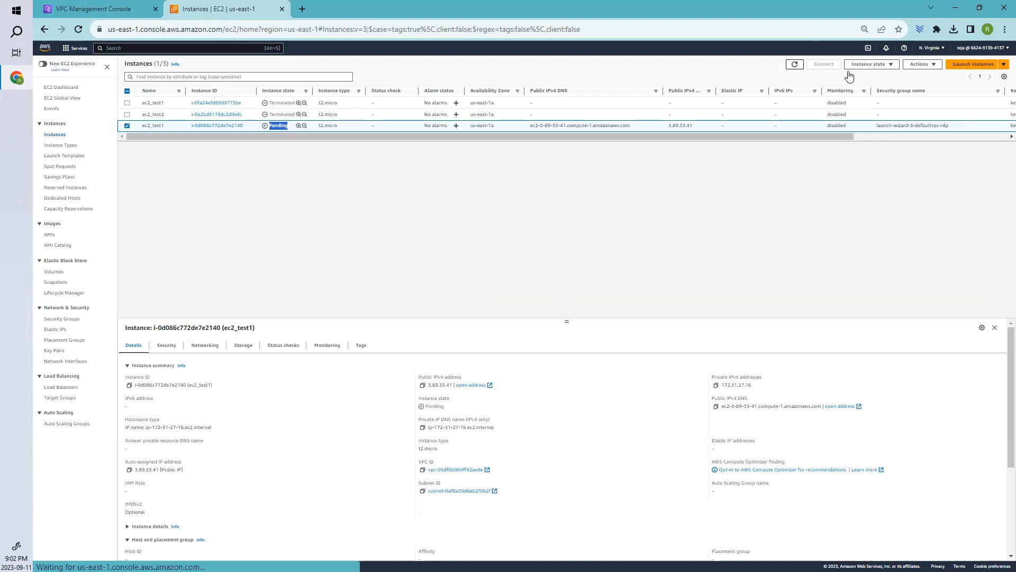
click(972, 64)
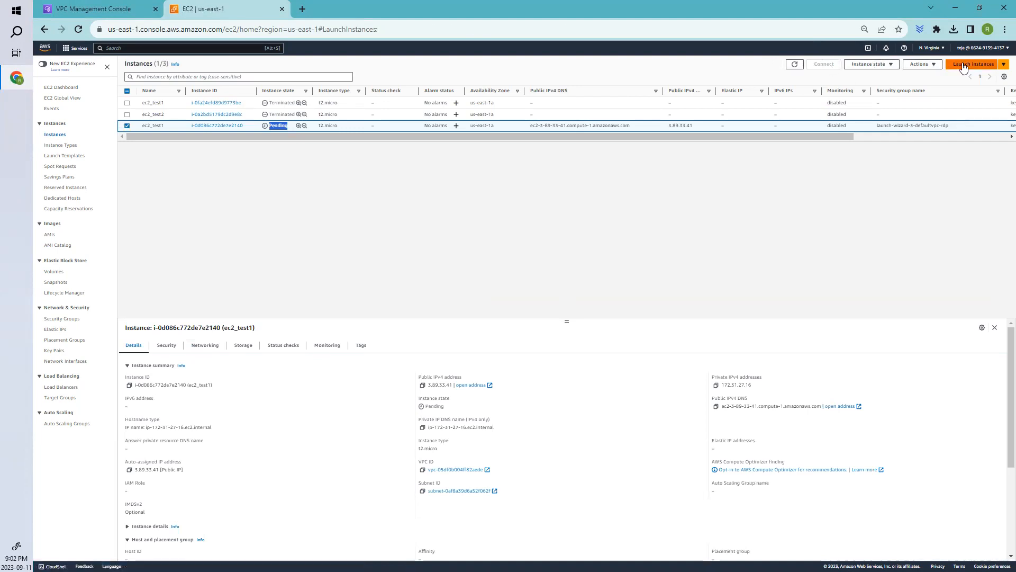
click(971, 63)
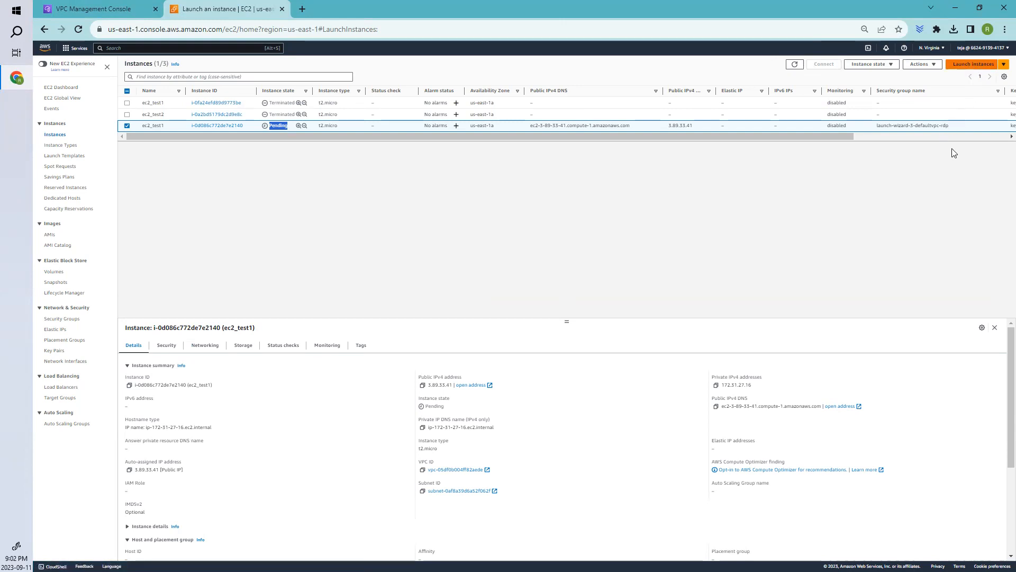
Name the second Windows instance ec2_test2 and select the key1 key pair.
click(973, 64)
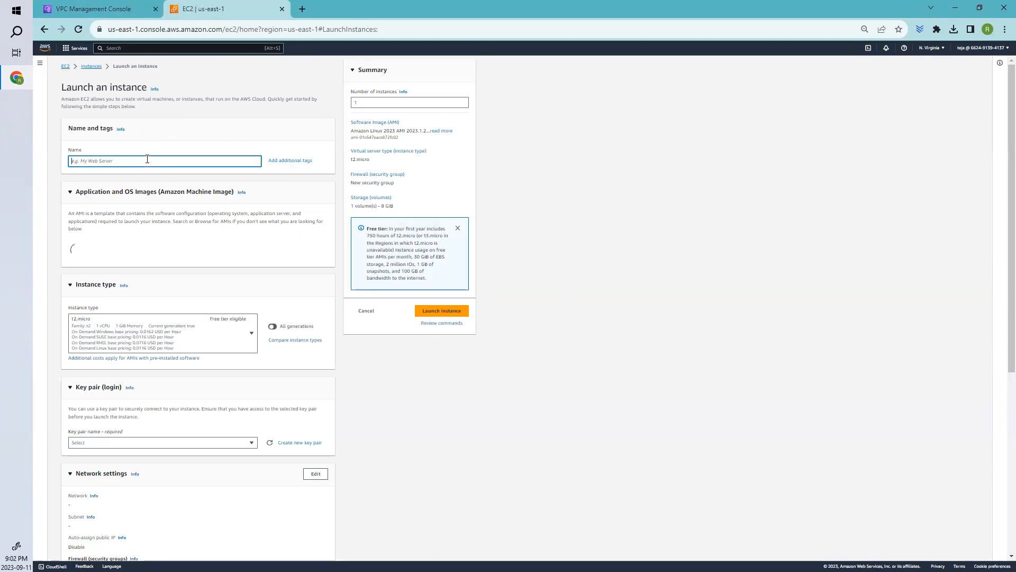
text(ec2_test)
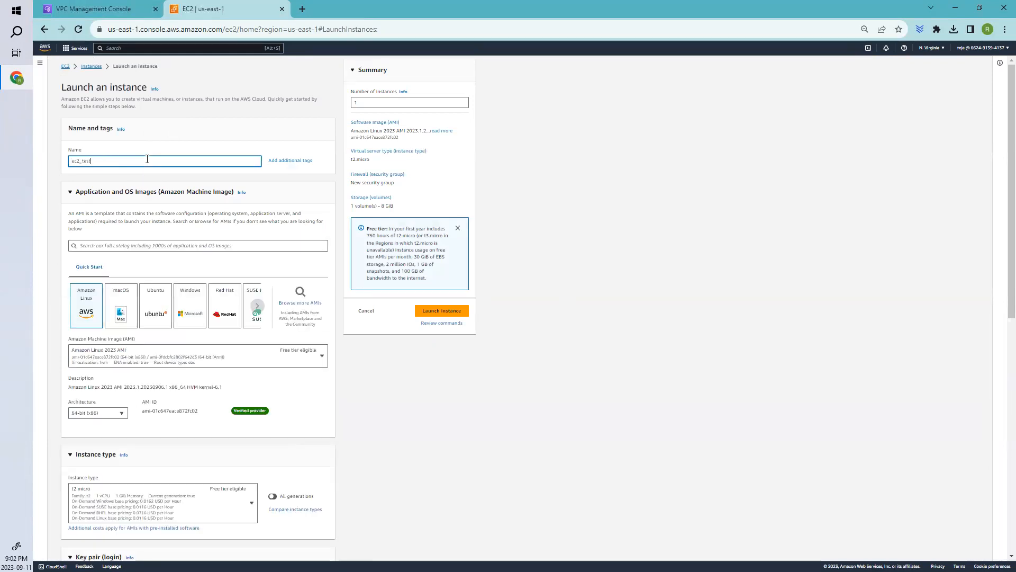
scroll(down, 3)
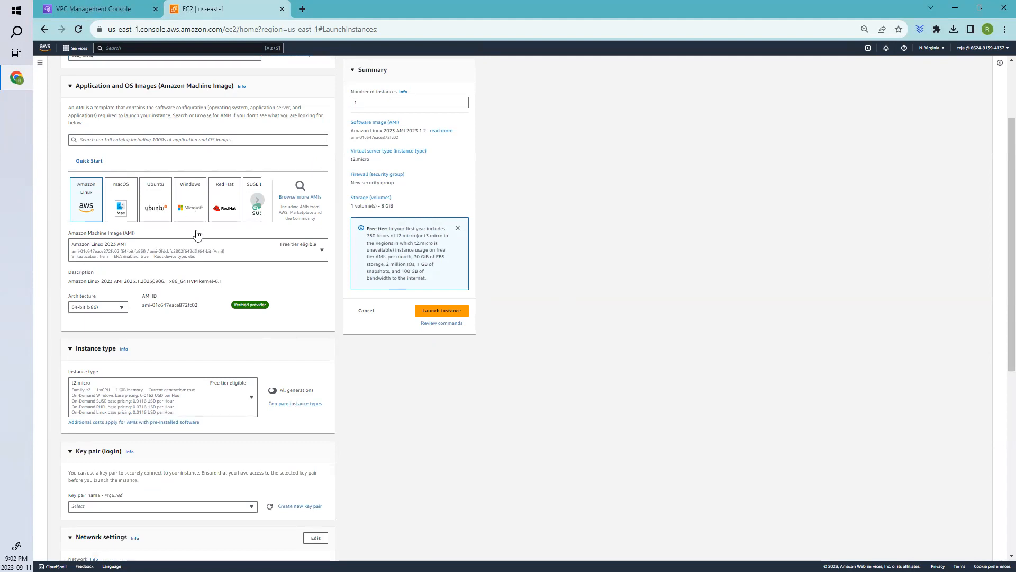
mouse_move(209, 266)
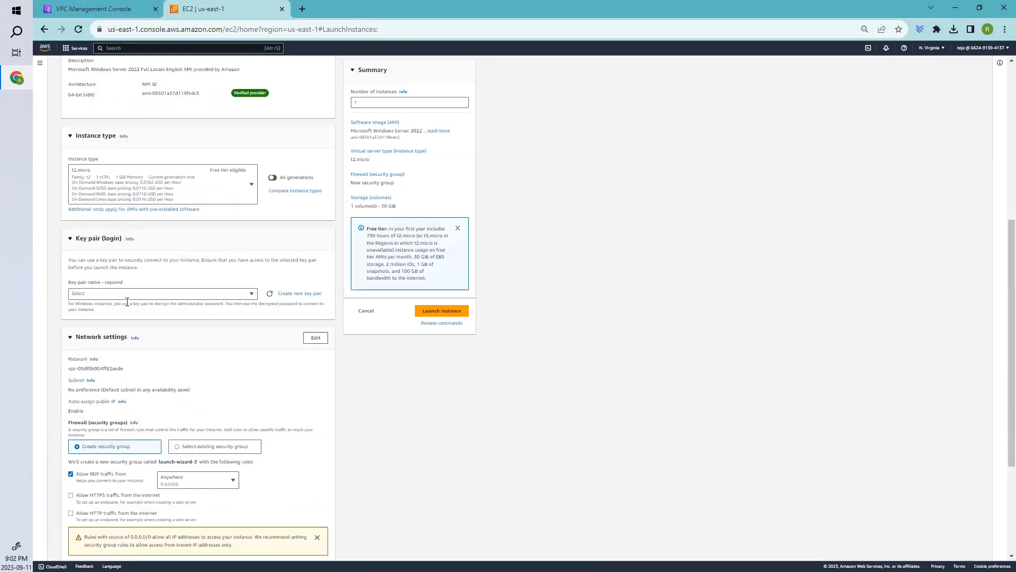
click(162, 293)
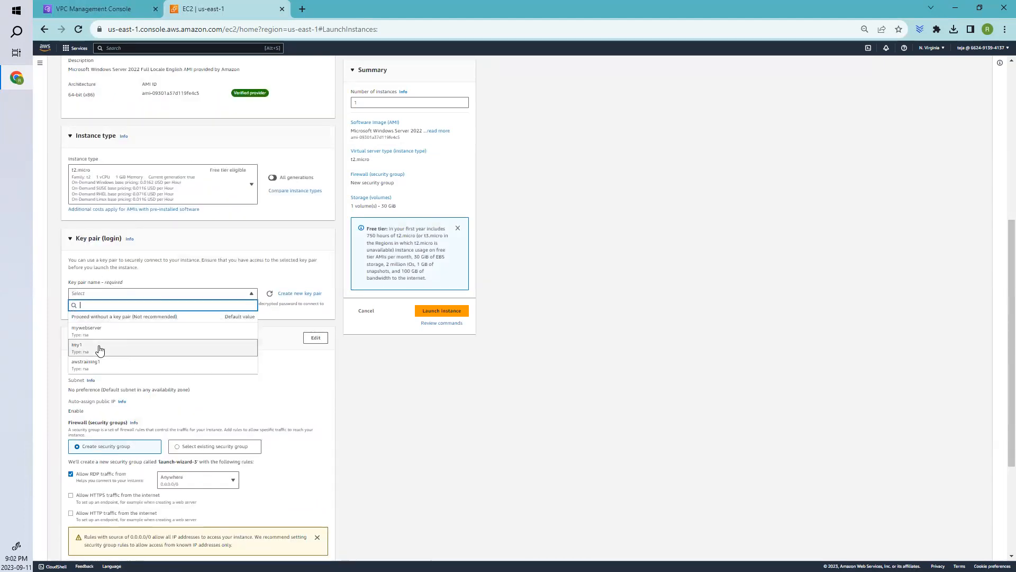
click(76, 344)
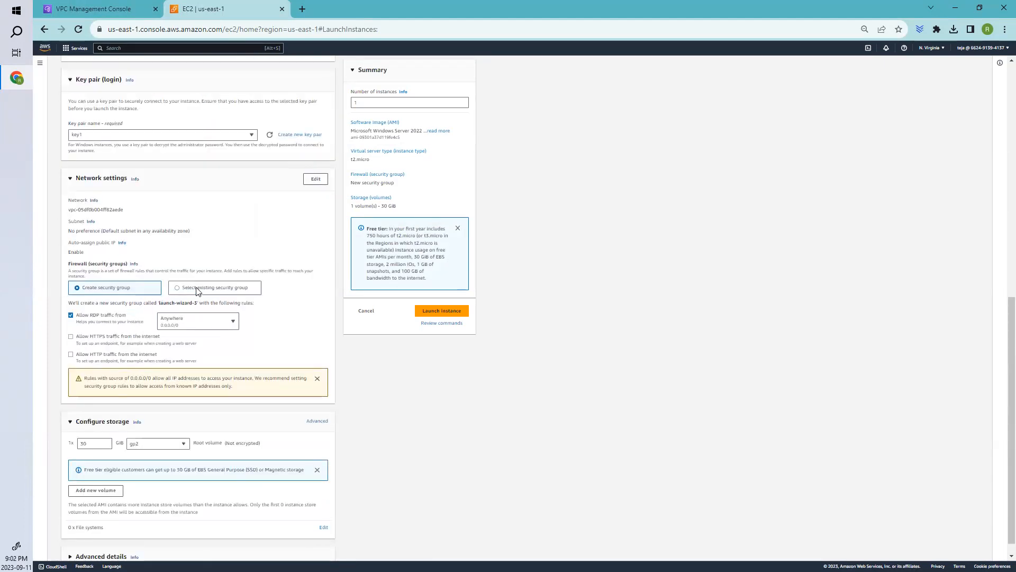
Launch ec2_test2 into sampleVpc1's mysubnet1 with auto-assigned public IP enabled.
click(315, 179)
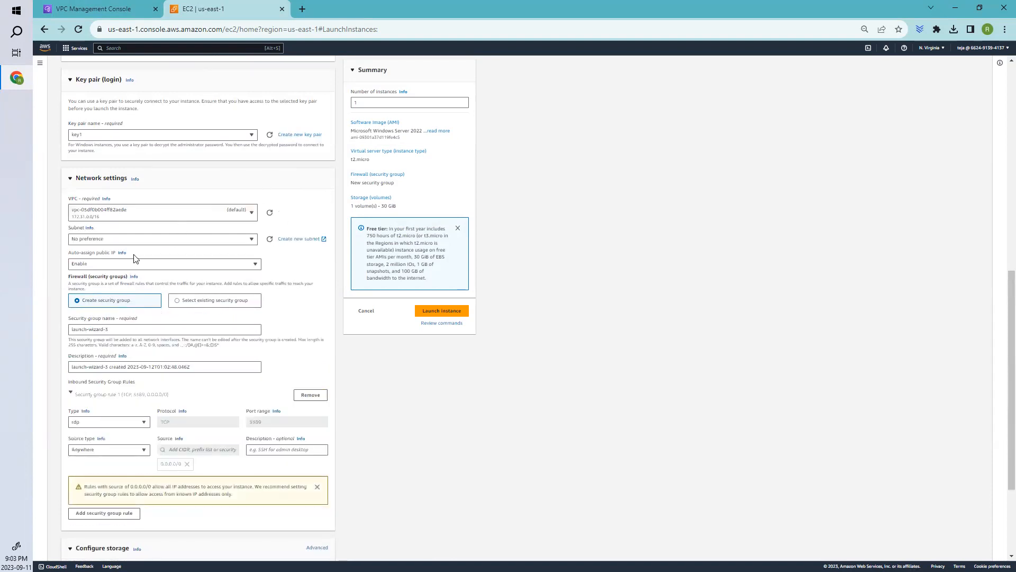
click(162, 212)
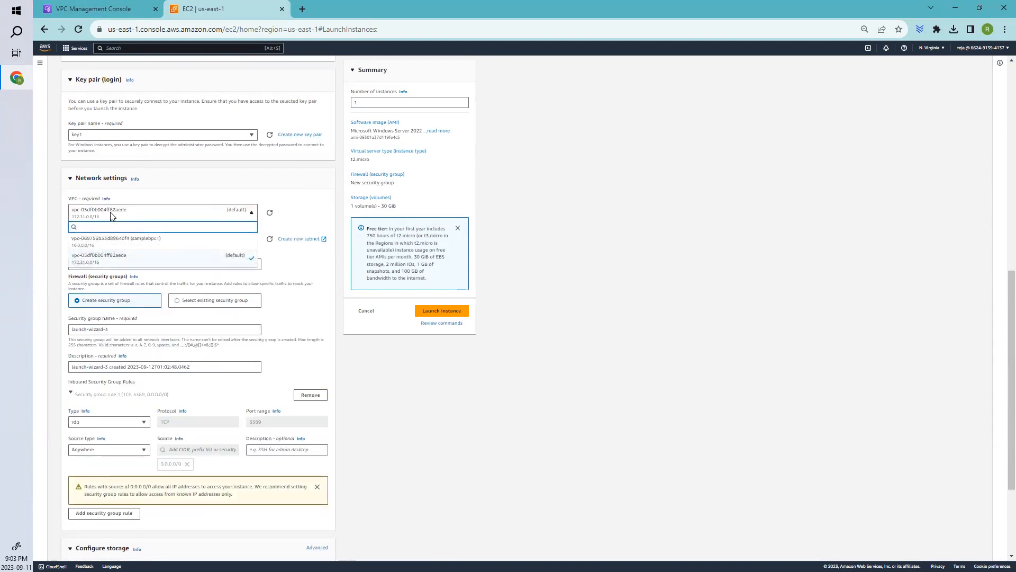
click(122, 238)
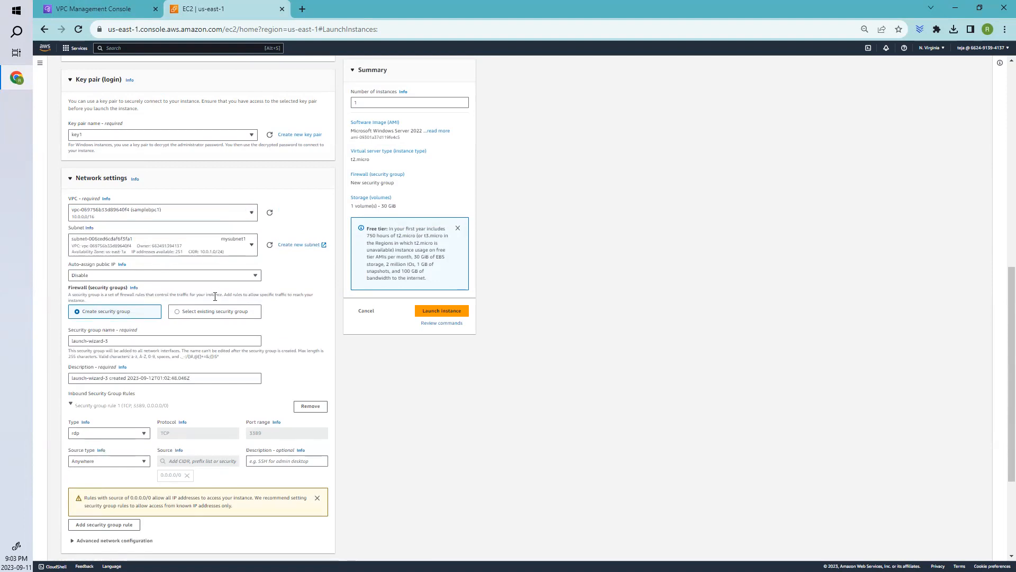
mouse_move(117, 282)
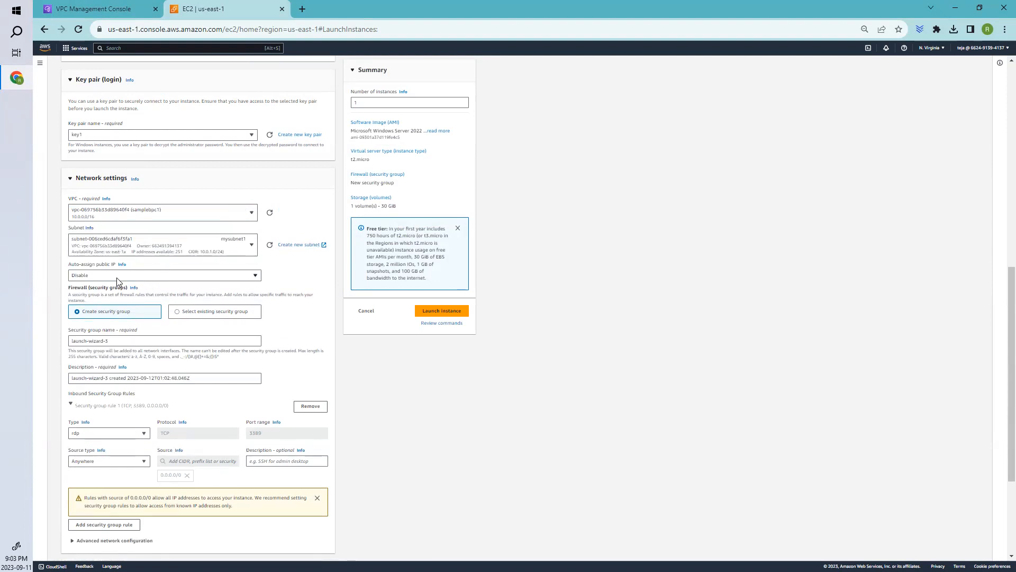
click(164, 275)
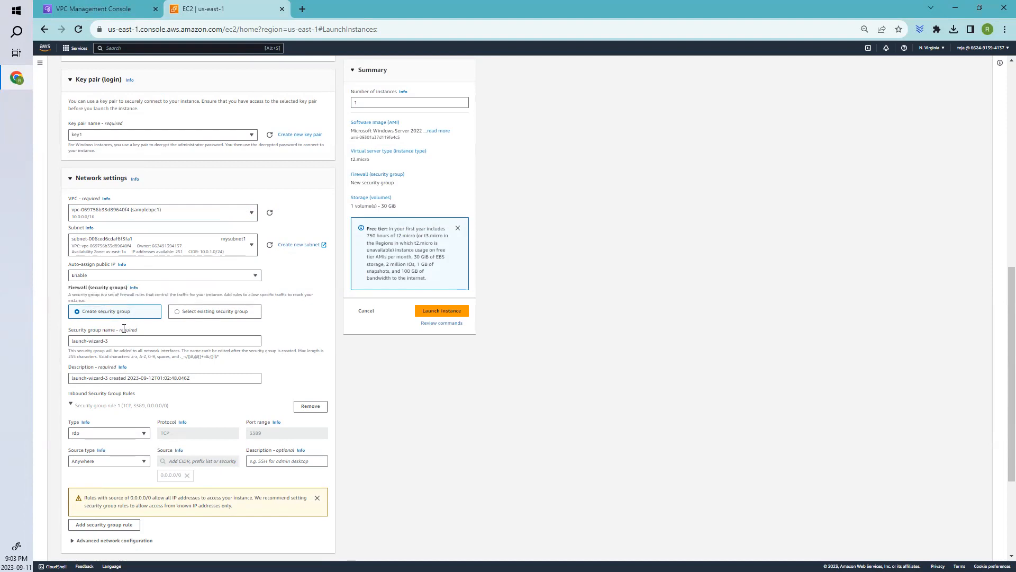
scroll(down, 3)
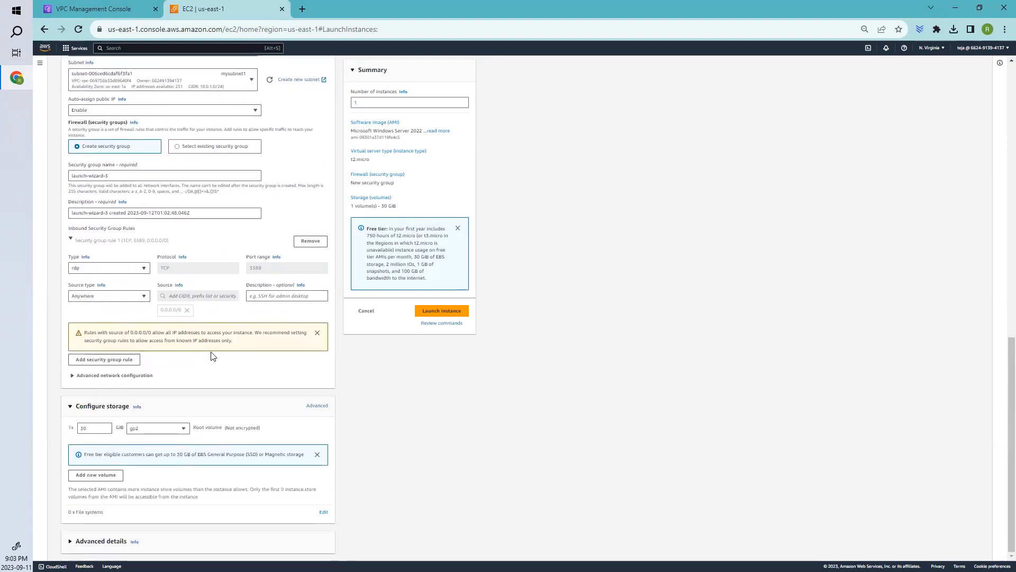
scroll(up, 3)
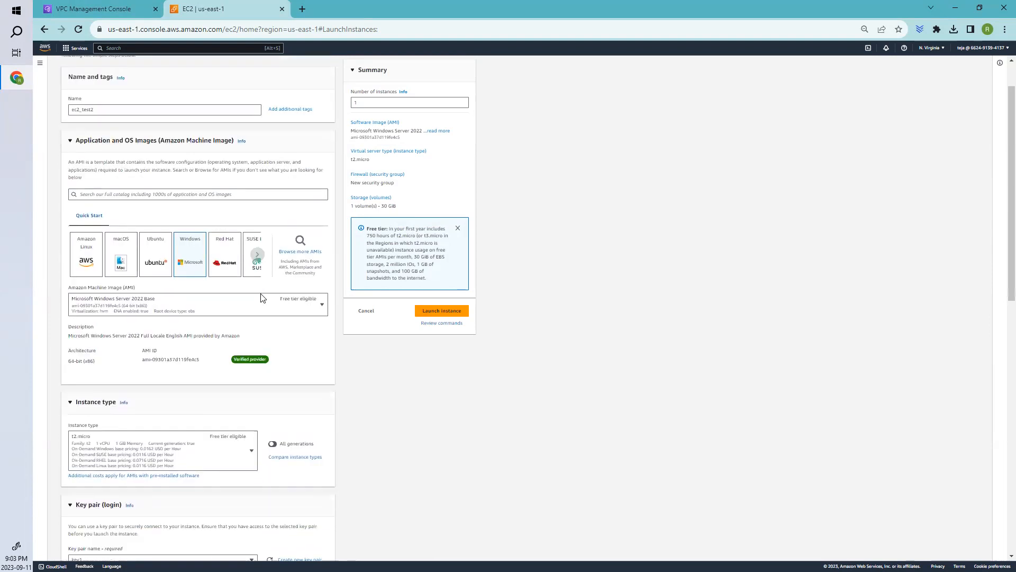
scroll(down, 3)
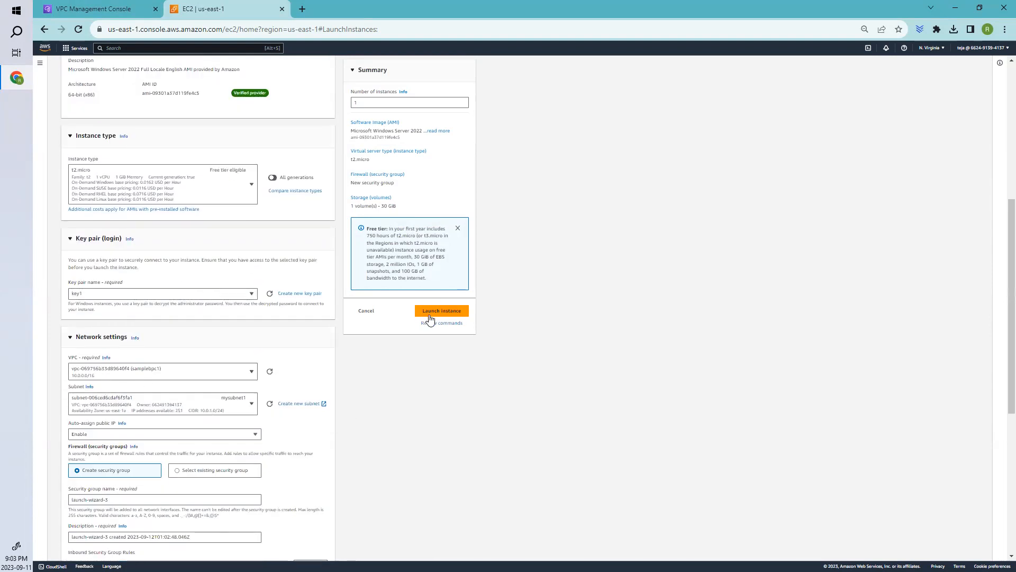
click(442, 311)
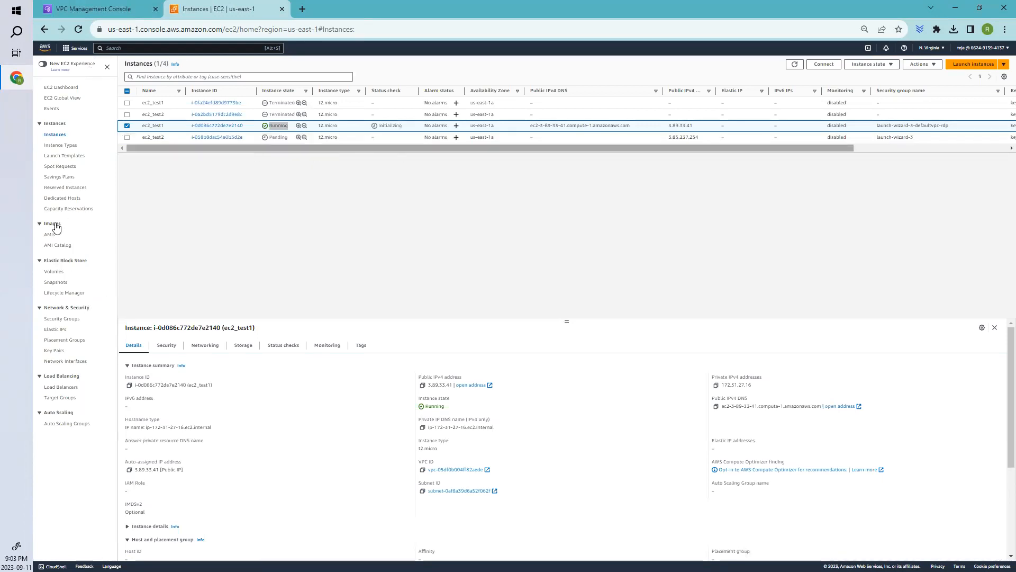
mouse_move(90, 260)
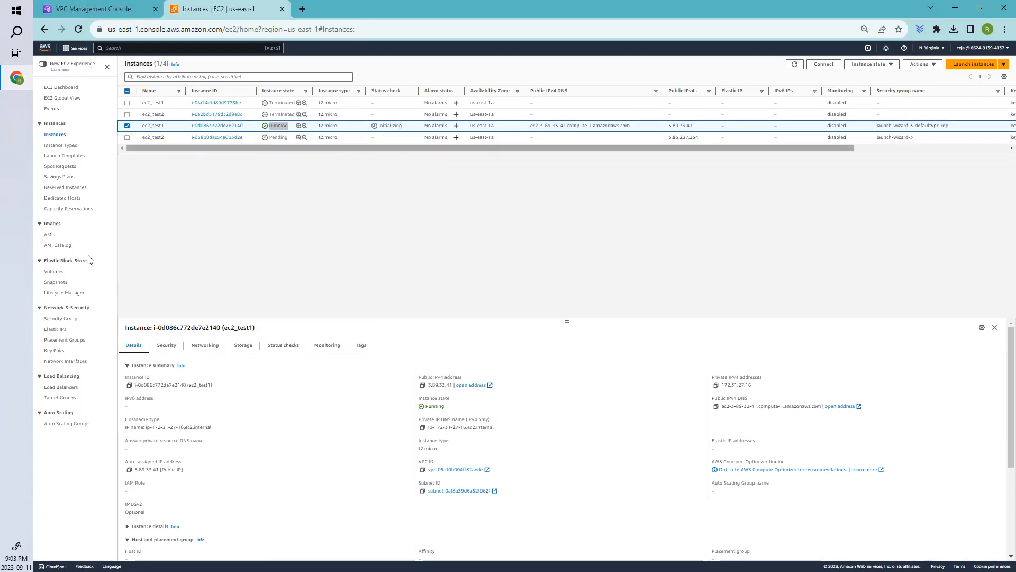
mouse_move(335, 145)
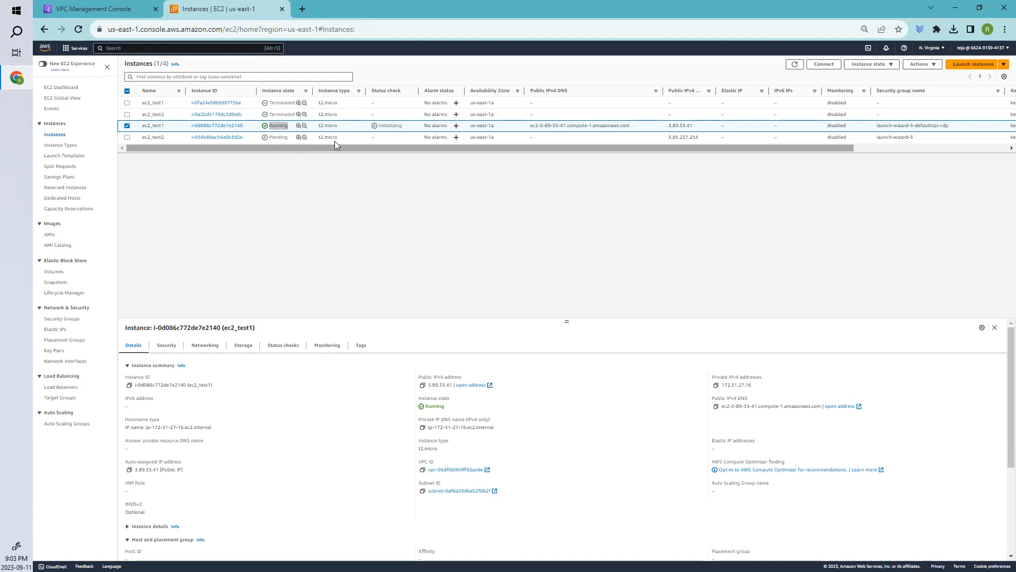
mouse_move(434, 398)
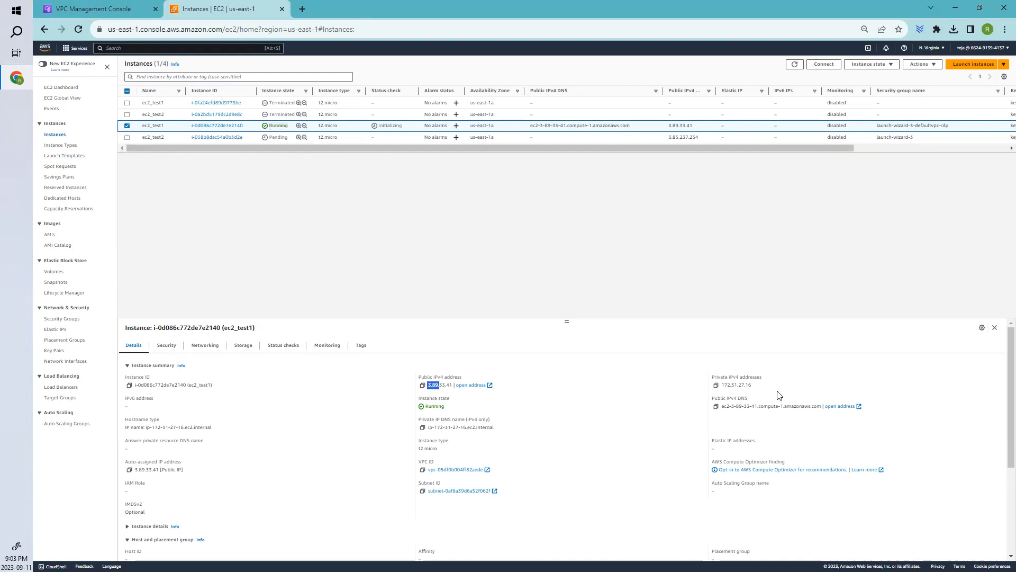
Select ec2_test1's public IP text, then deselect ec2_test1 to view ec2_test2.
double_click(734, 384)
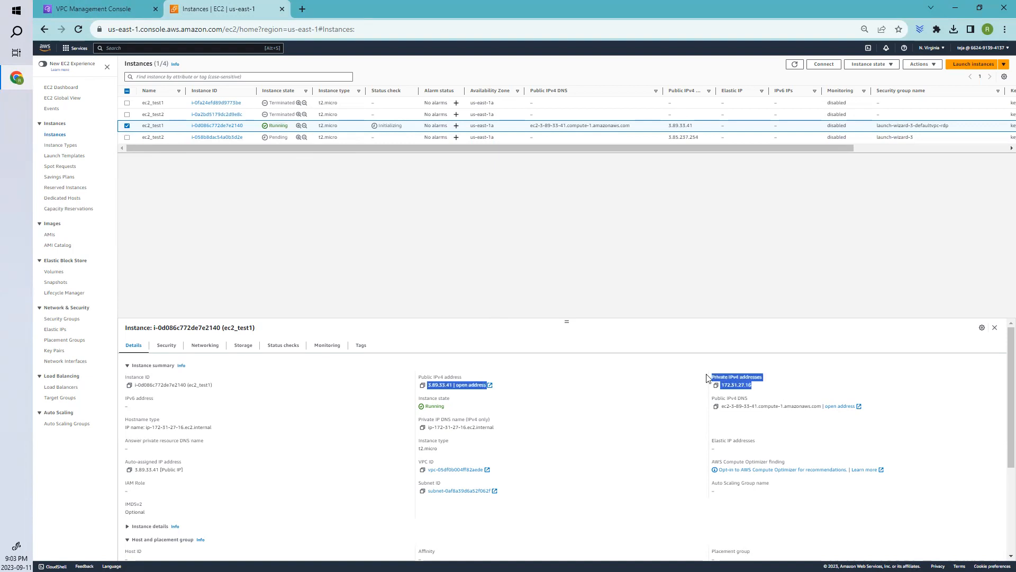
mouse_move(736, 370)
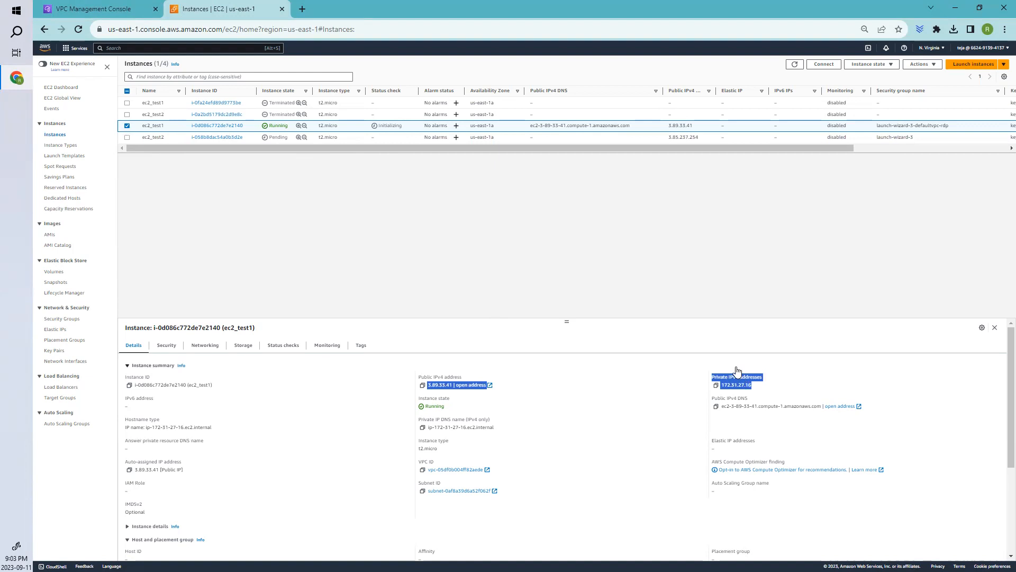
mouse_move(709, 347)
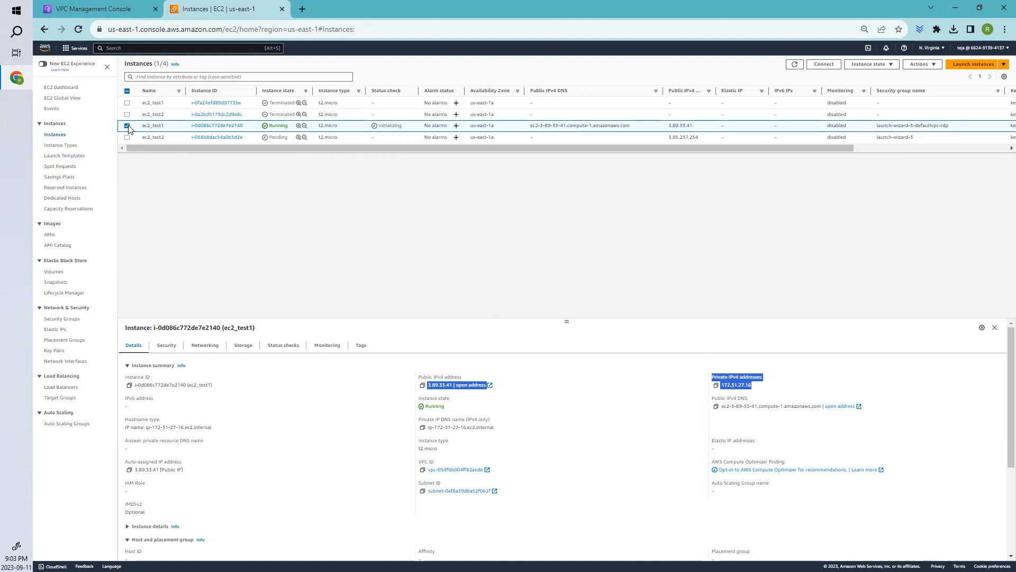
click(127, 136)
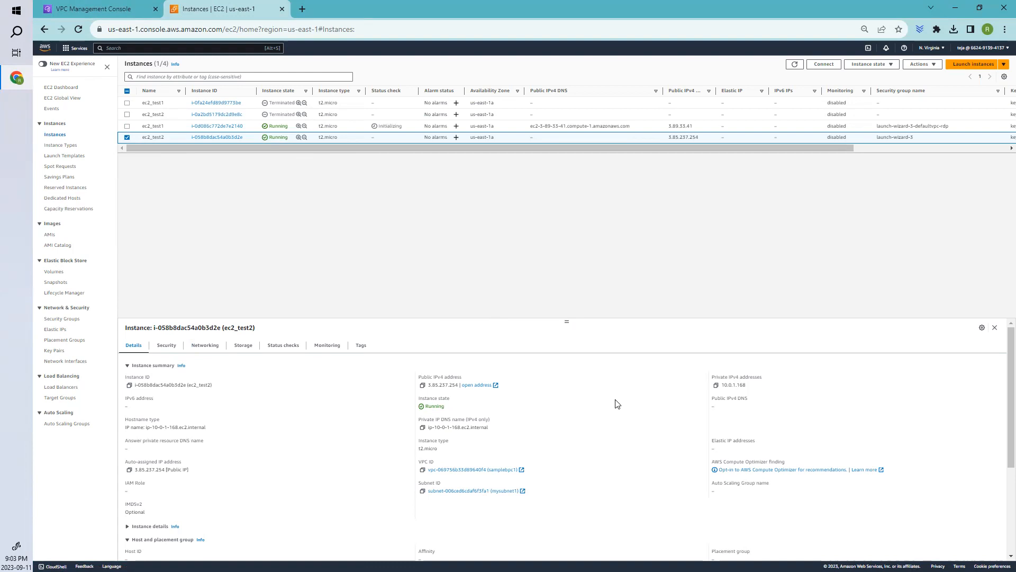
mouse_move(573, 382)
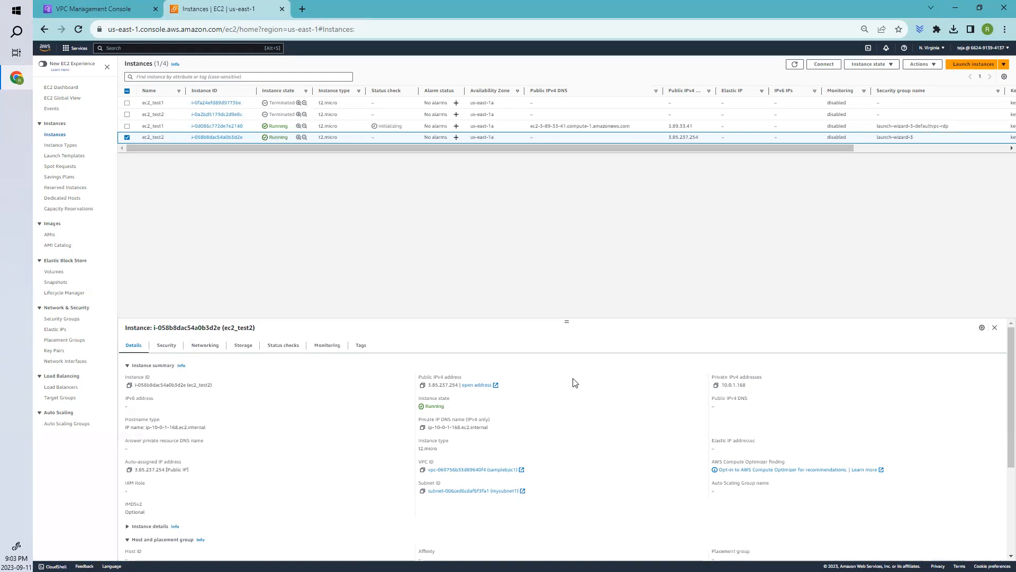
Open ec2_test2's RDP client file and connect to 3.85.237.254 despite the publisher warning.
click(823, 64)
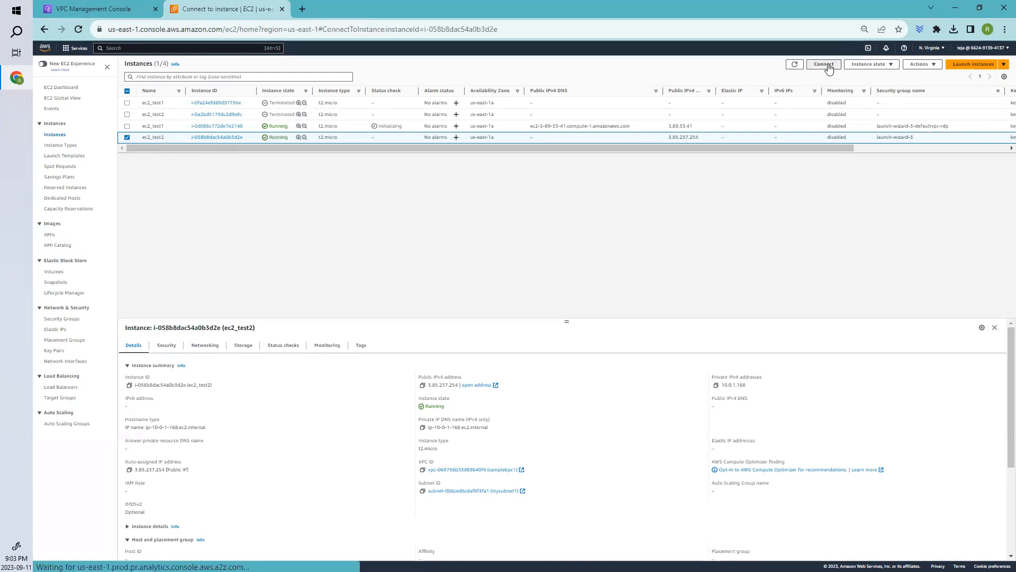
click(822, 64)
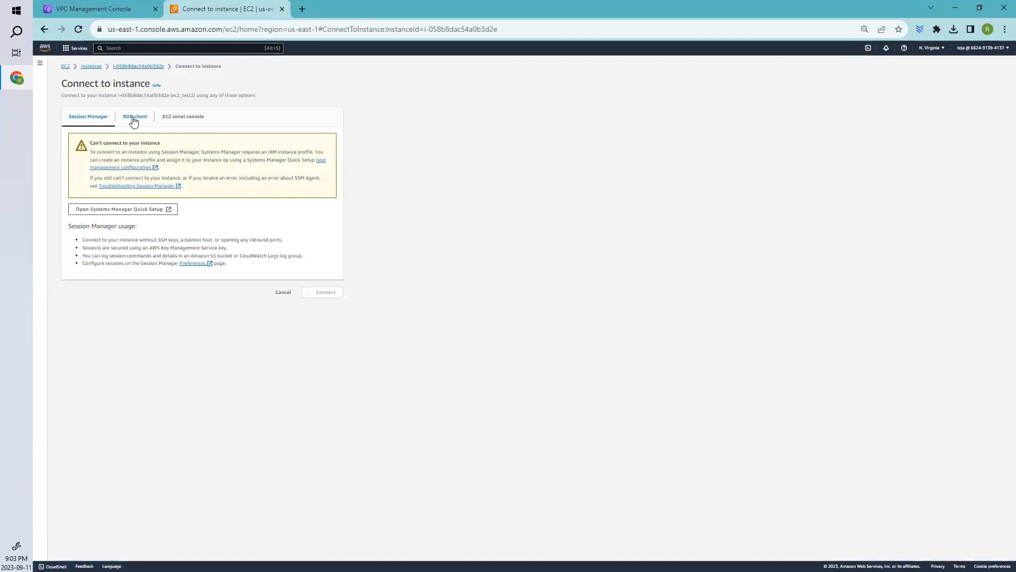
click(134, 116)
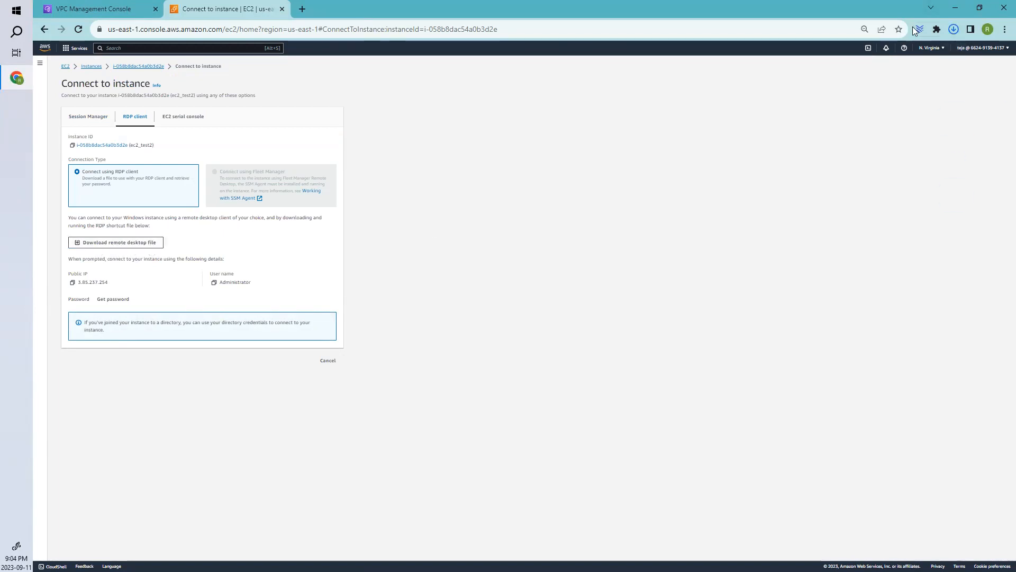
click(115, 241)
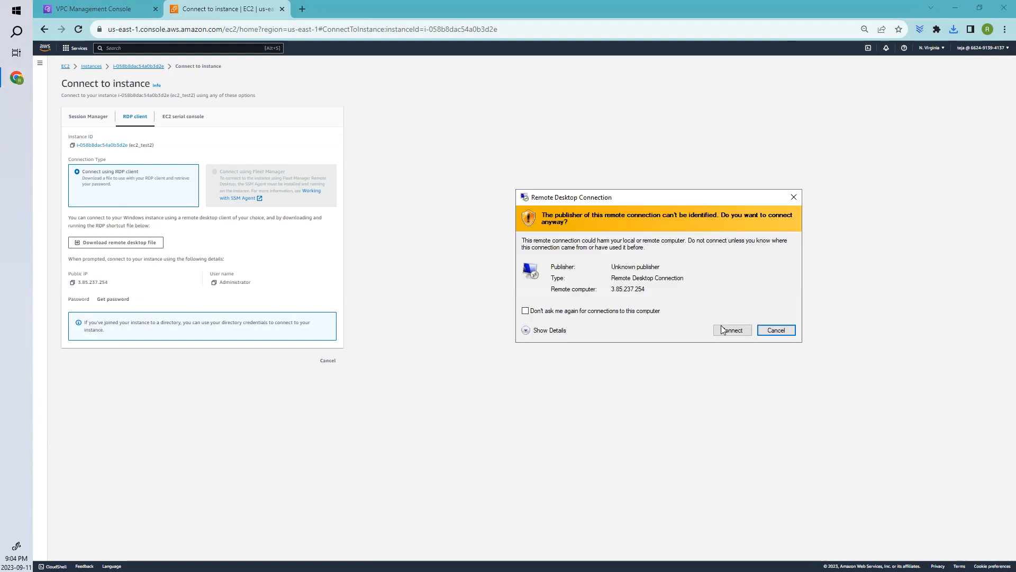
click(774, 329)
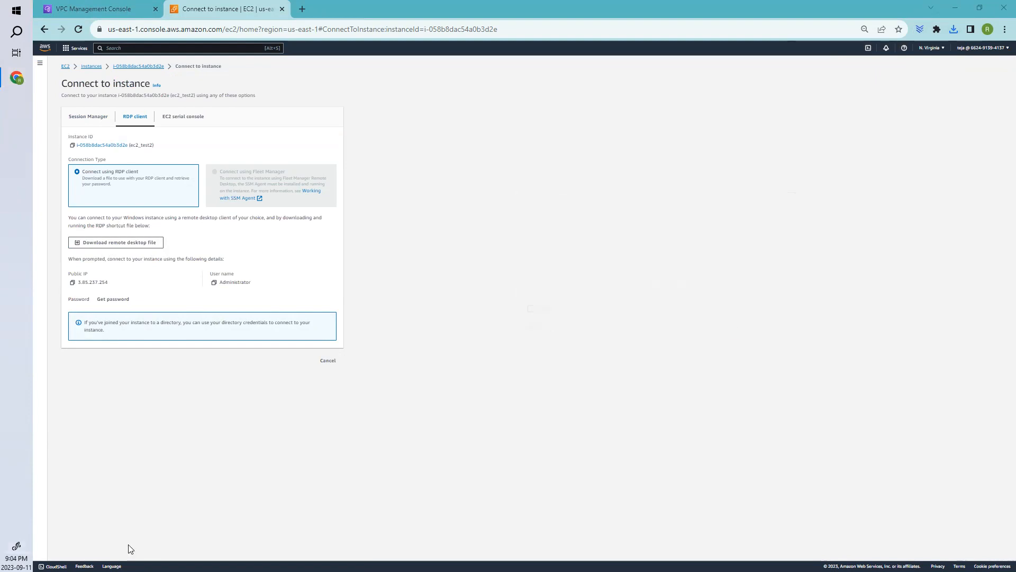
mouse_move(107, 305)
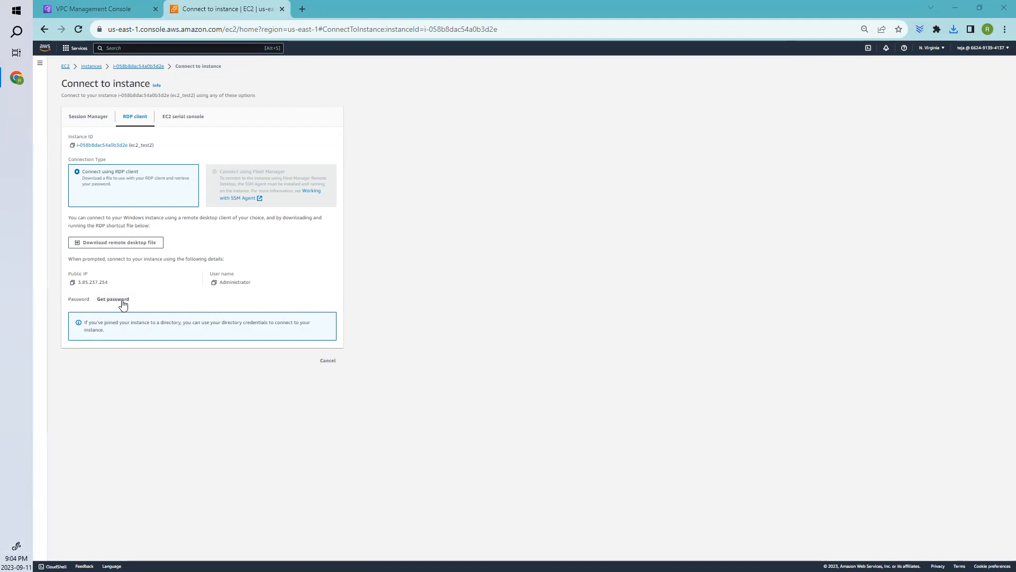
mouse_move(115, 242)
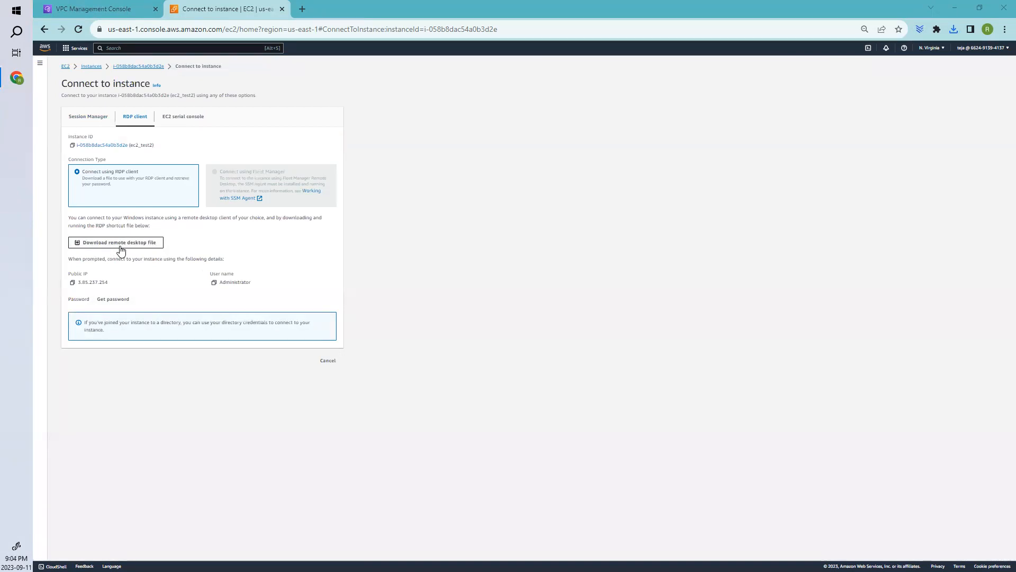
Try decrypting ec2_test2's Administrator password, then return to its details.
click(112, 299)
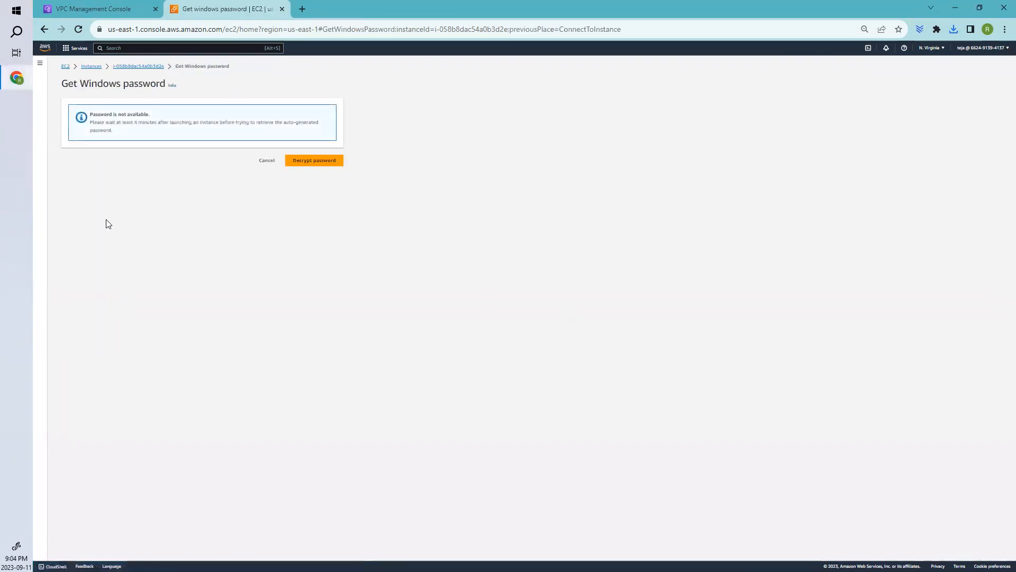
mouse_move(280, 152)
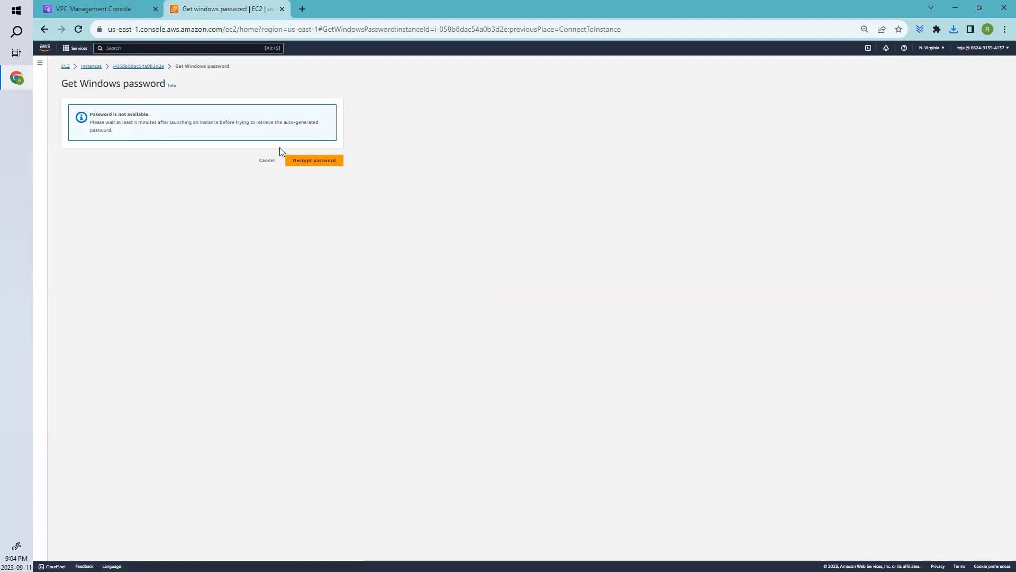
click(314, 160)
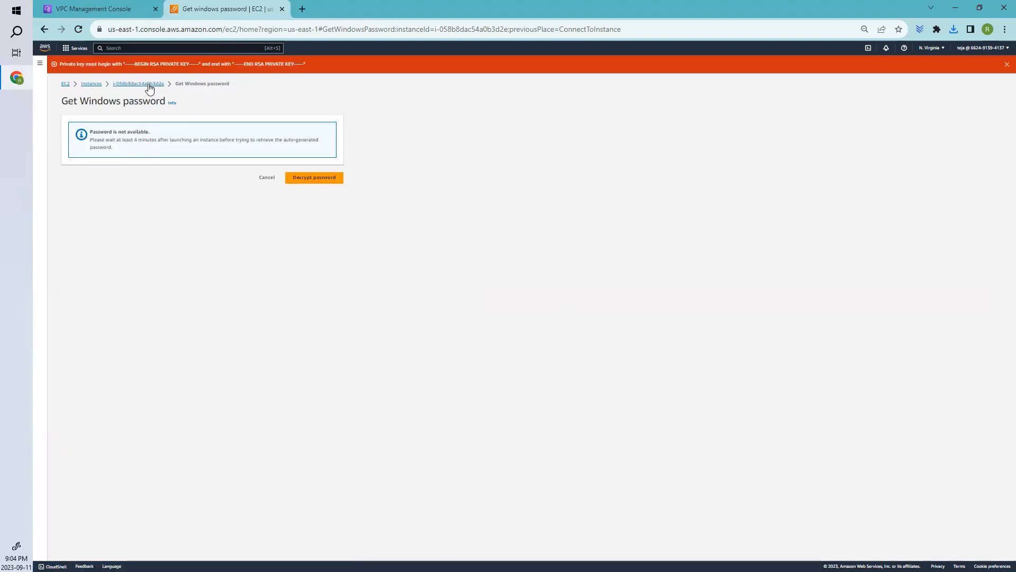
click(138, 83)
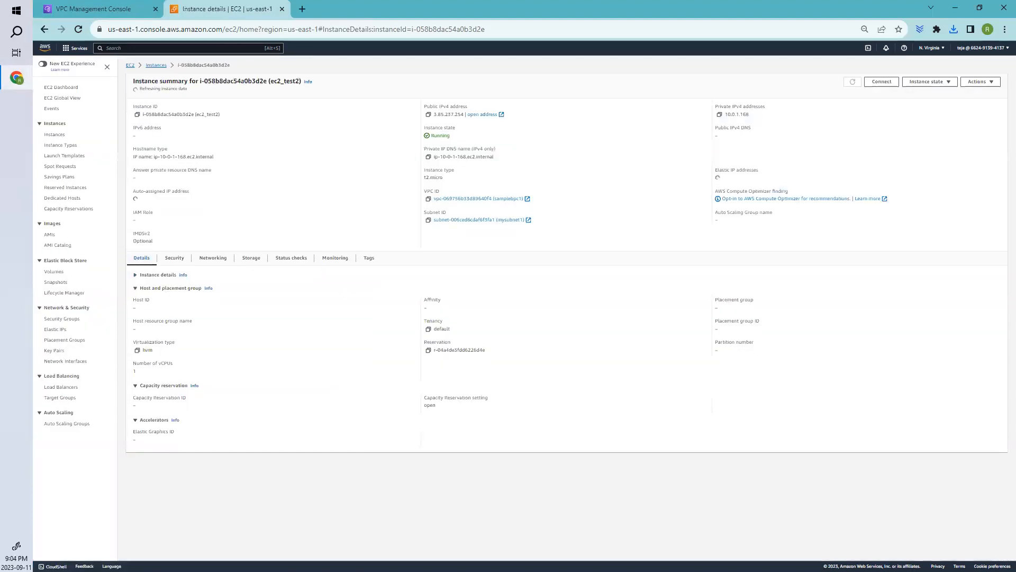
Refresh the instance list and select the running ec2_test1 instance.
click(852, 81)
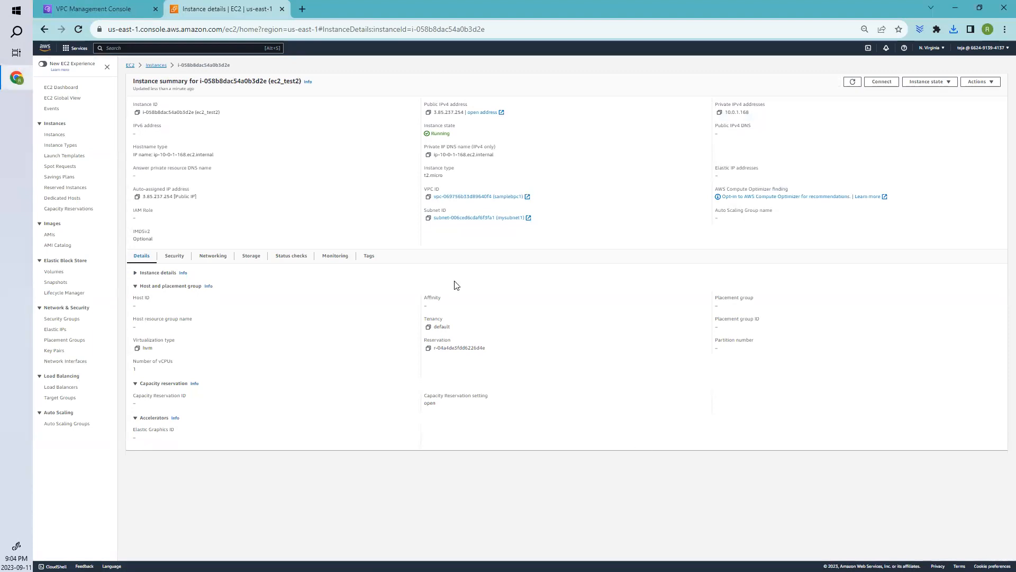
click(155, 65)
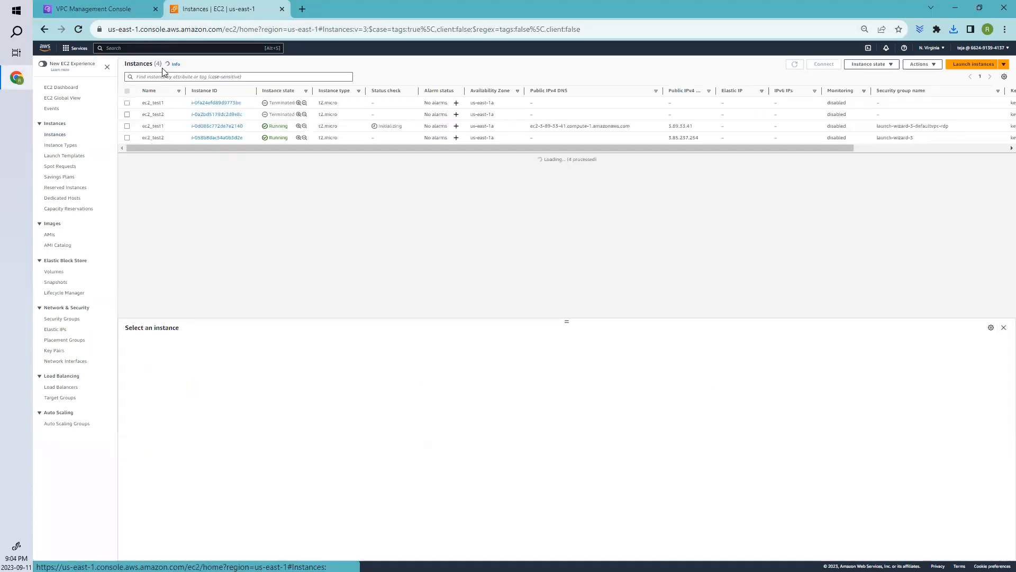
click(793, 64)
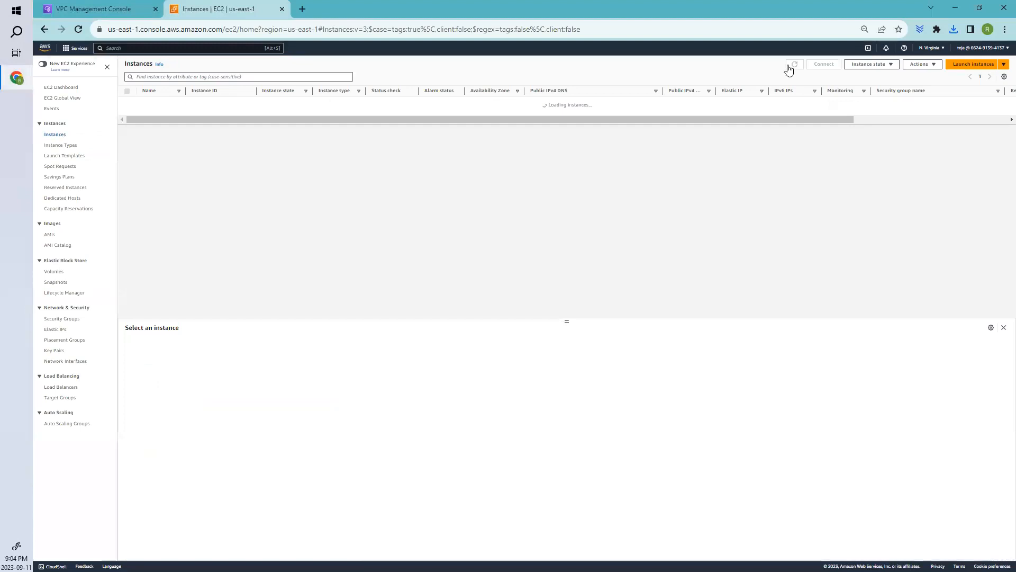
click(793, 64)
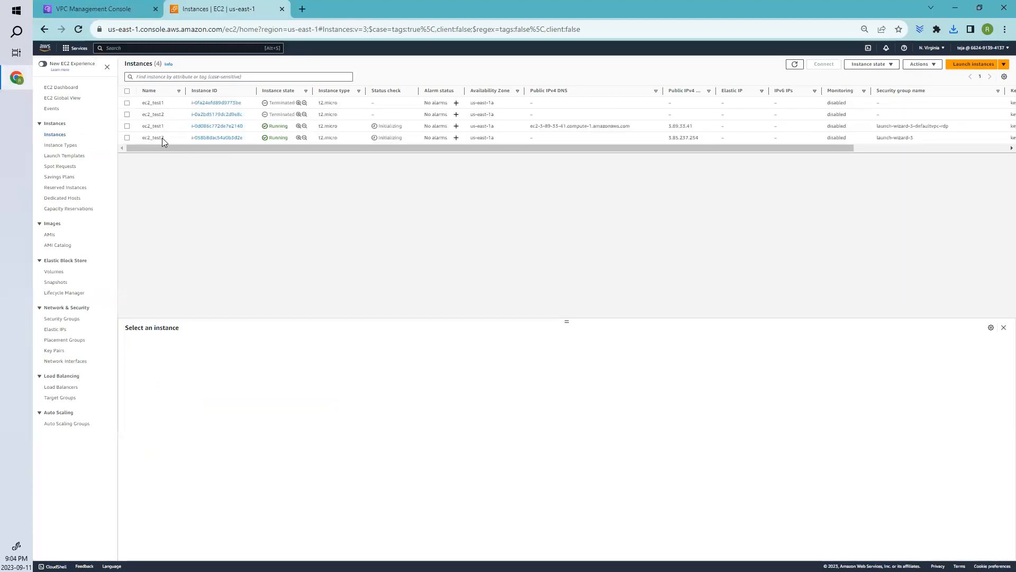
click(127, 126)
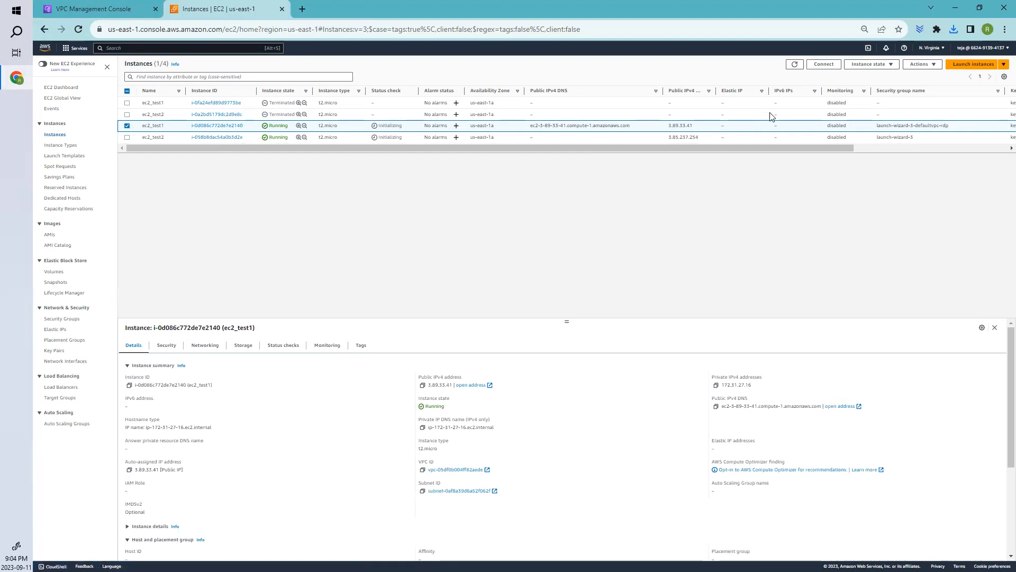
mouse_move(574, 196)
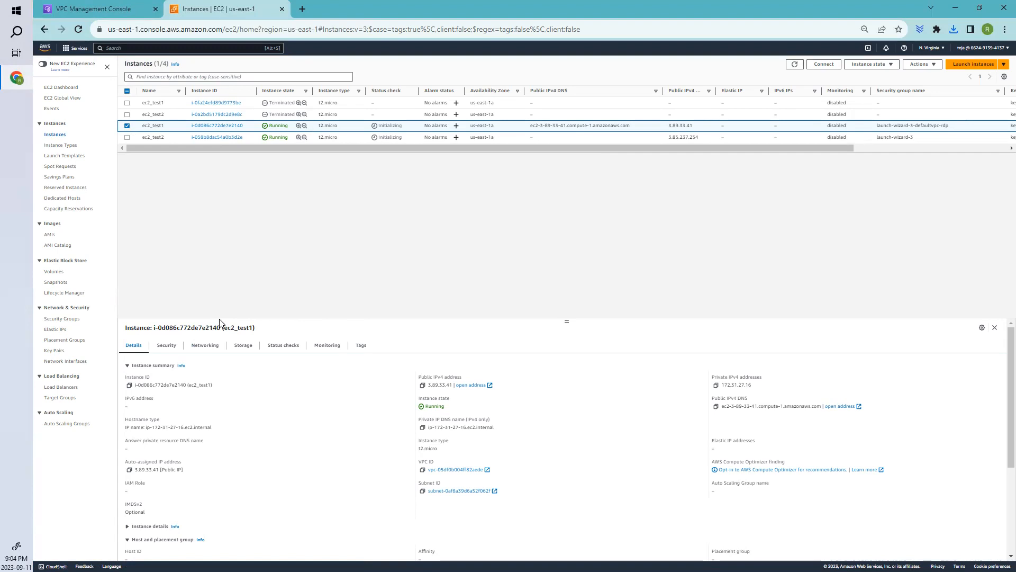
mouse_move(627, 359)
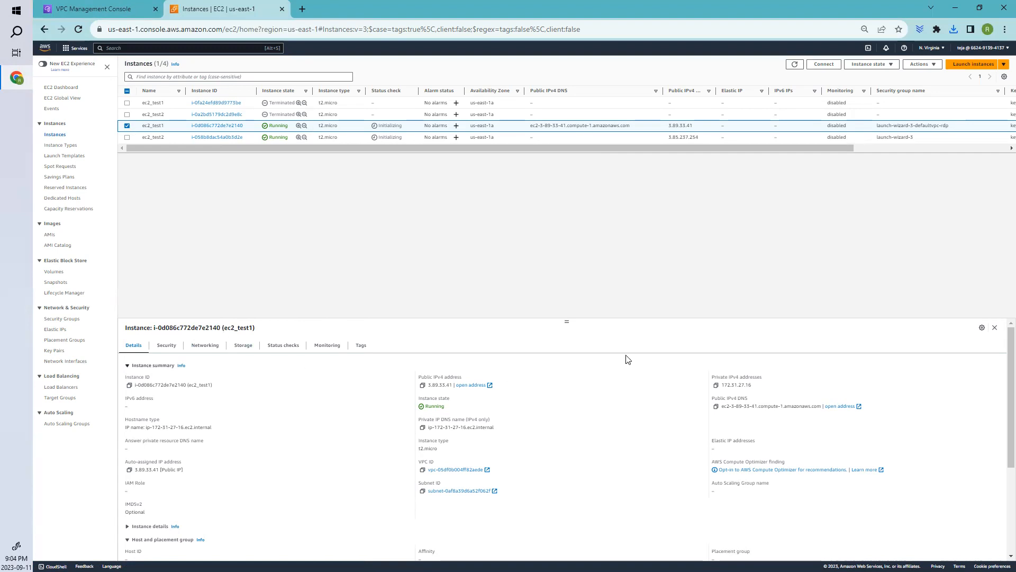
mouse_move(920, 64)
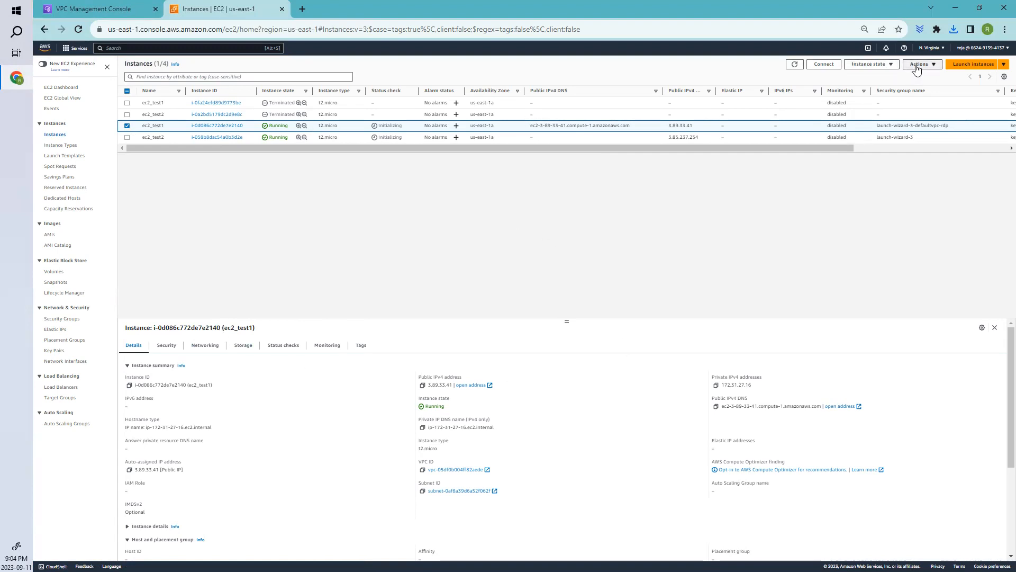
Decrypt ec2_test1's Windows Administrator password by uploading key1.pem on the RDP client tab.
click(920, 63)
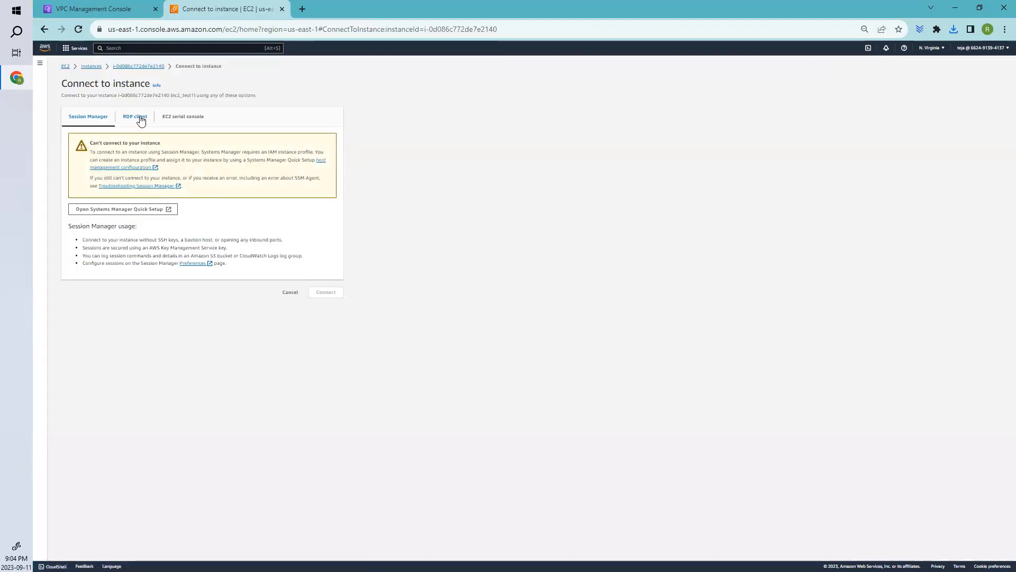
click(135, 117)
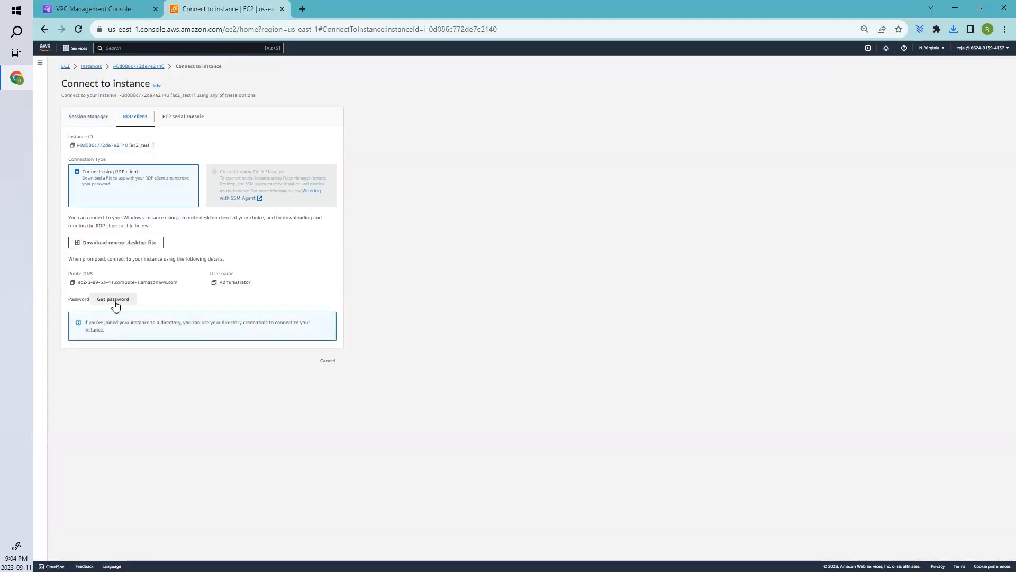
click(113, 298)
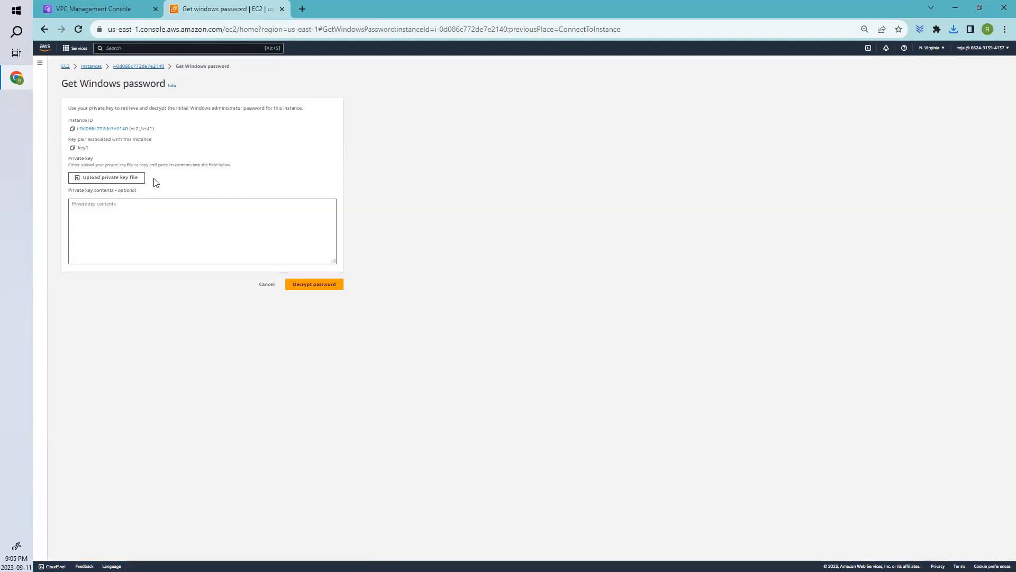
mouse_move(128, 184)
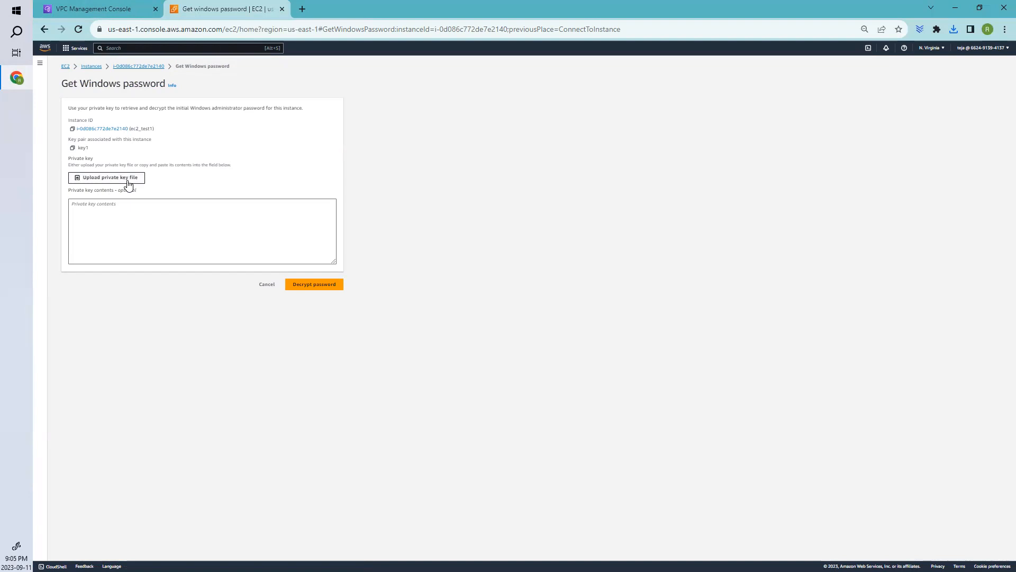
click(106, 177)
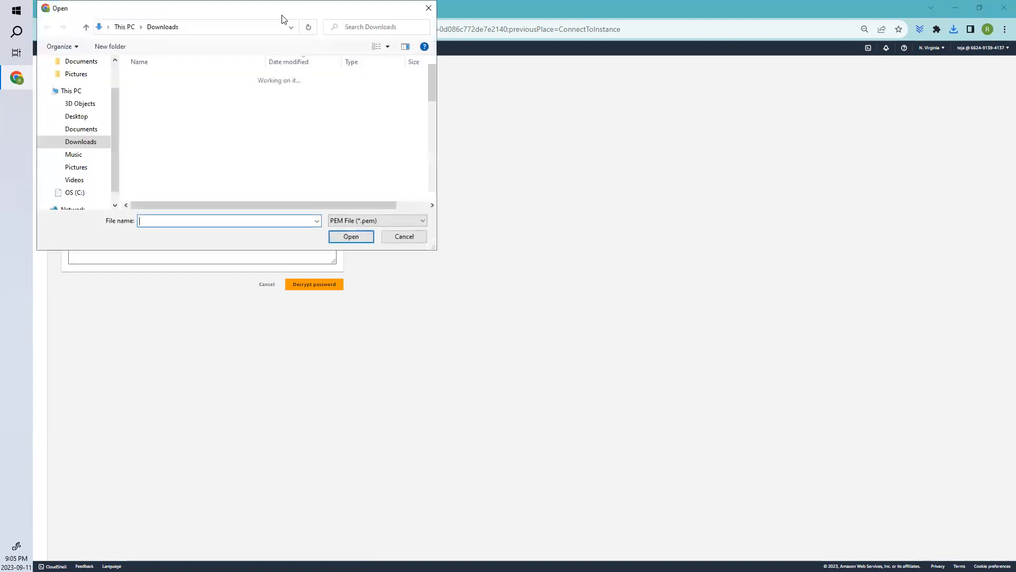
click(403, 236)
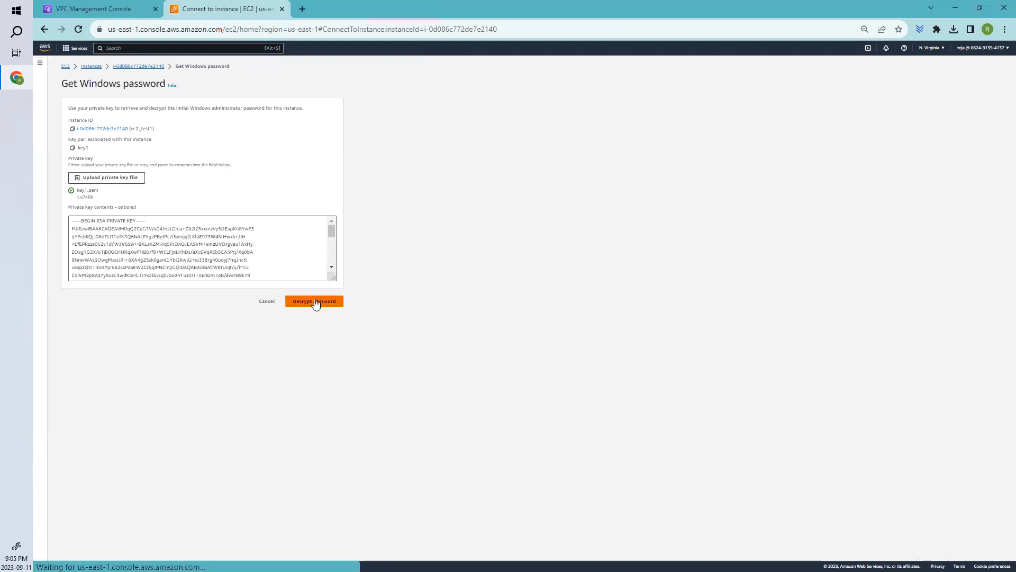
click(314, 301)
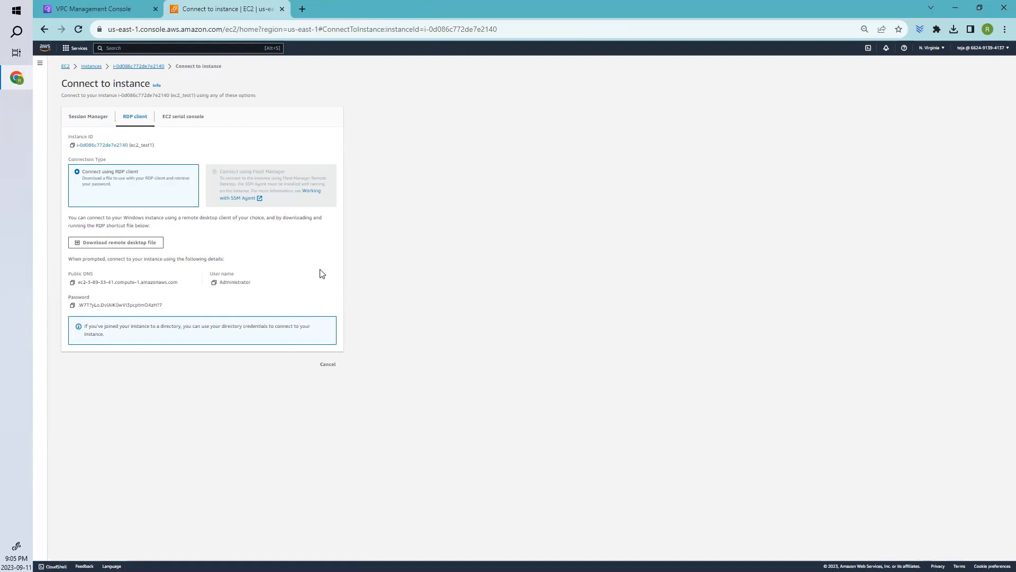
mouse_move(149, 315)
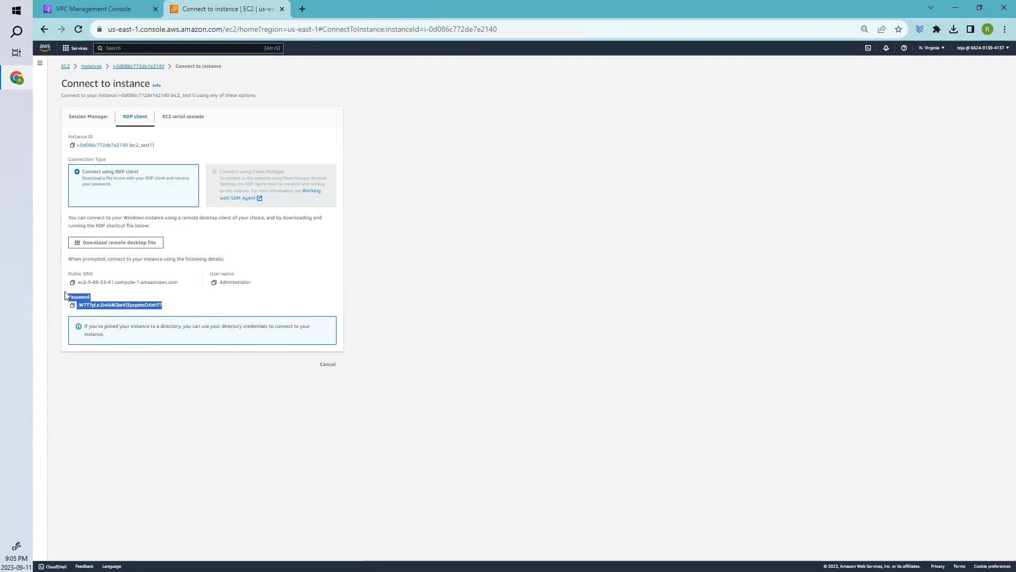
mouse_move(149, 306)
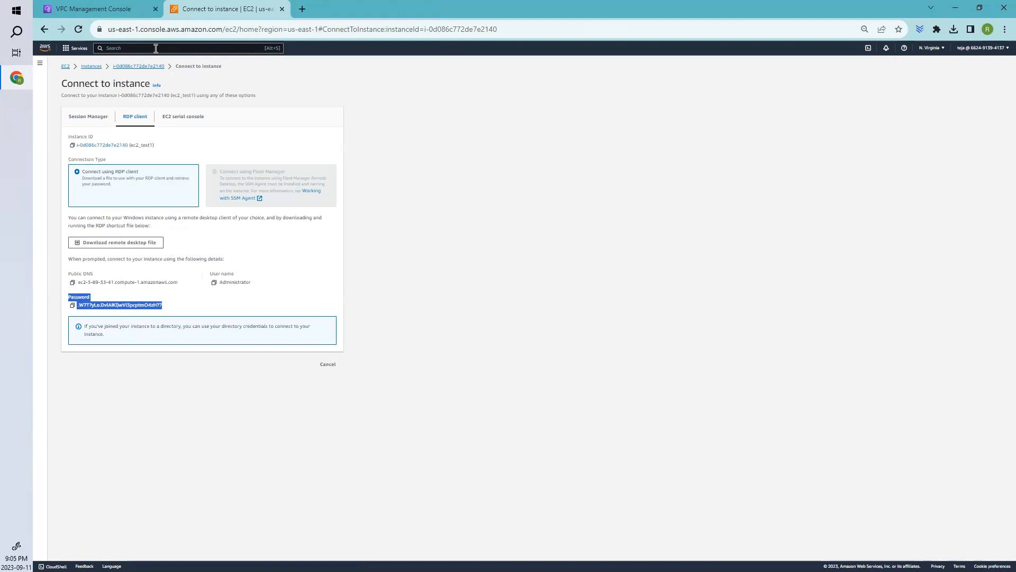
mouse_move(258, 102)
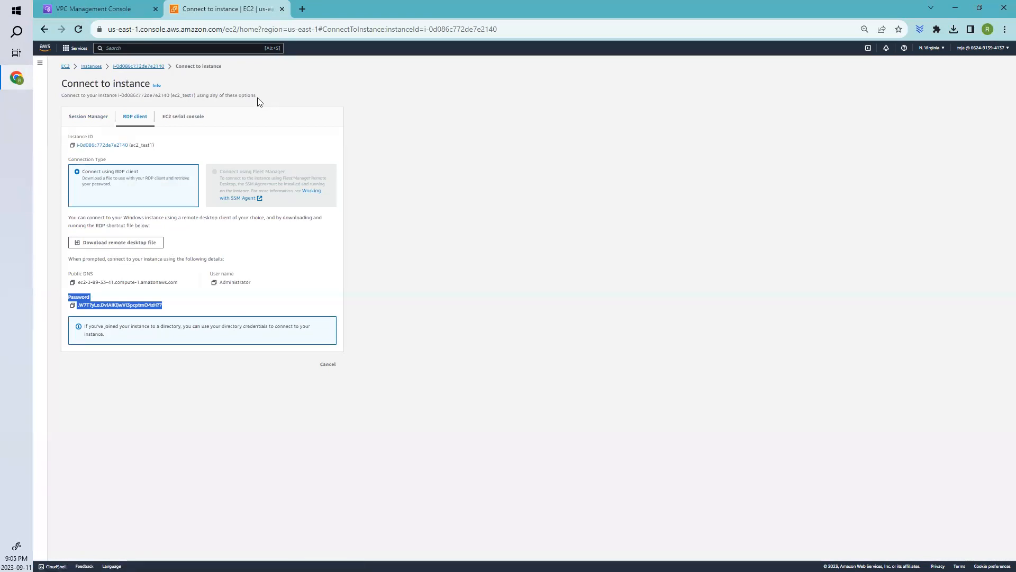
Download and open ec2_test1's remote desktop file, then copy the decrypted Administrator password.
click(116, 242)
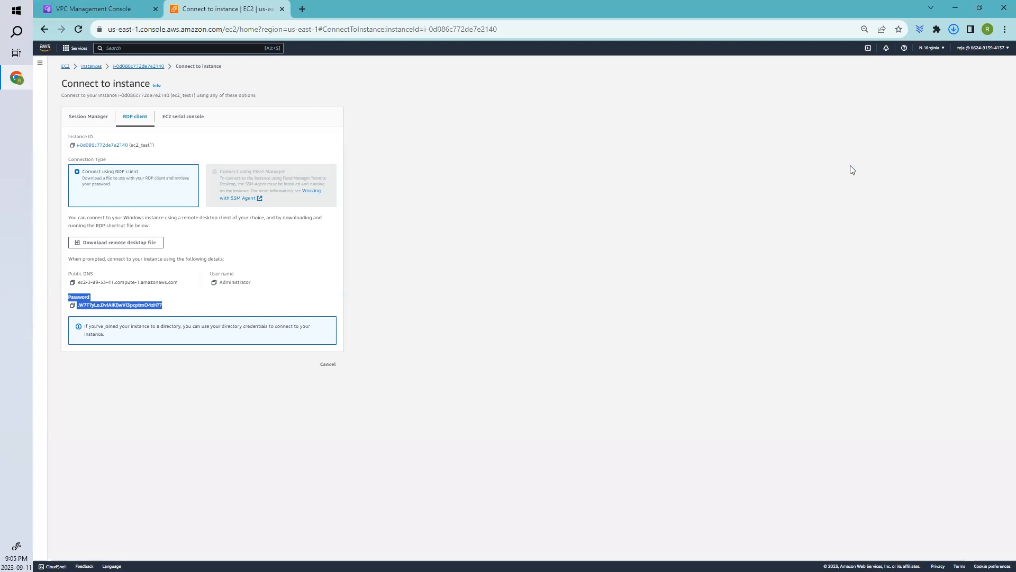
click(115, 242)
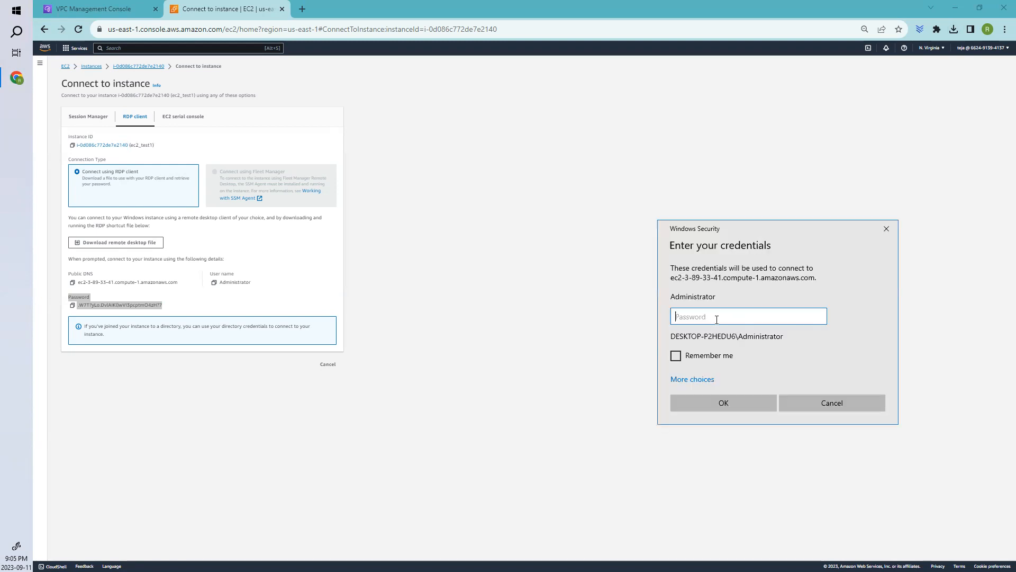
mouse_move(379, 316)
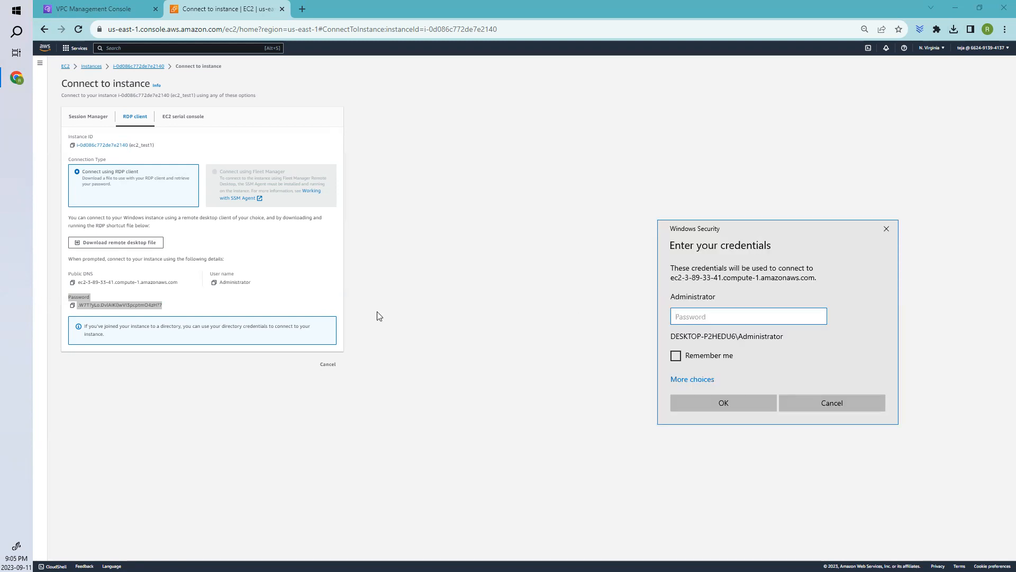
click(831, 402)
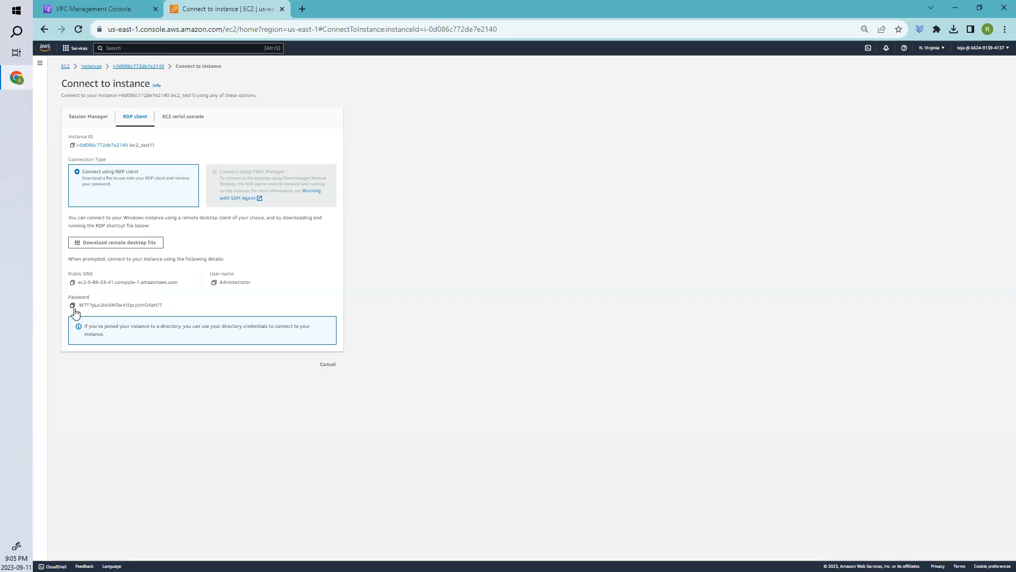
click(72, 305)
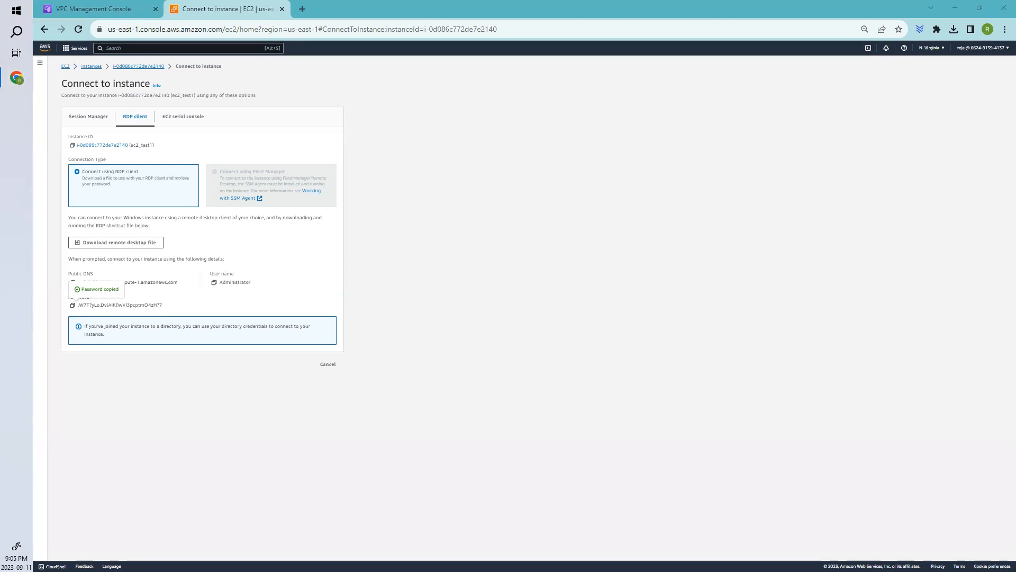
mouse_move(677, 535)
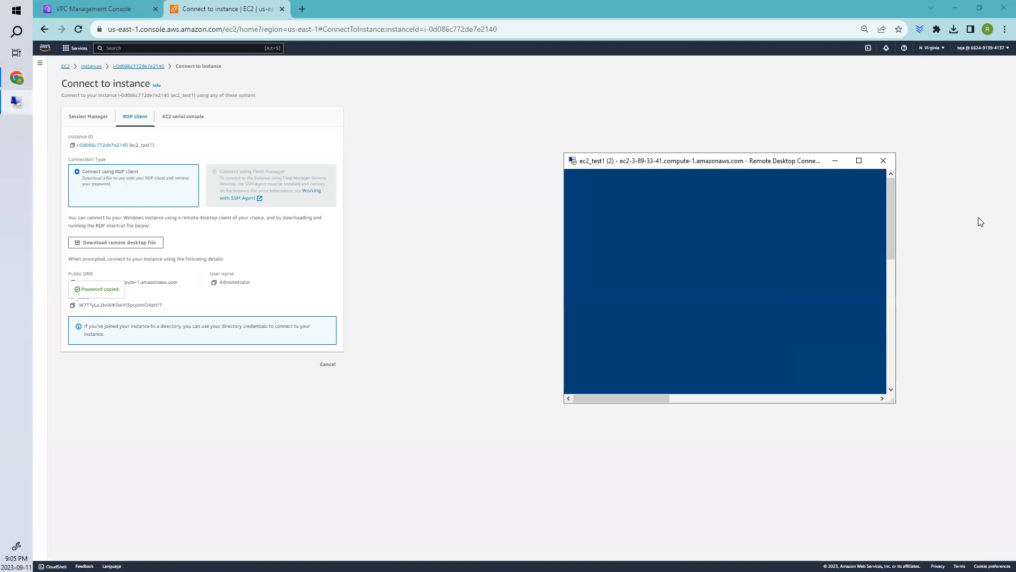
mouse_move(112, 170)
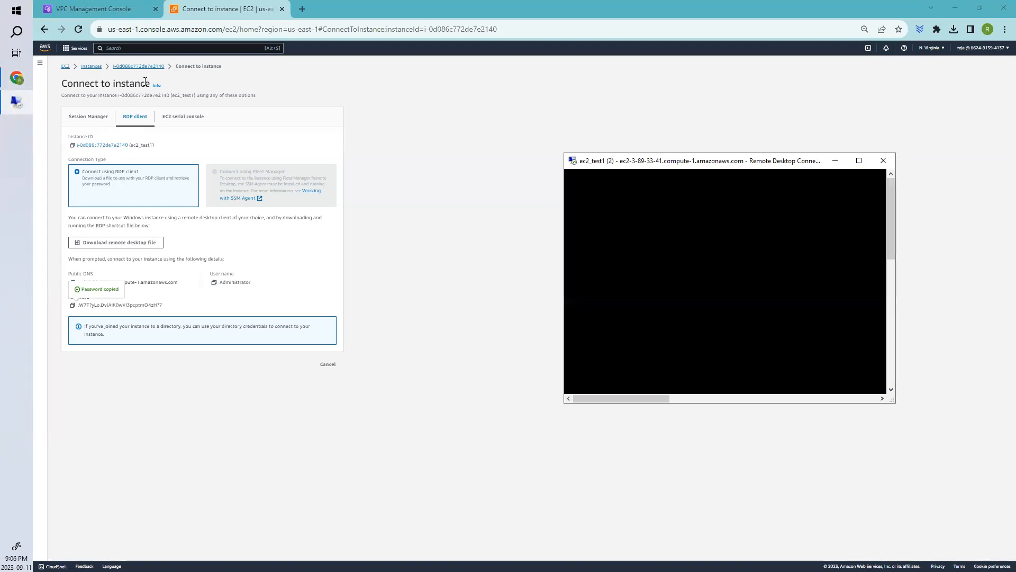
mouse_move(187, 117)
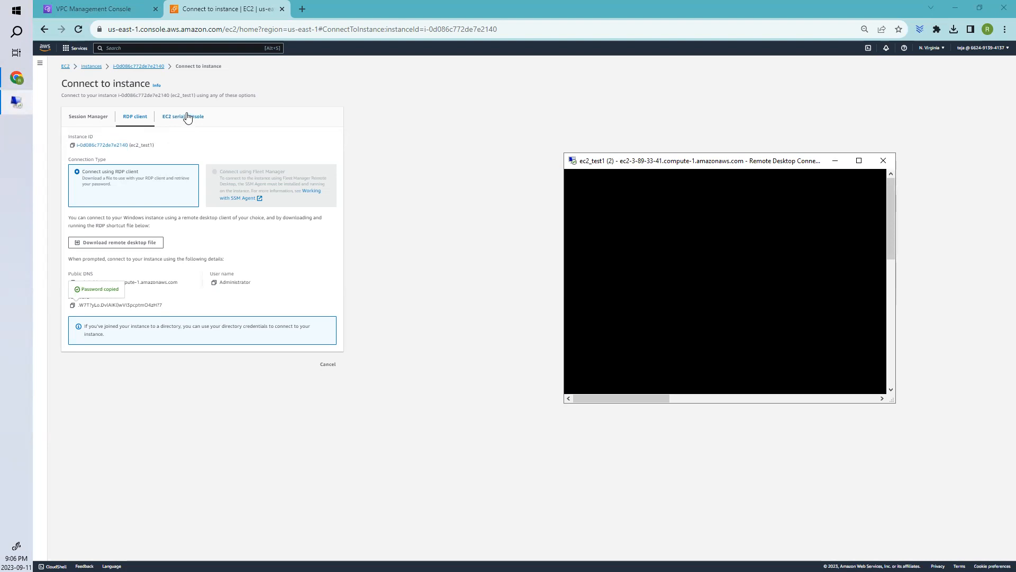
mouse_move(121, 66)
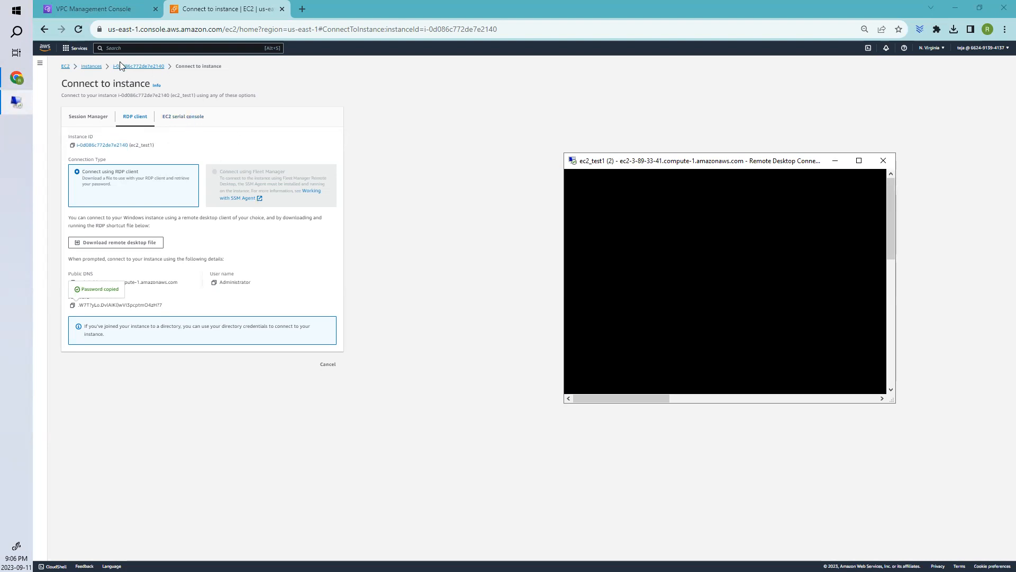
Go back to ec2_test1's instance summary via the instance ID breadcrumb.
click(138, 66)
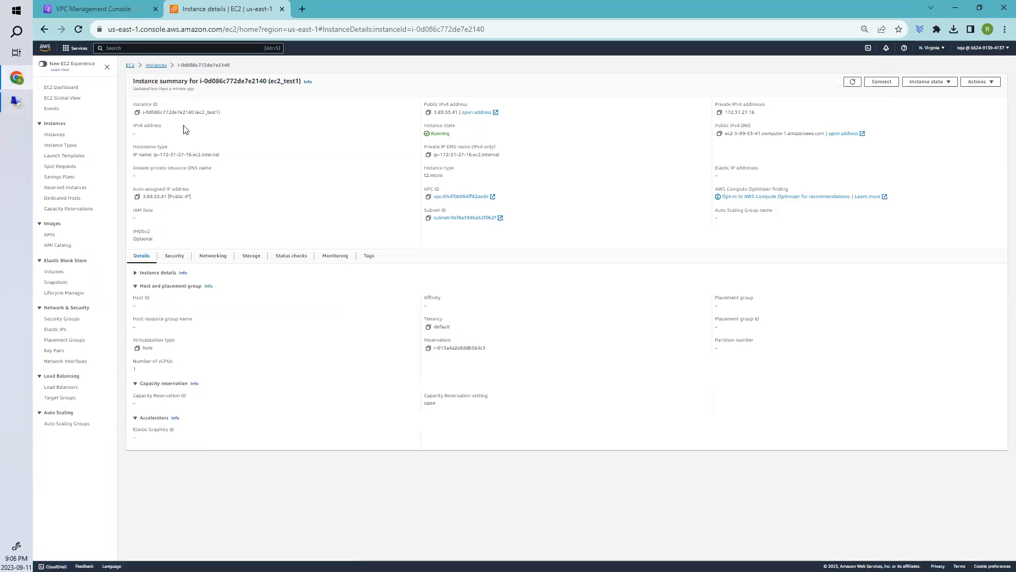
mouse_move(308, 268)
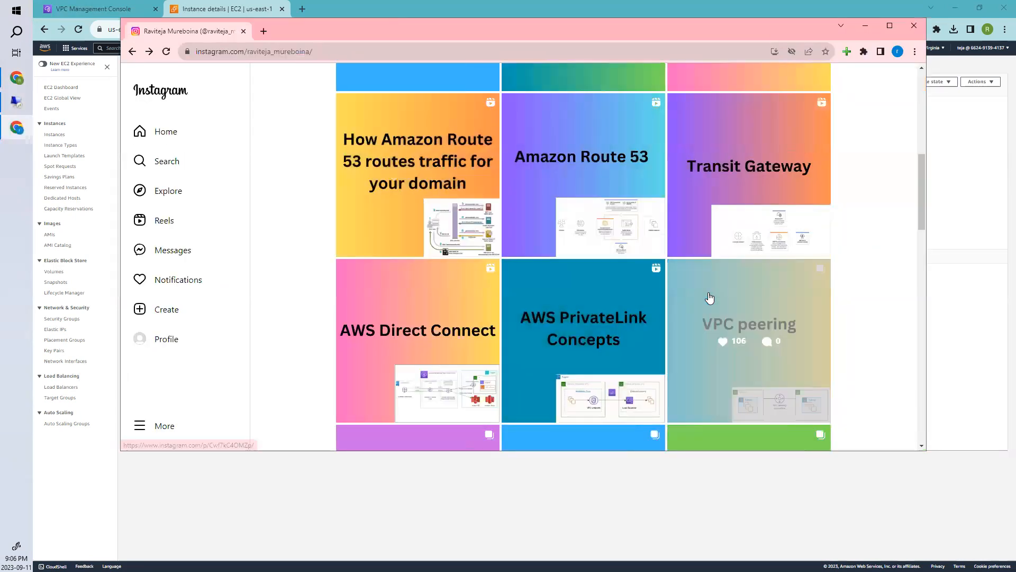
Open the Instagram VPC peering post and advance two slides to the Rejected/Provisioning states.
click(747, 324)
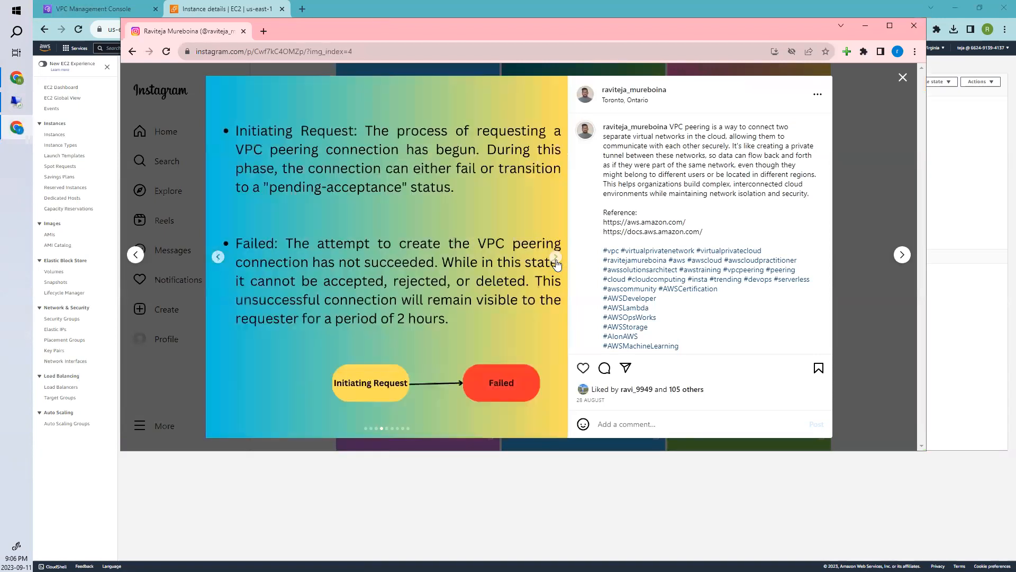
click(901, 254)
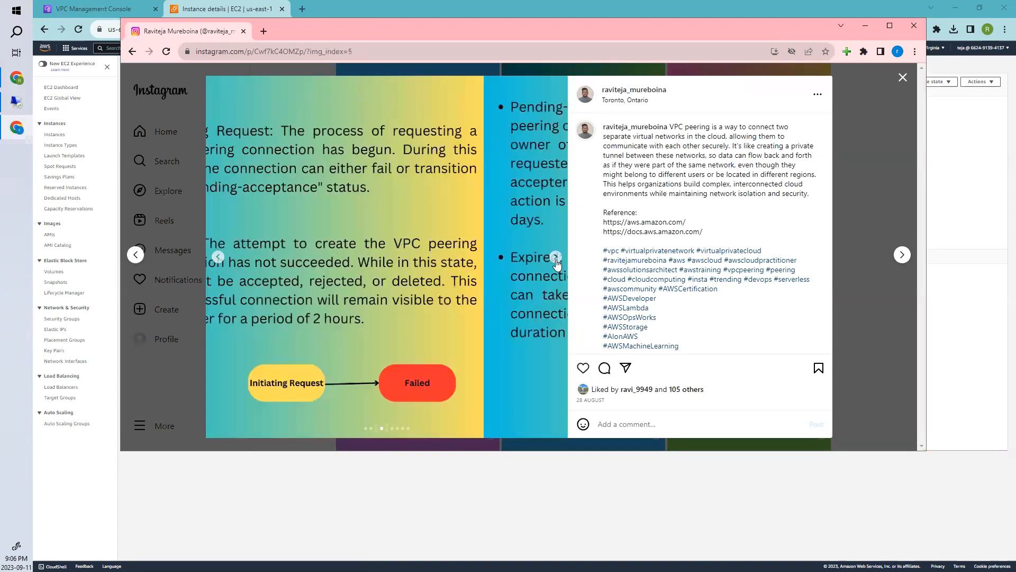
click(902, 254)
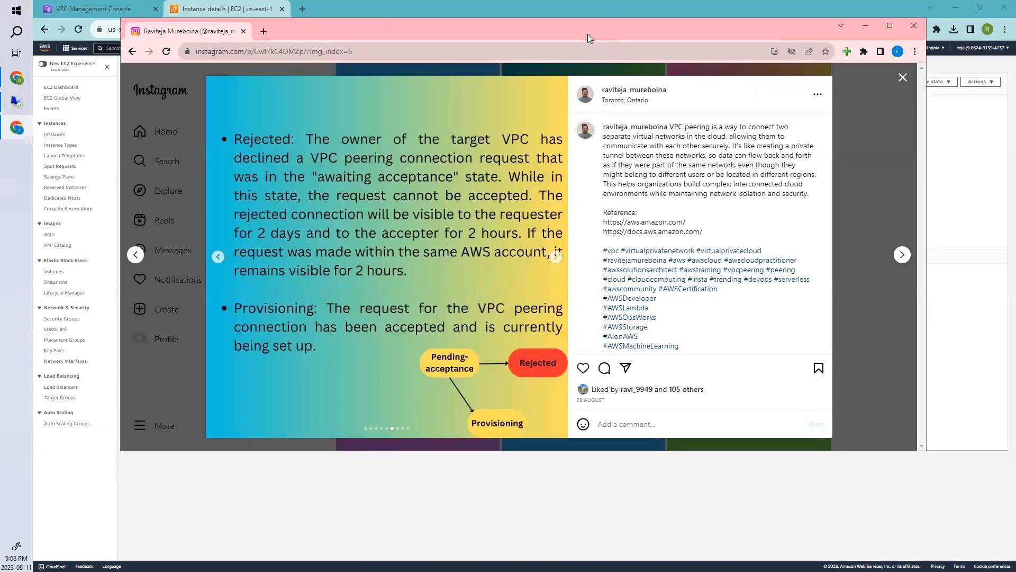